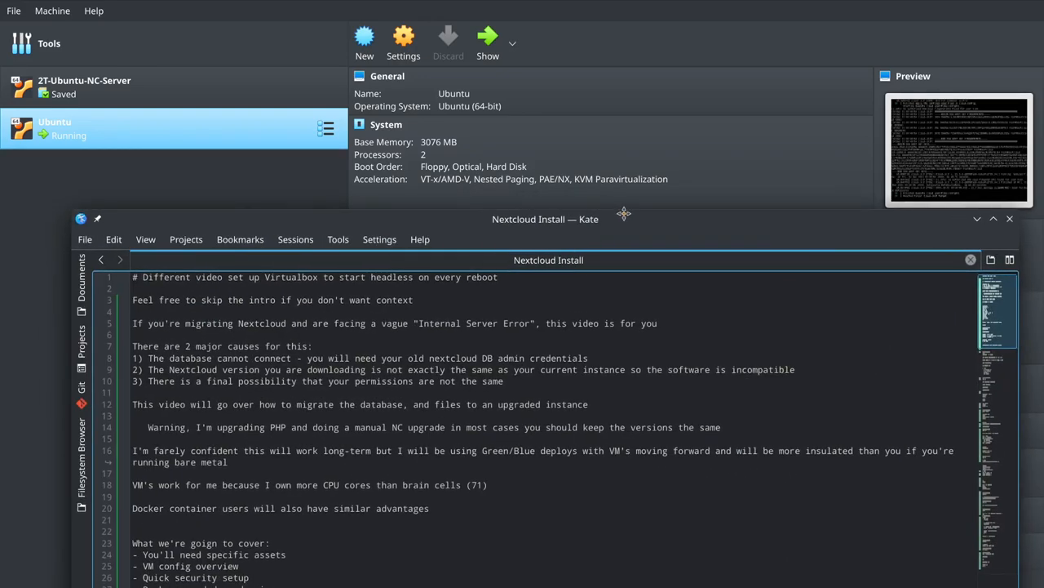
# Step: Minimize the Kate window holding the Nextcloud Install notes
pyautogui.doubleClick(241, 370)
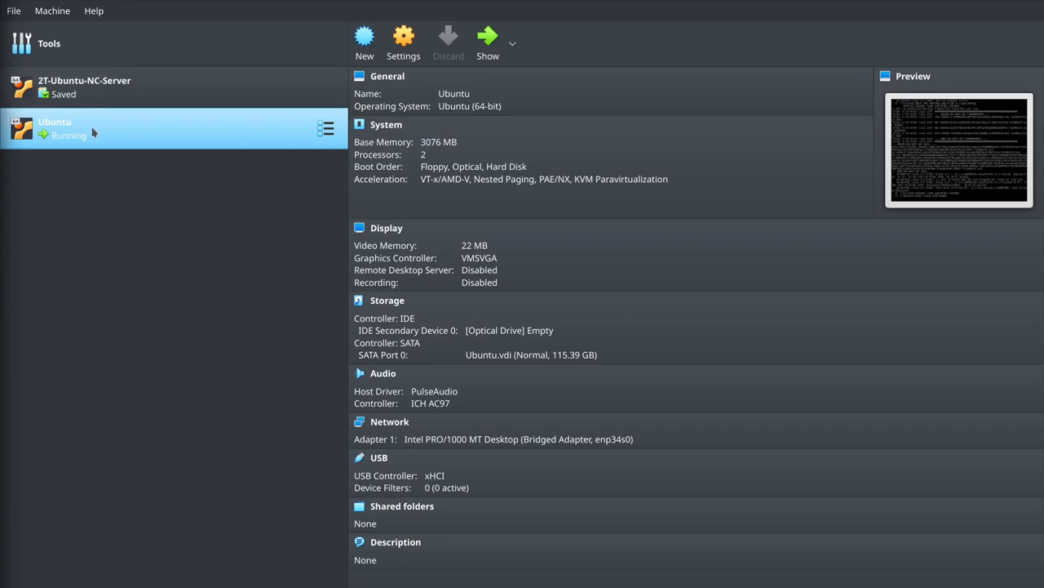
# Step: Bring up the context menus for the Ubuntu and 2T-Ubuntu-NC-Server machines
pyautogui.rightClick(54, 128)
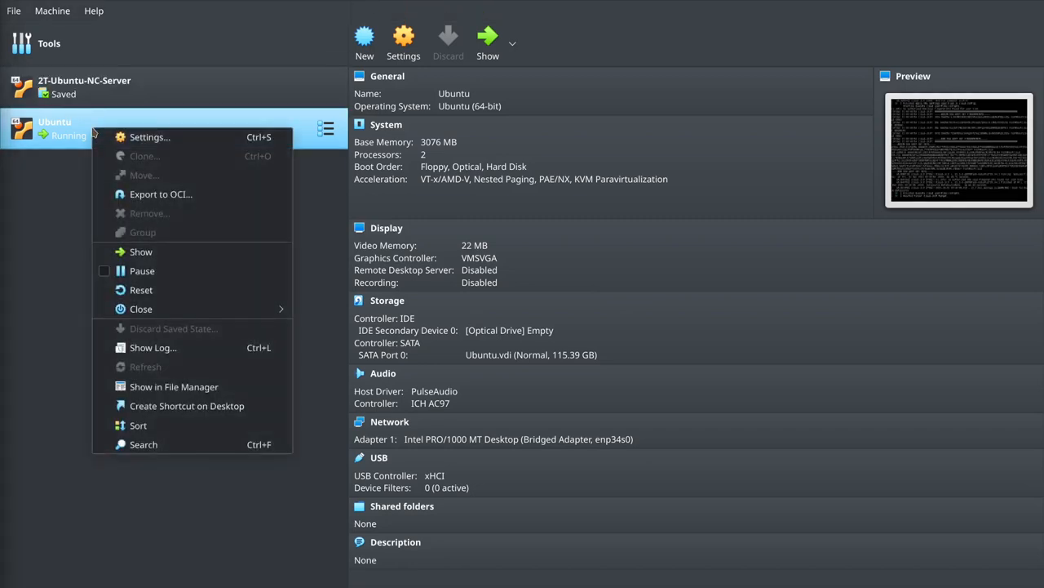
pyautogui.moveTo(204, 333)
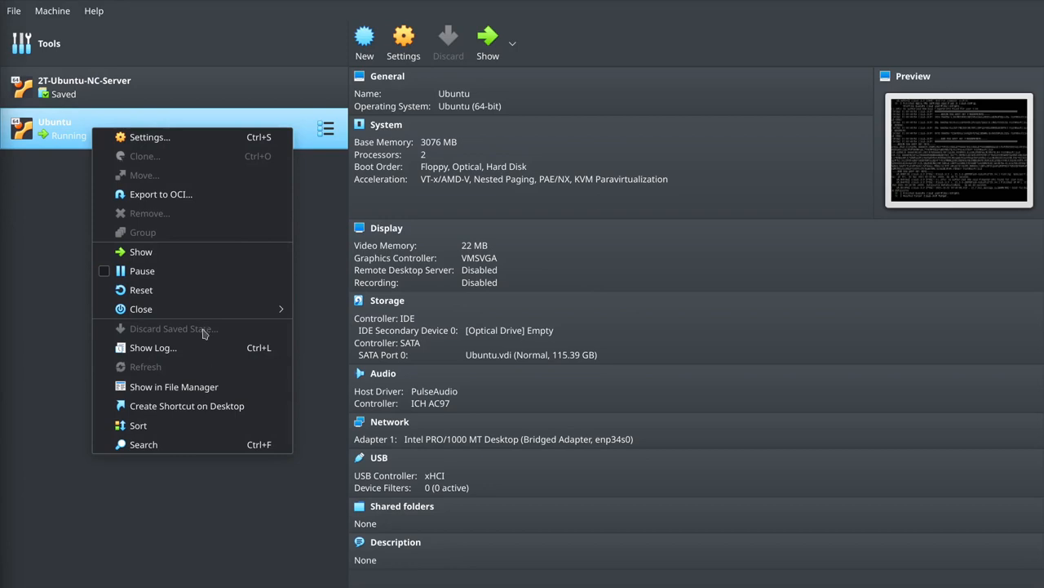
pyautogui.moveTo(142, 290)
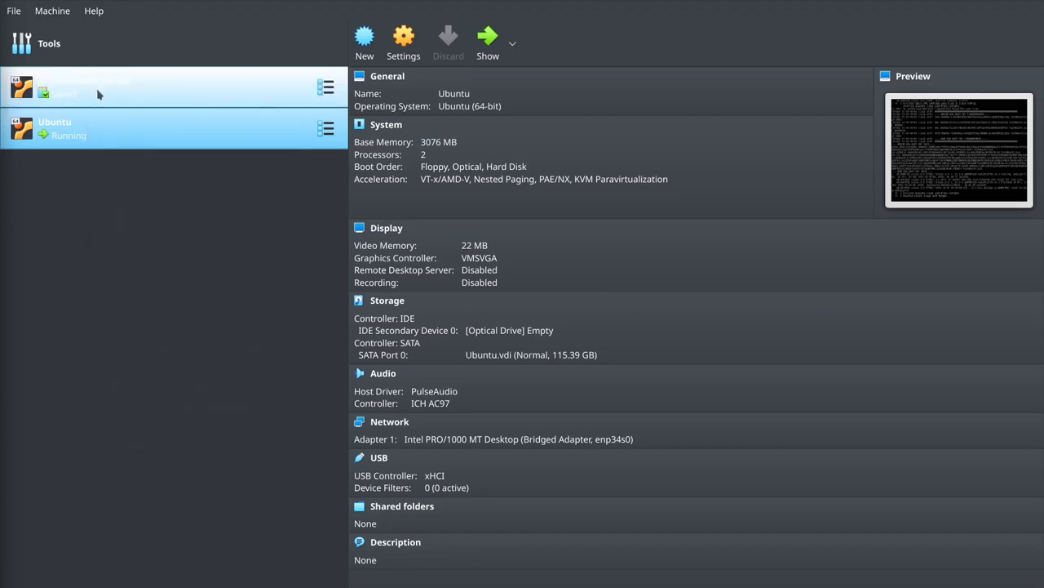
pyautogui.rightClick(84, 87)
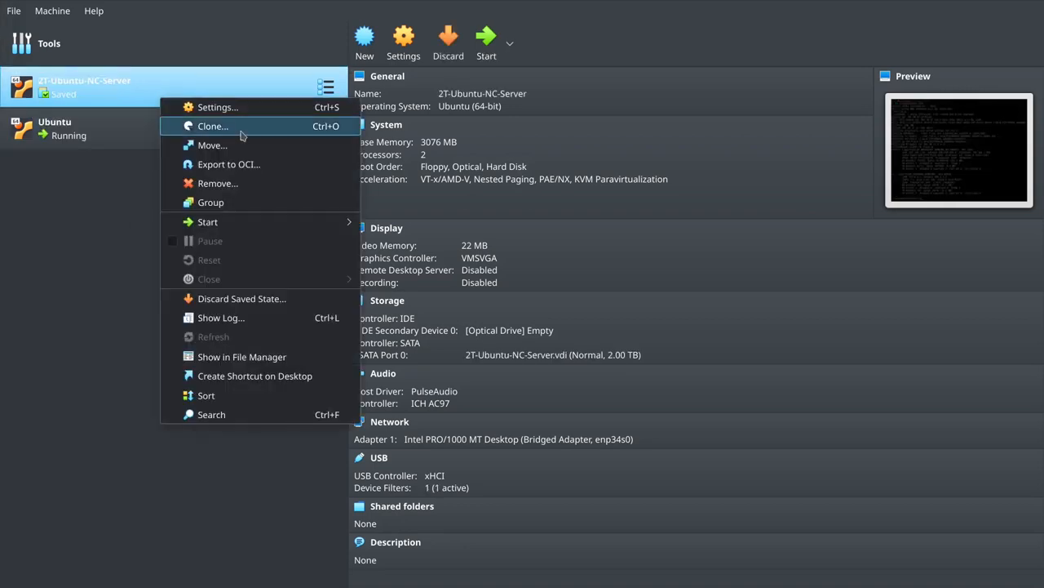
pyautogui.moveTo(248, 133)
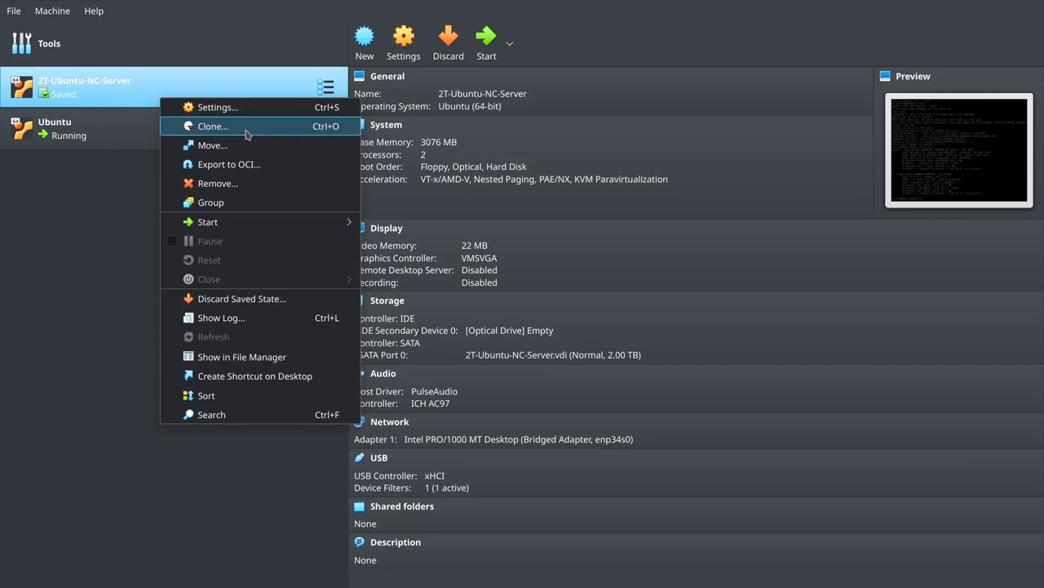
pyautogui.moveTo(92, 209)
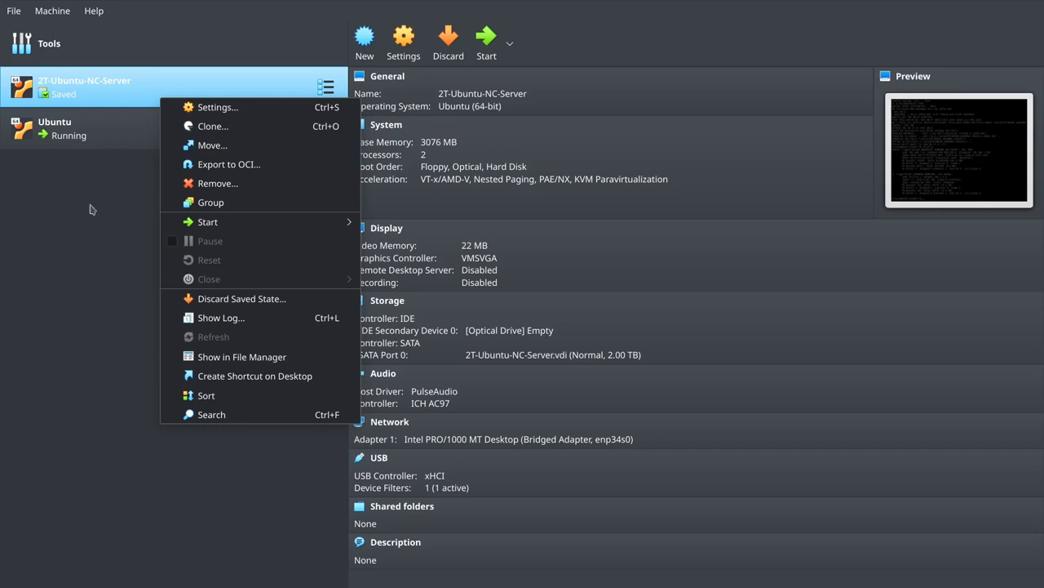
pyautogui.moveTo(47, 338)
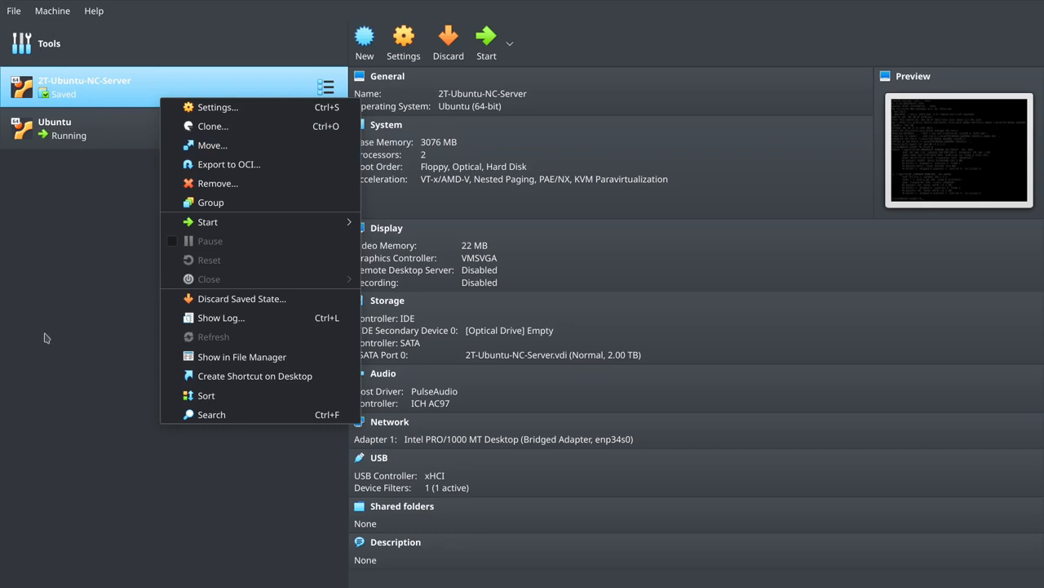
pyautogui.moveTo(111, 156)
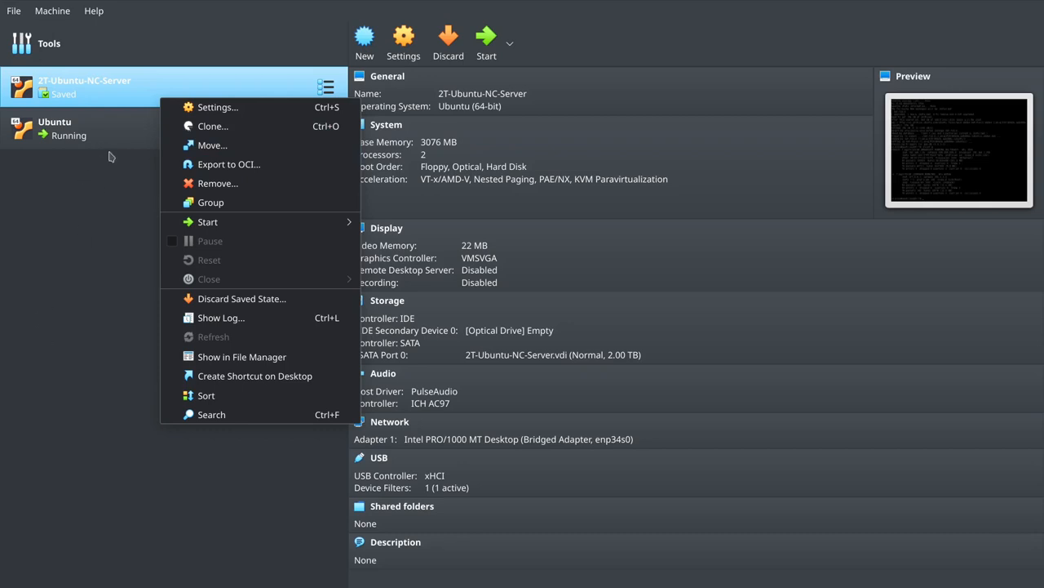
pyautogui.click(145, 223)
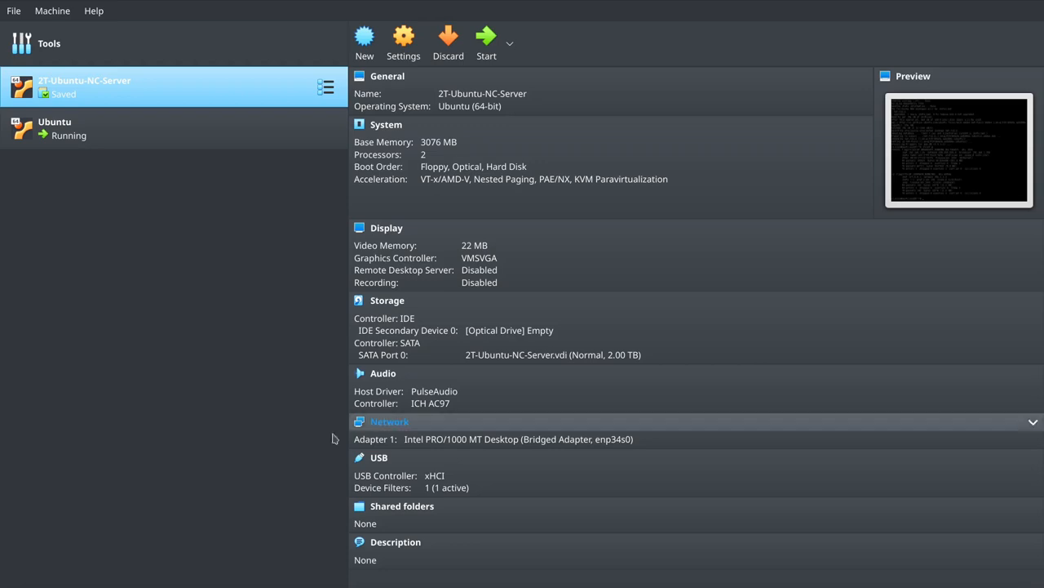
pyautogui.moveTo(199, 458)
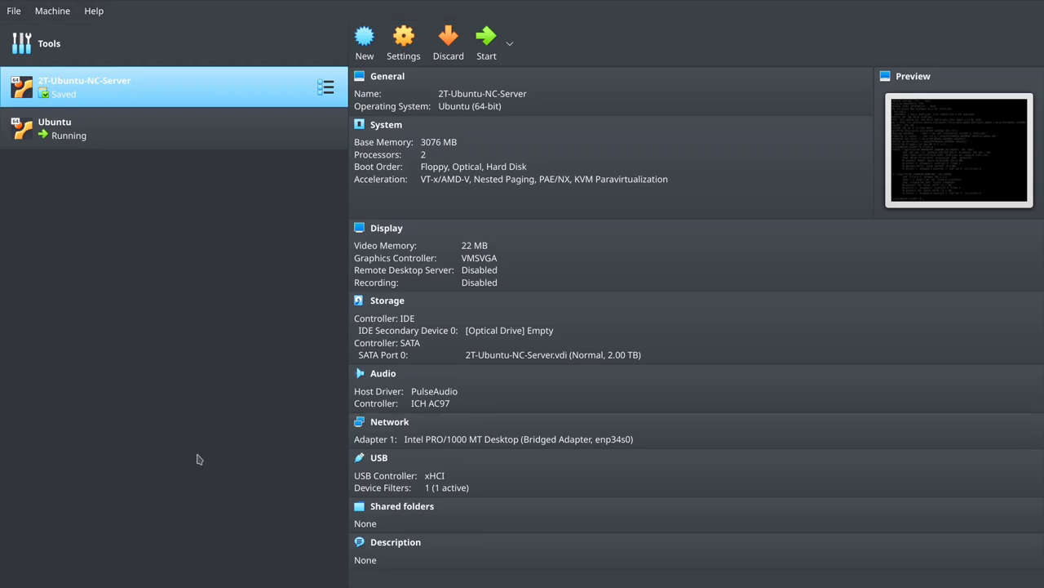
pyautogui.moveTo(160, 390)
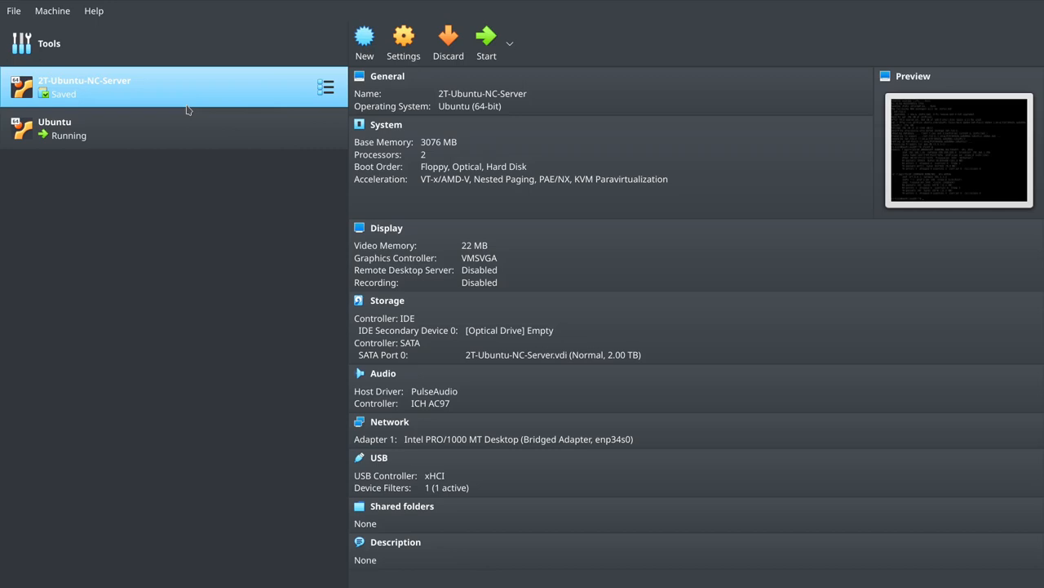
pyautogui.moveTo(183, 306)
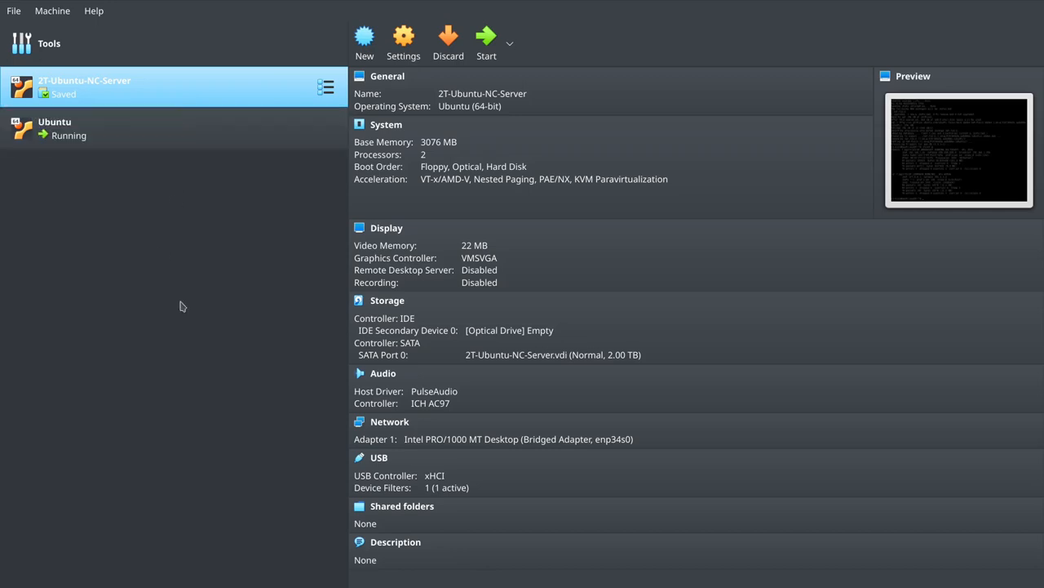
pyautogui.moveTo(218, 510)
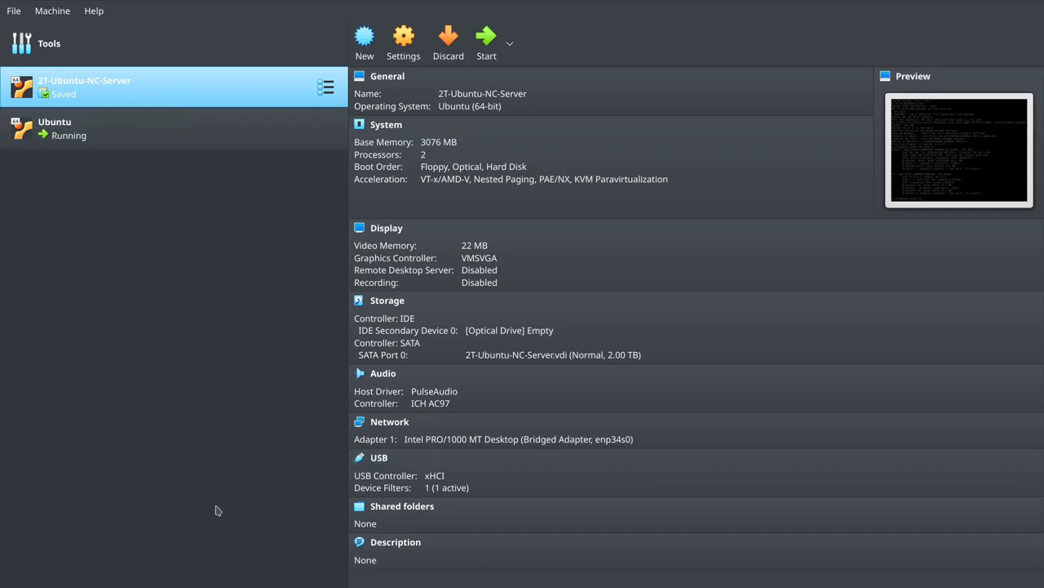
pyautogui.moveTo(206, 504)
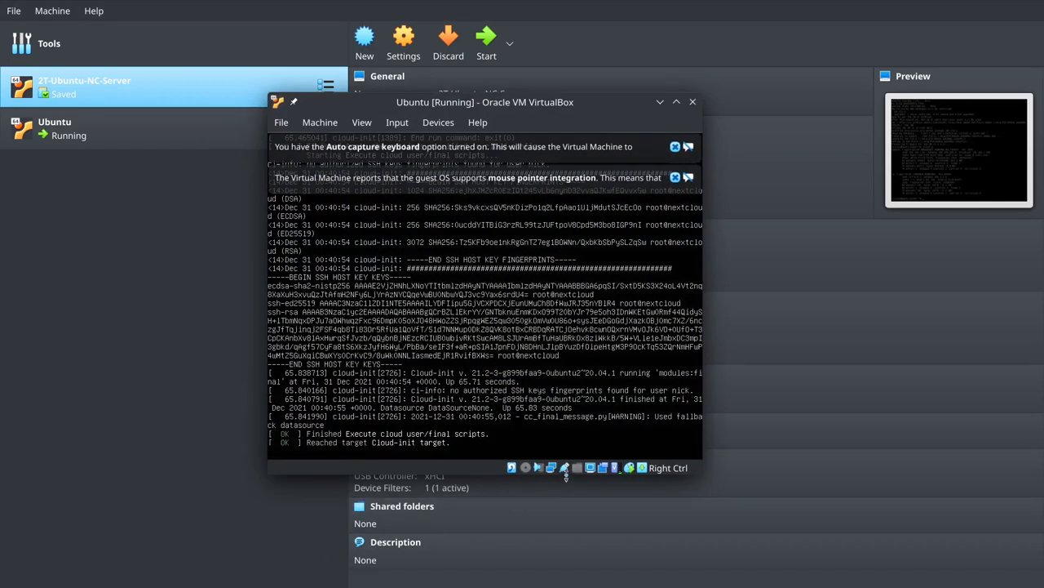
# Step: Attach the PNY USB 3.0 FD drive to the running Ubuntu machine
pyautogui.click(564, 467)
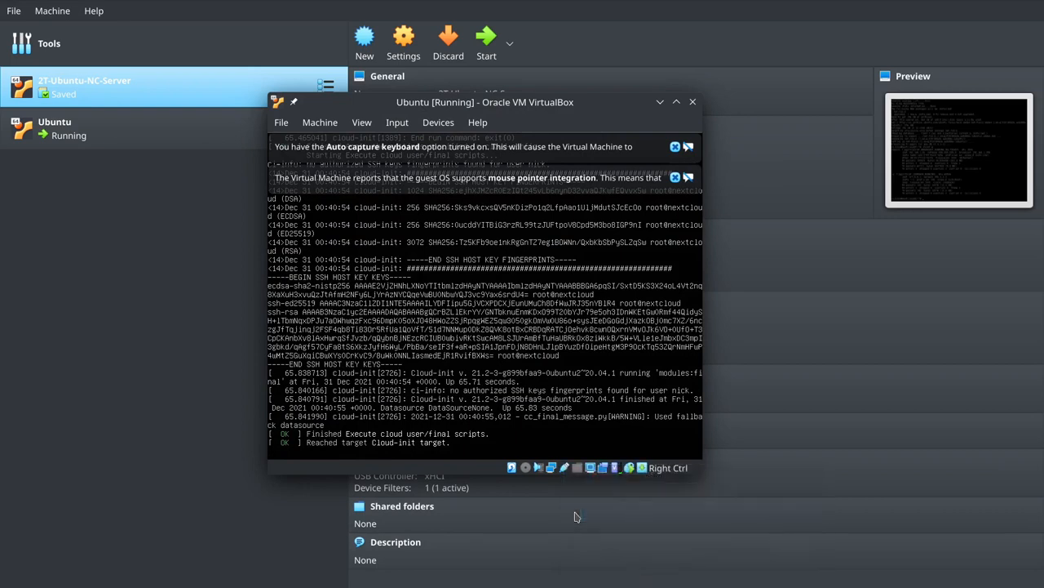
pyautogui.click(616, 467)
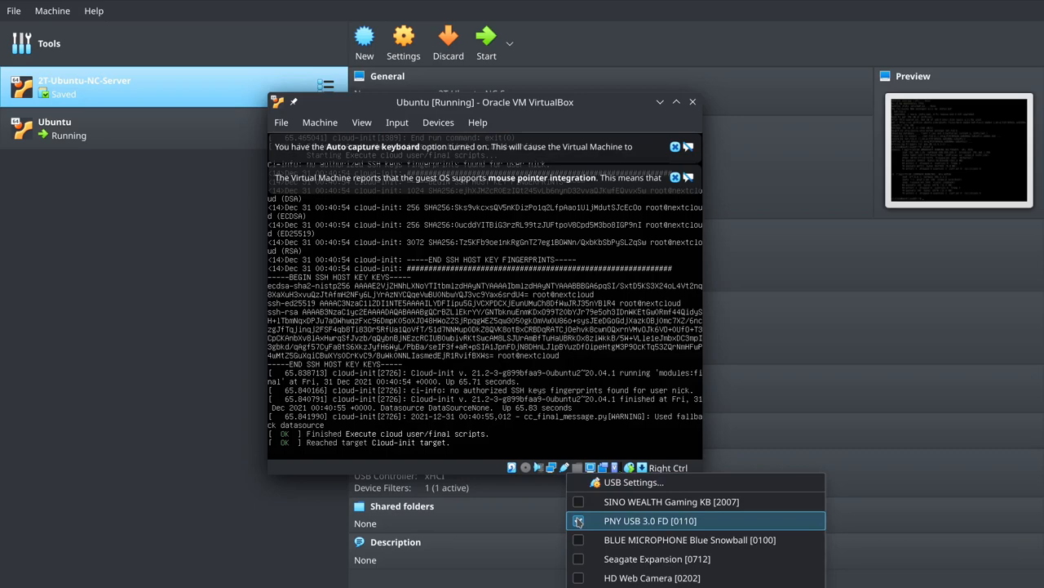
pyautogui.click(578, 521)
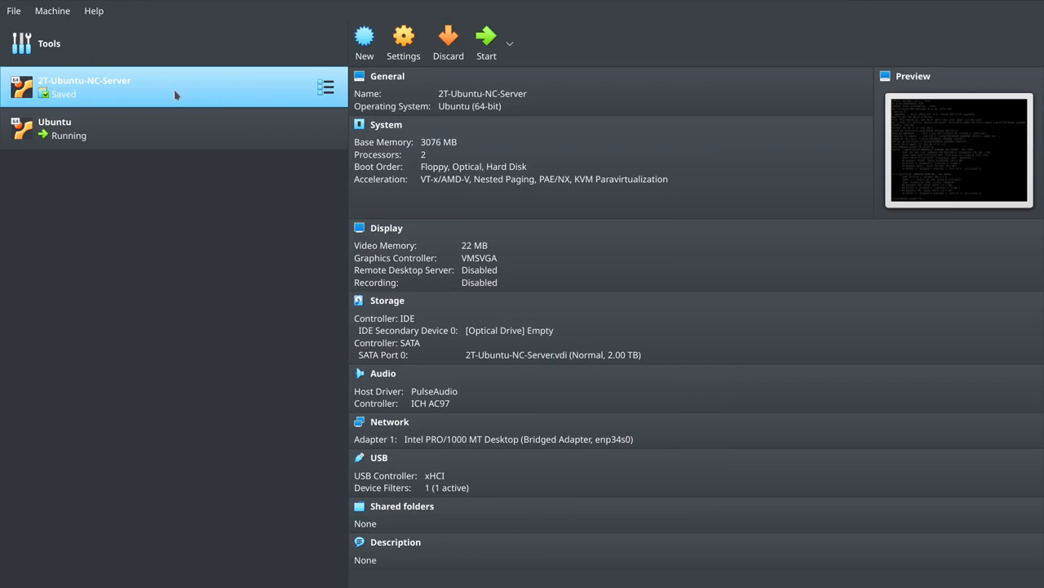
pyautogui.moveTo(172, 162)
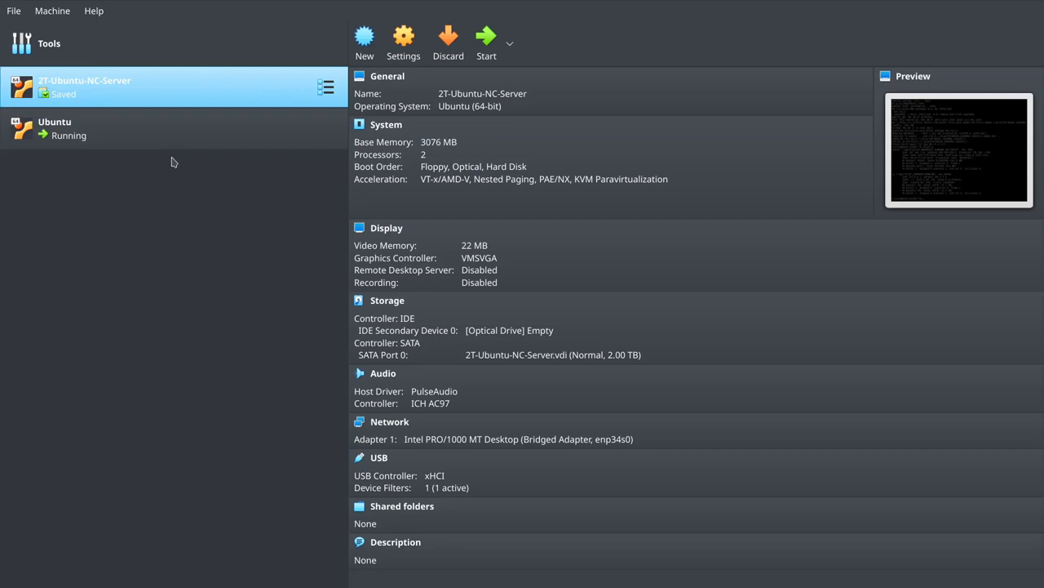
pyautogui.moveTo(159, 145)
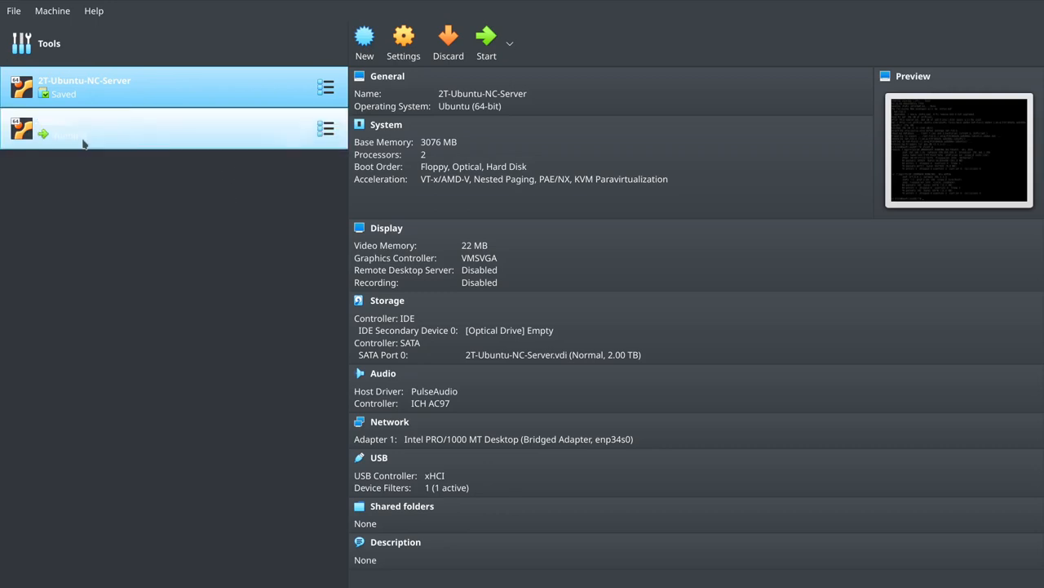
# Step: Open the Ubuntu machine's settings and review its System, USB and Network adapter pages
pyautogui.rightClick(82, 128)
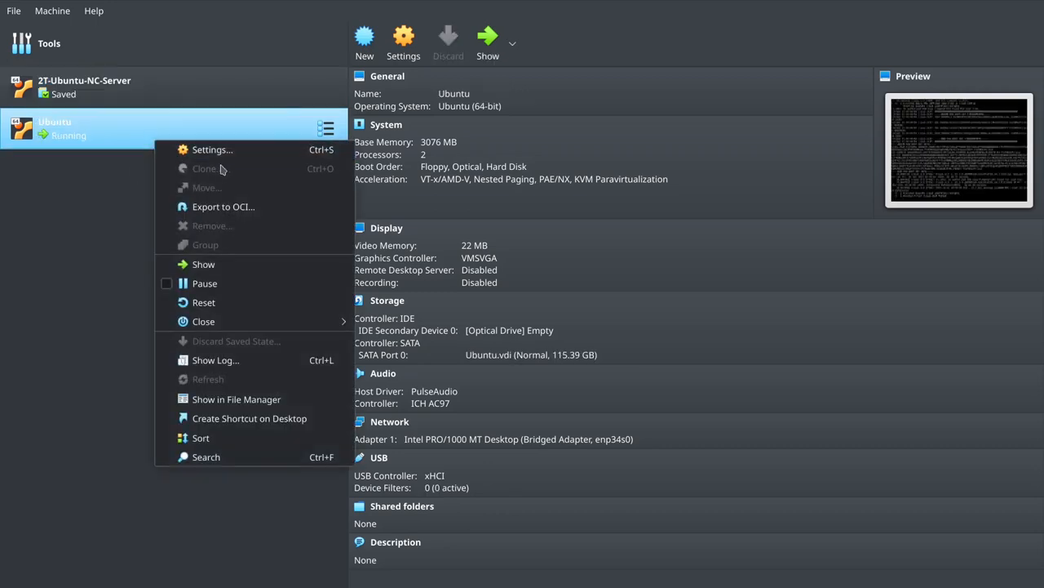
pyautogui.click(211, 149)
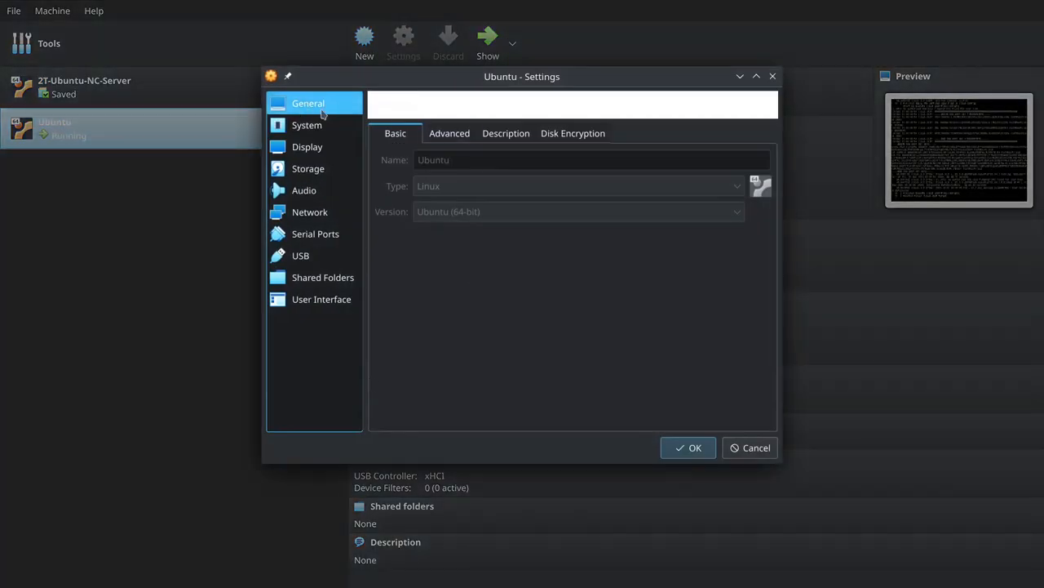
pyautogui.click(307, 125)
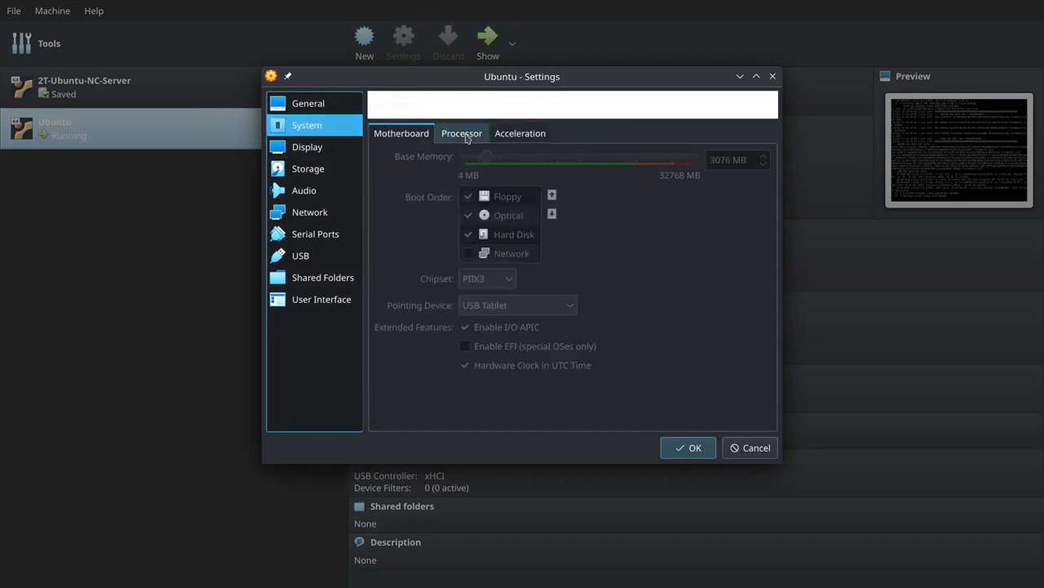
pyautogui.click(461, 133)
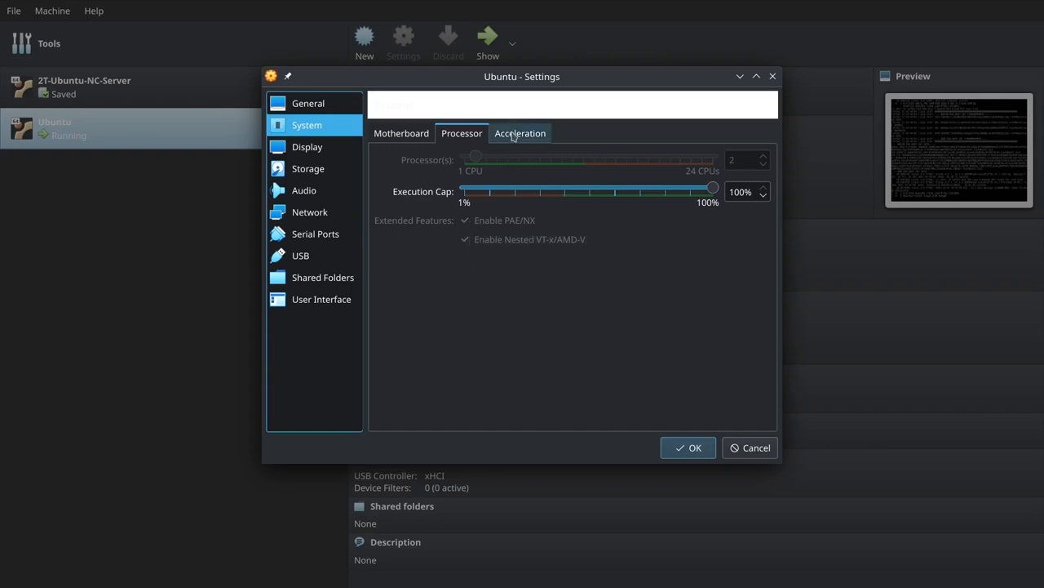
pyautogui.click(401, 133)
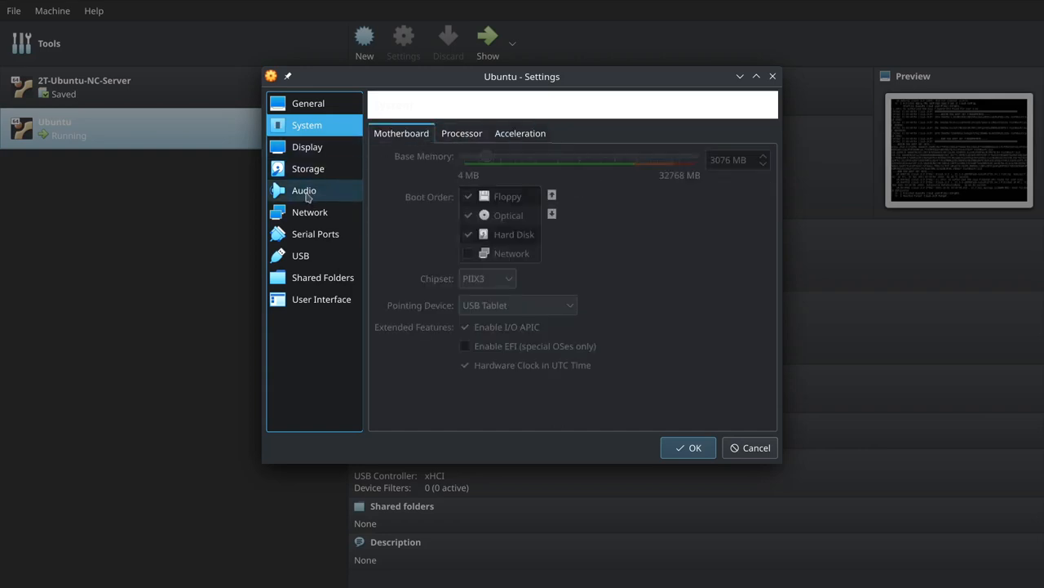
pyautogui.click(300, 256)
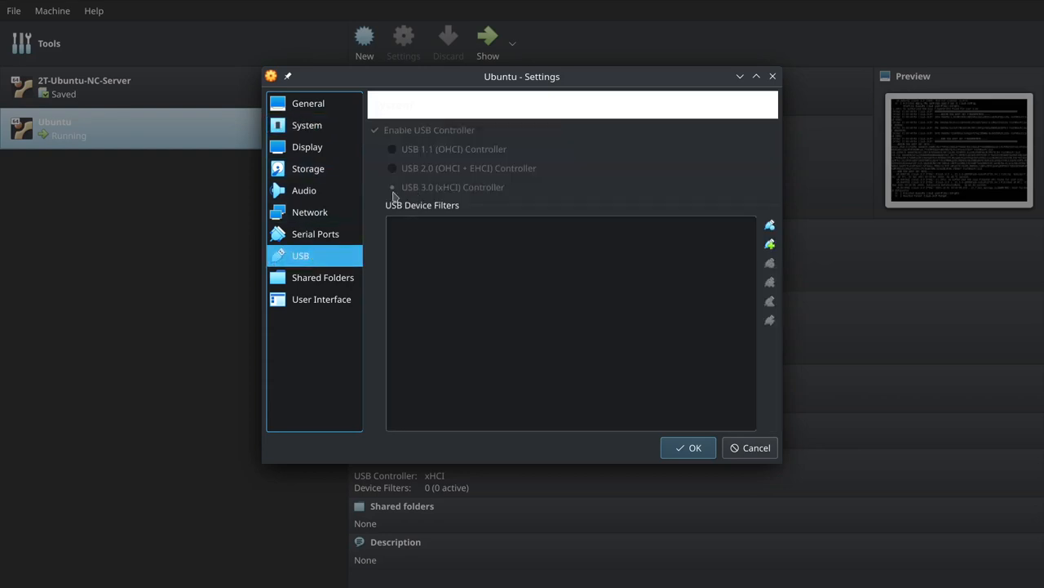
pyautogui.moveTo(394, 187)
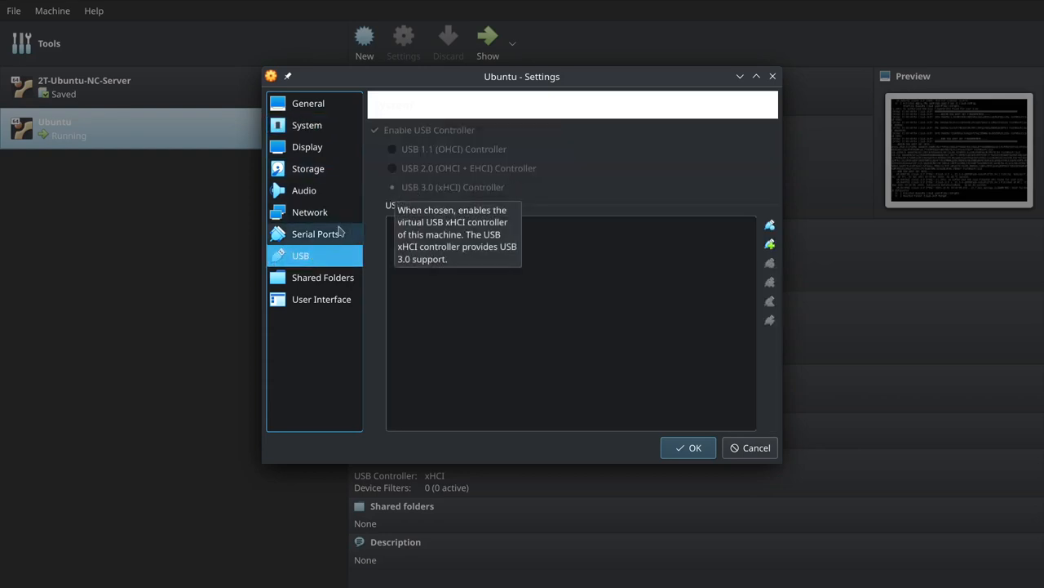
pyautogui.click(309, 211)
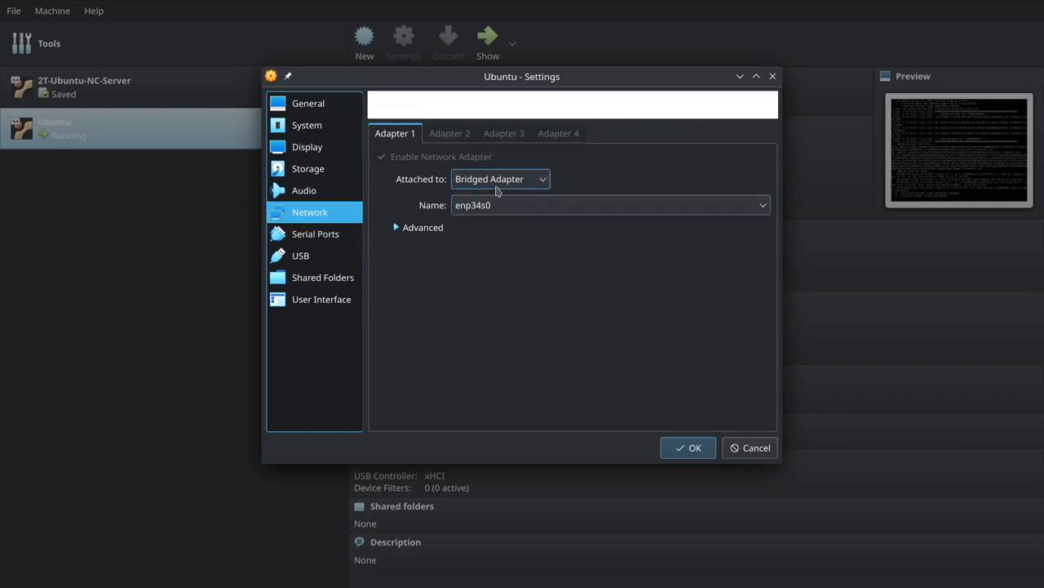
pyautogui.moveTo(498, 179)
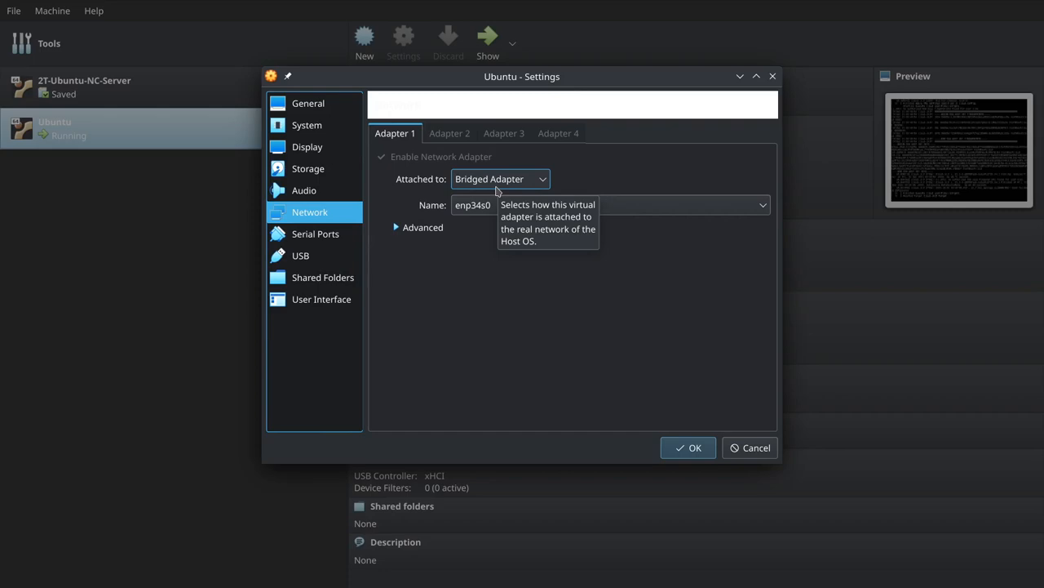
pyautogui.moveTo(821, 446)
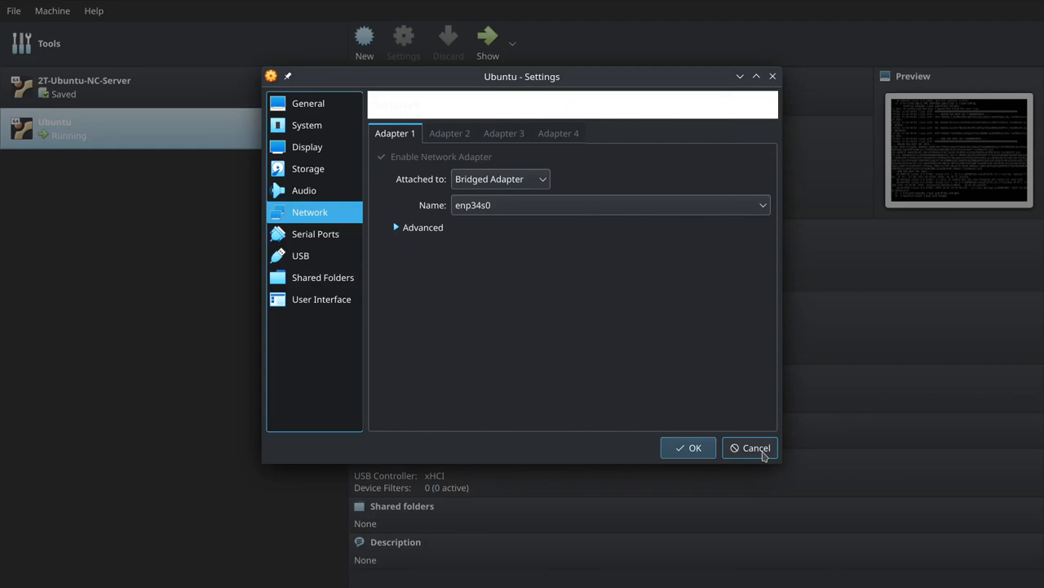
# Step: Cancel the settings dialog and log in to the Ubuntu console as nick
pyautogui.click(750, 447)
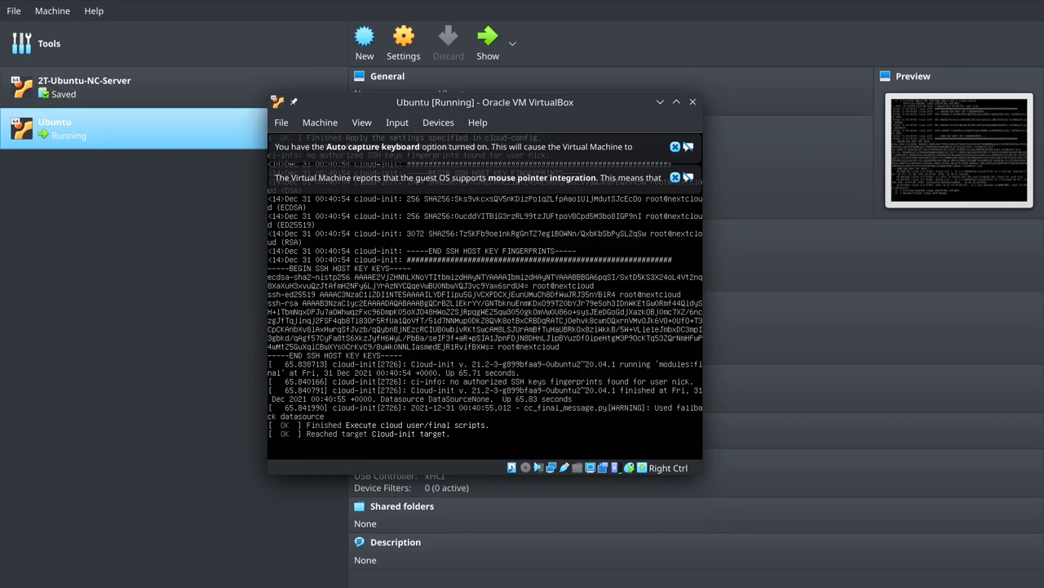
pyautogui.moveTo(742, 205)
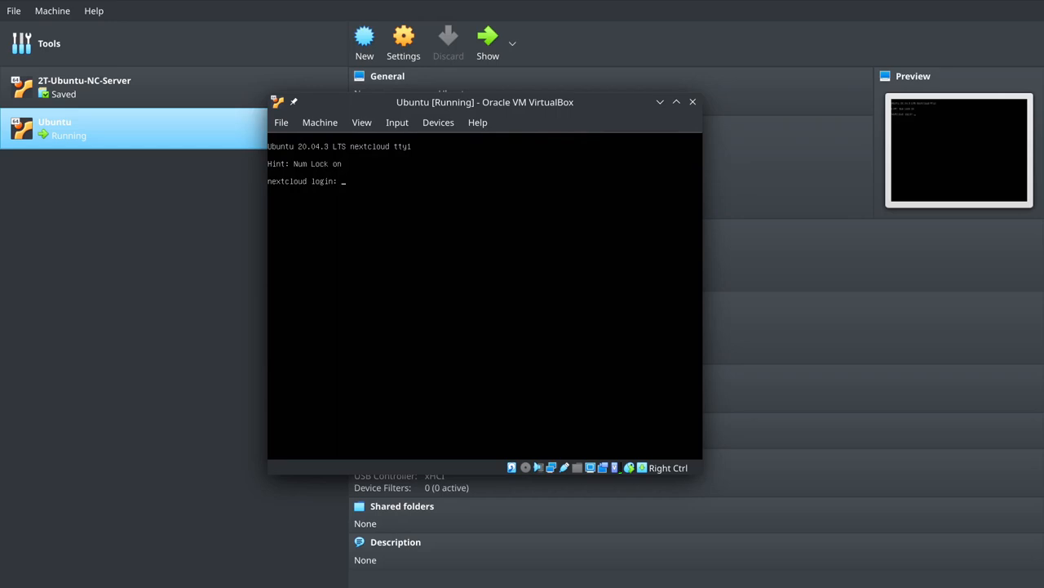
pyautogui.write('nick')
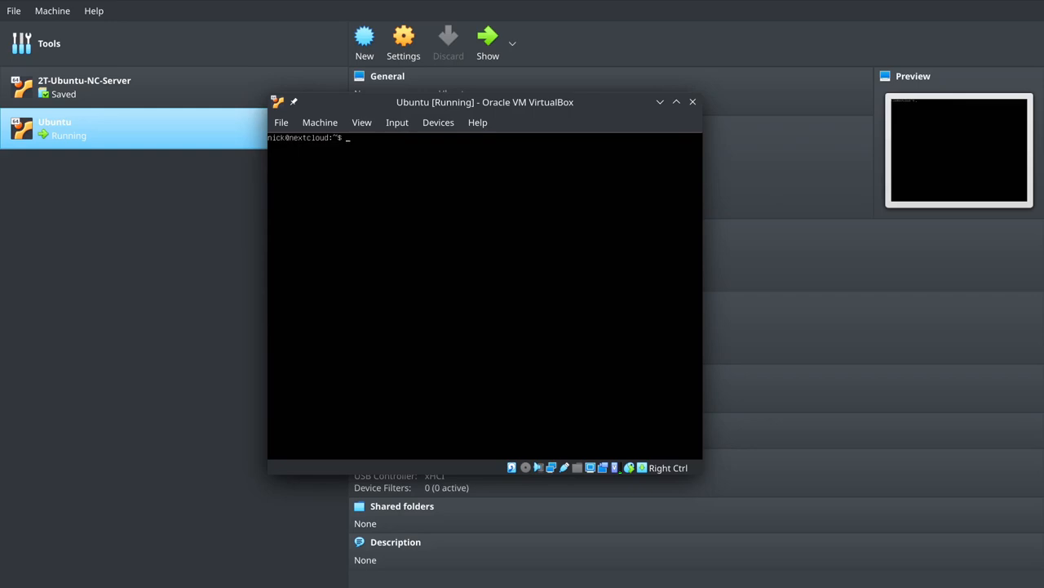
# Step: Run 'sudo apt update && sudo apt upgrade -y' on the Ubuntu guest, correcting the typo
pyautogui.write('s')
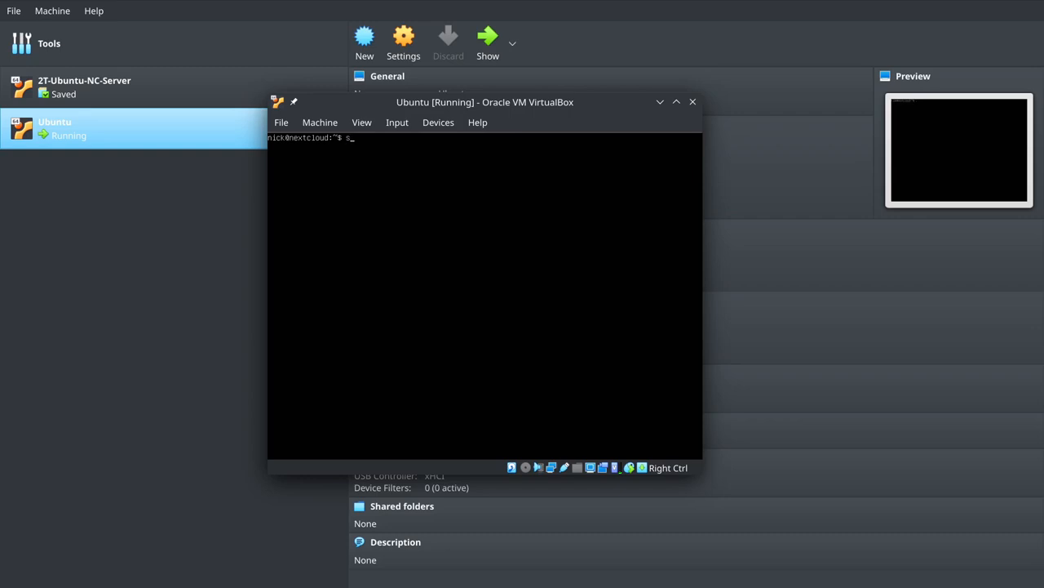
pyautogui.write('sudo apt update && sudo a')
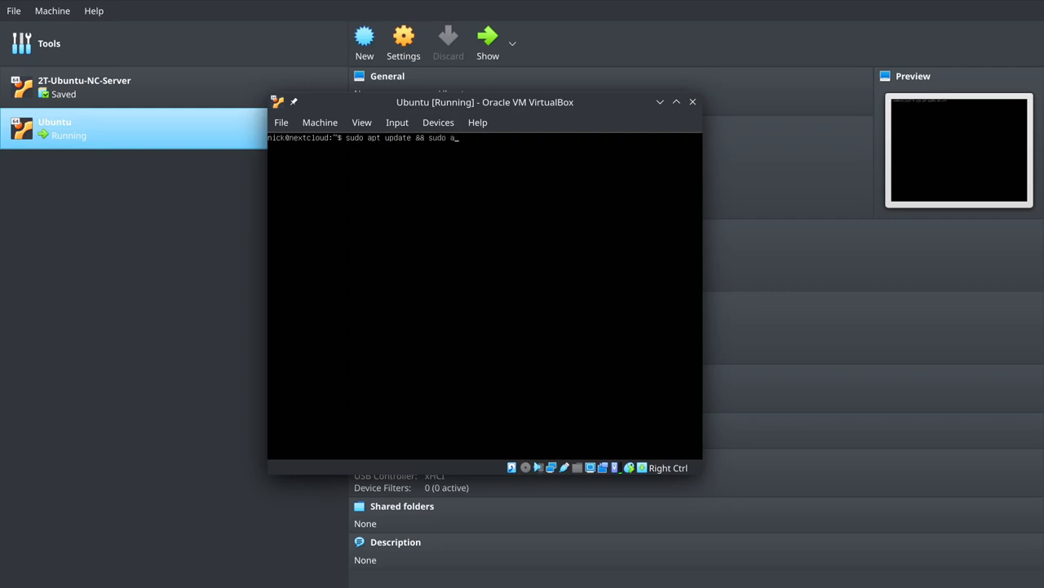
pyautogui.write('pt ugrade -y')
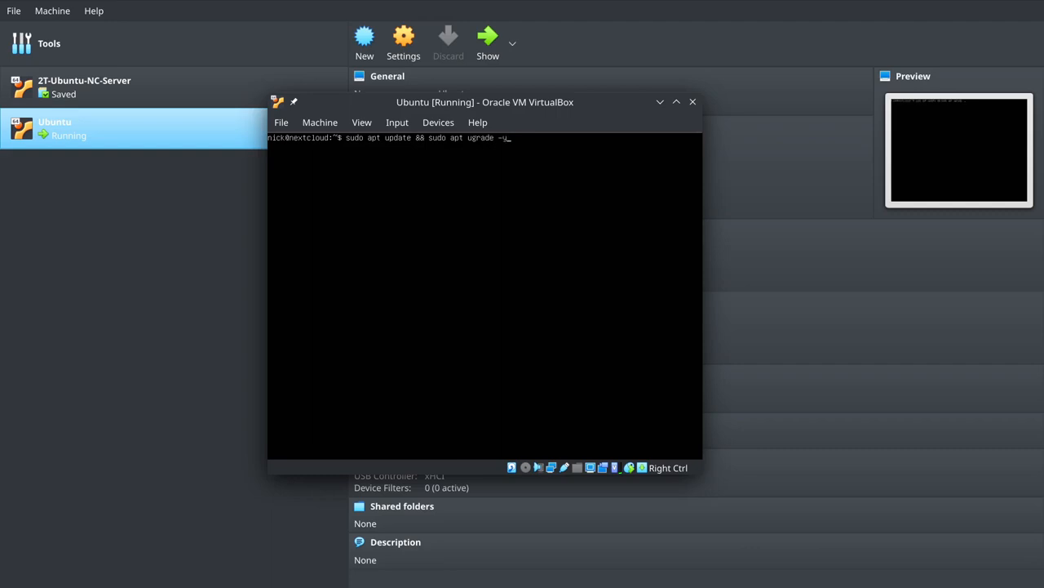
pyautogui.press('Return')
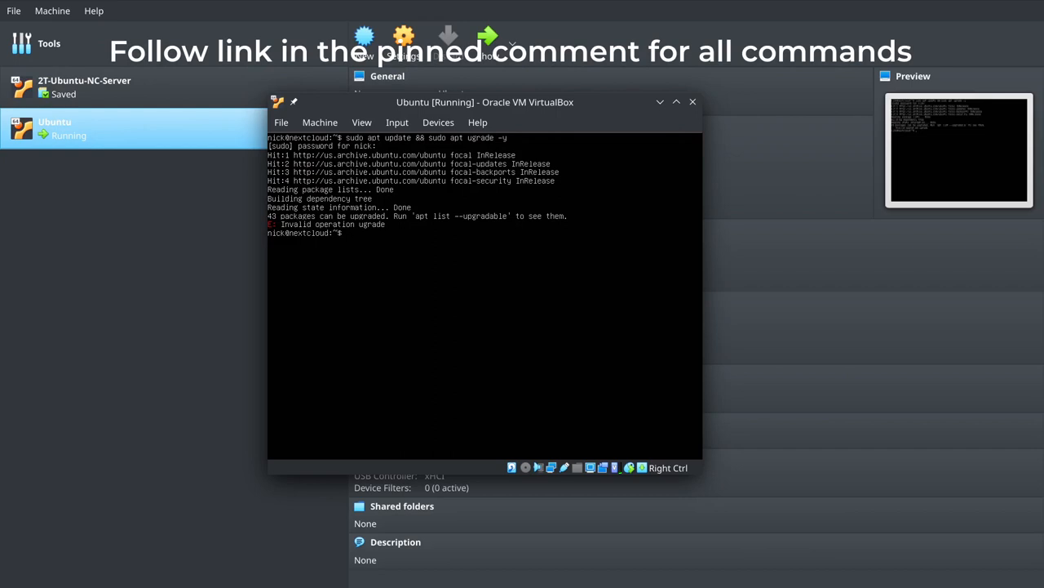
pyautogui.write('sudo apt update && sudo apt upgrade -y')
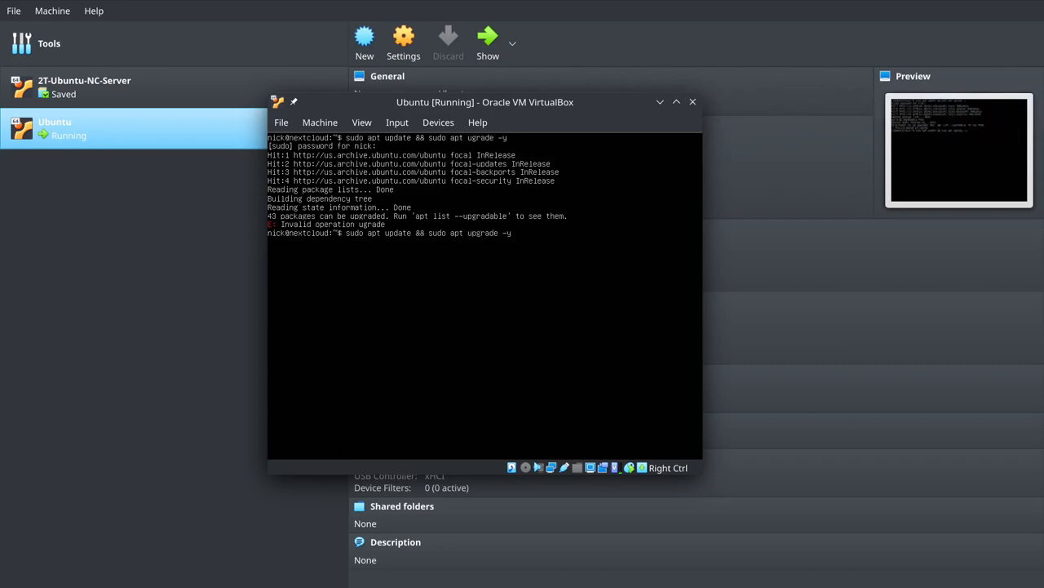
pyautogui.press('Return')
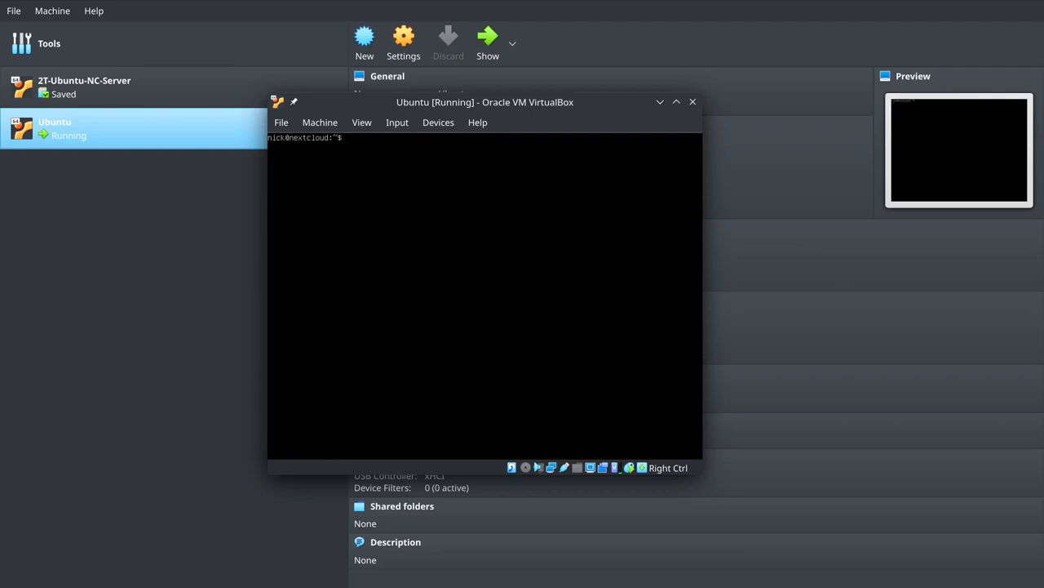
# Step: Install net-tools on the Ubuntu guest with 'sudo apt install net-tools -y'
pyautogui.write('sudo apt')
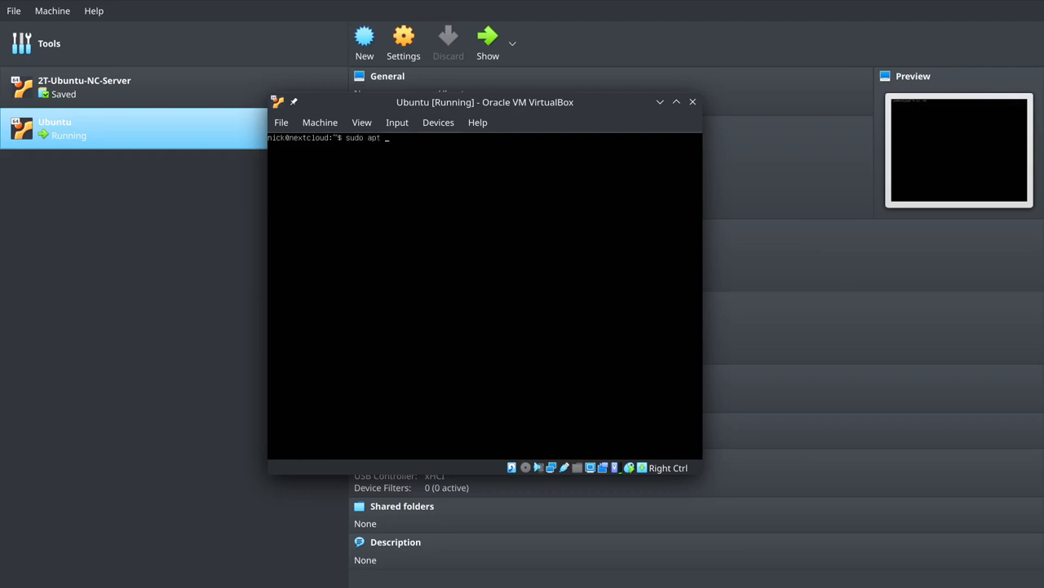
pyautogui.write('install')
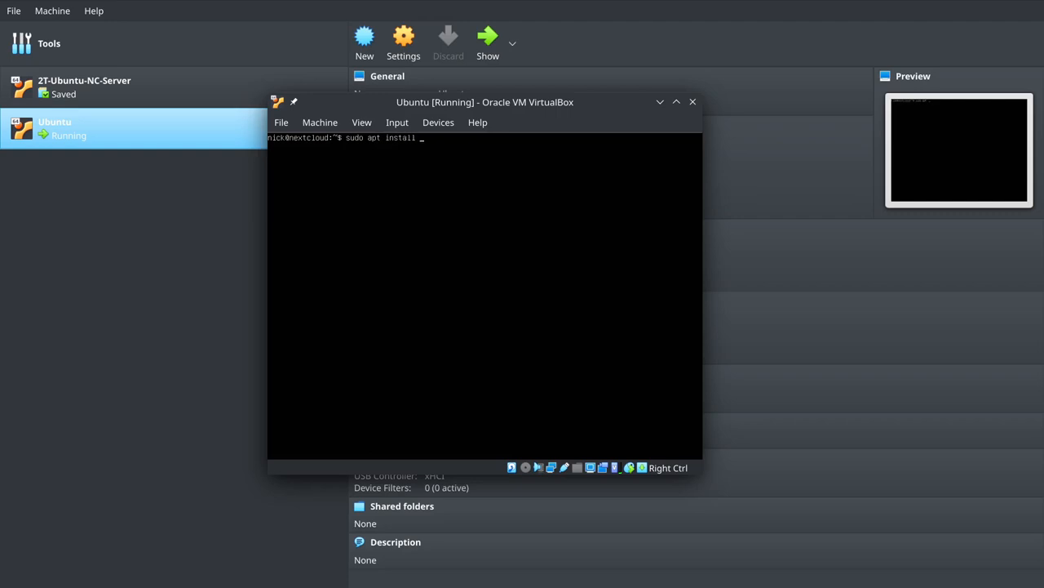
pyautogui.write('net-tools')
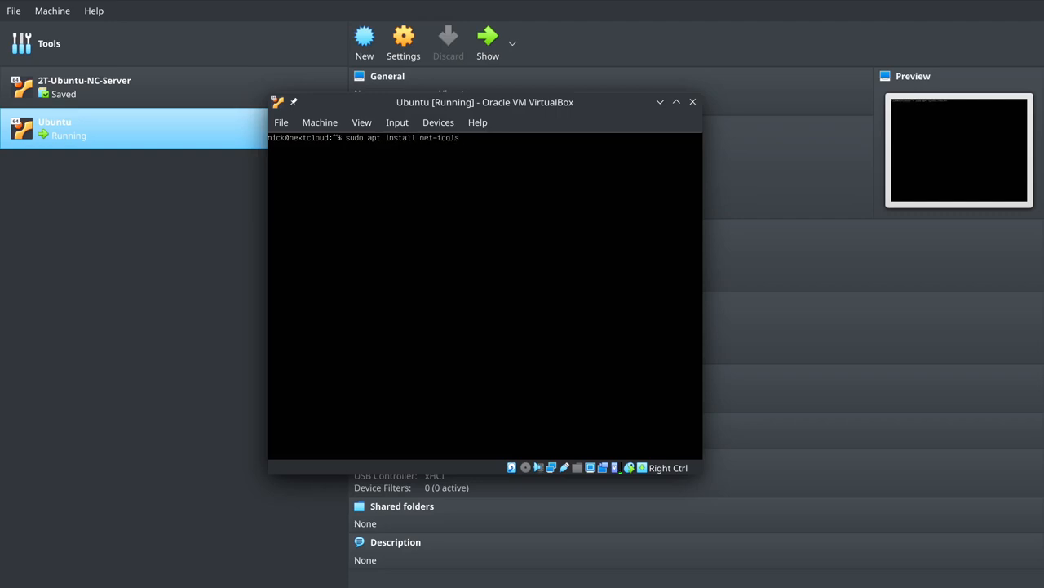
pyautogui.write('-y')
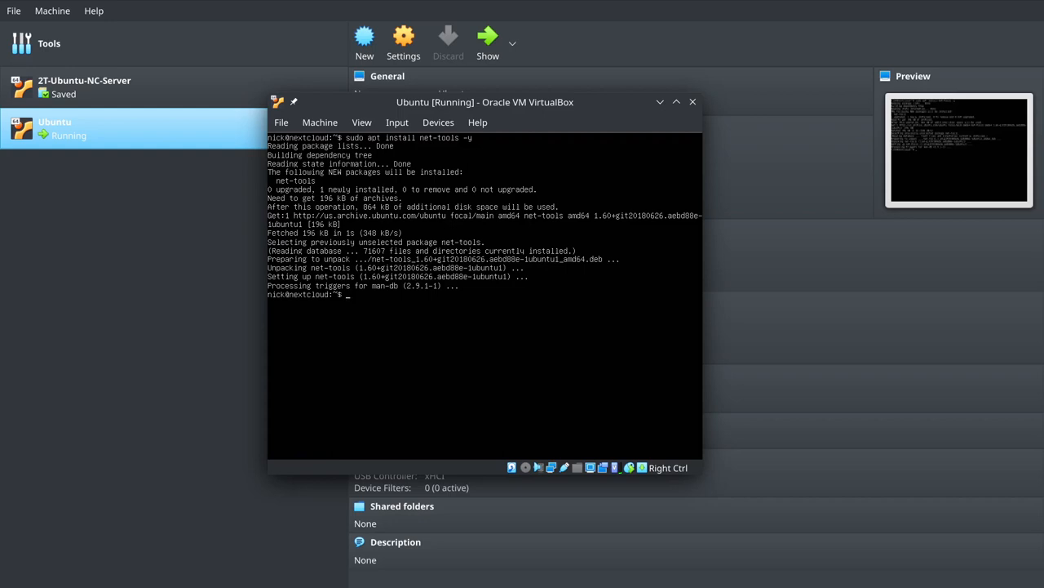
pyautogui.write('if')
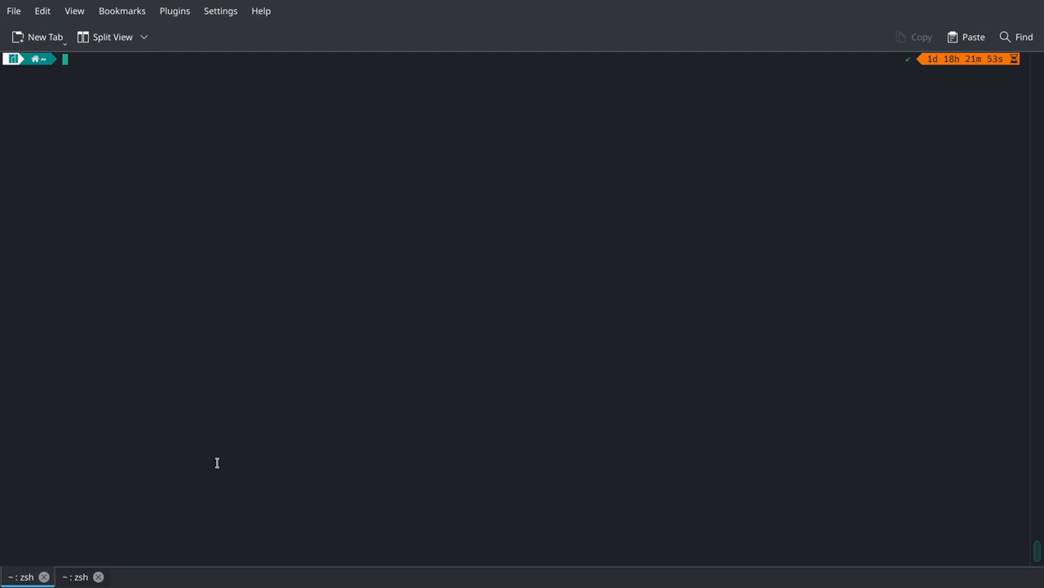
pyautogui.moveTo(371, 120)
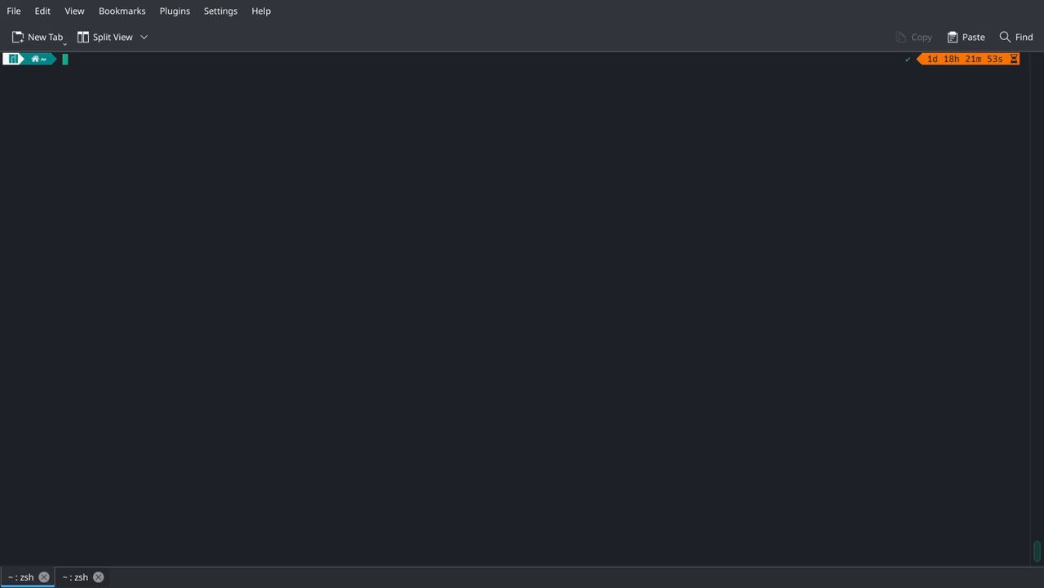
# Step: From the second Konsole tab, SSH into the nextcloud server and accept its host key
pyautogui.click(78, 576)
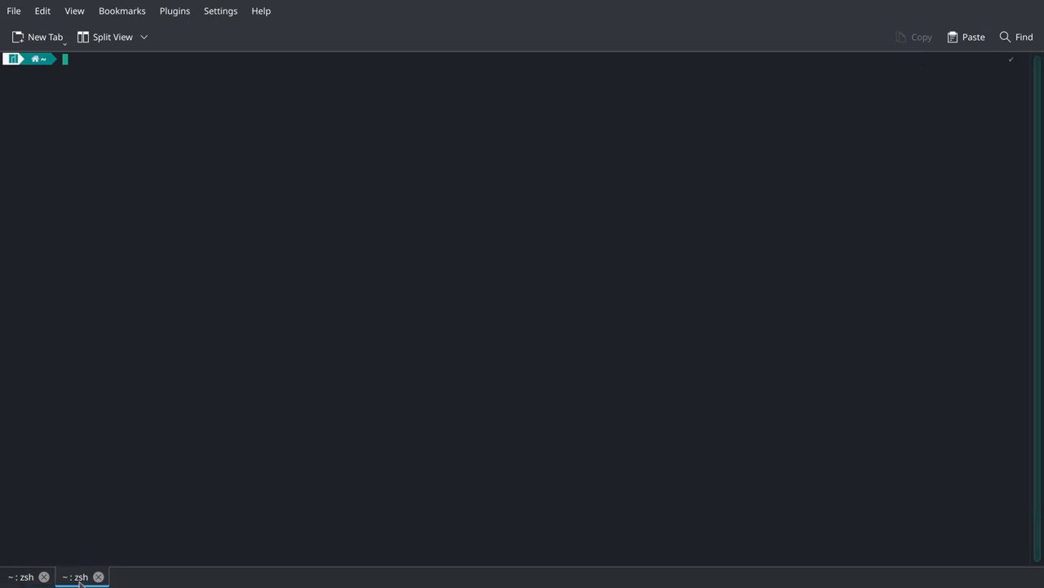
pyautogui.write('ssh nc-nick@192.168.1.26')
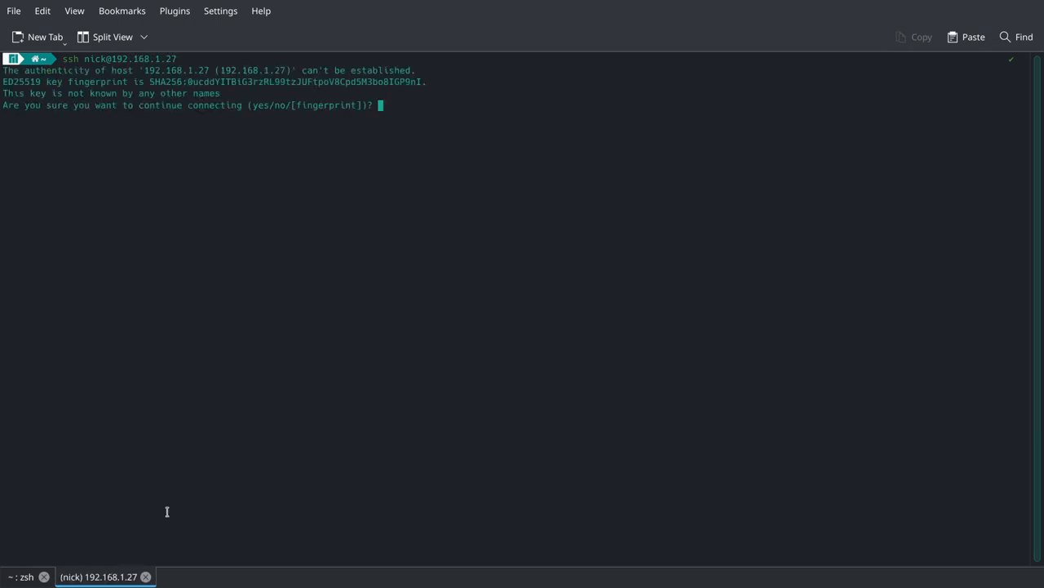
pyautogui.write('yes')
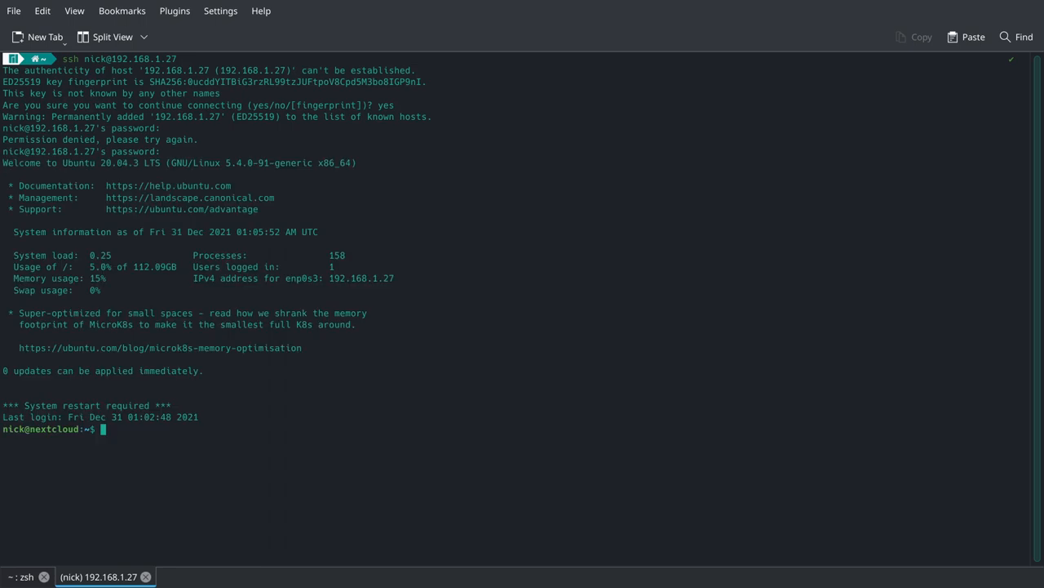
pyautogui.moveTo(216, 347)
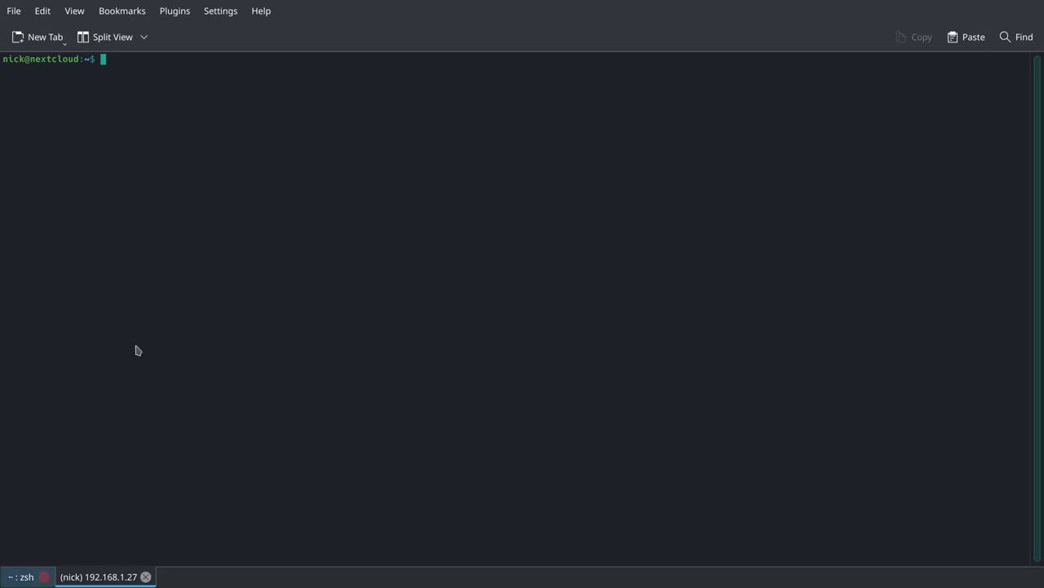
pyautogui.moveTo(37, 36)
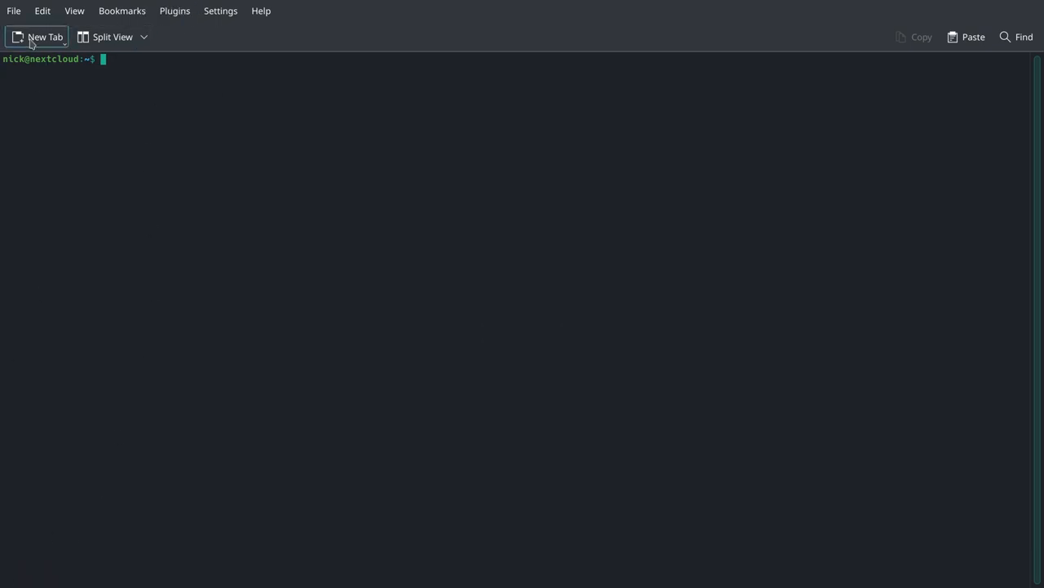
pyautogui.click(38, 37)
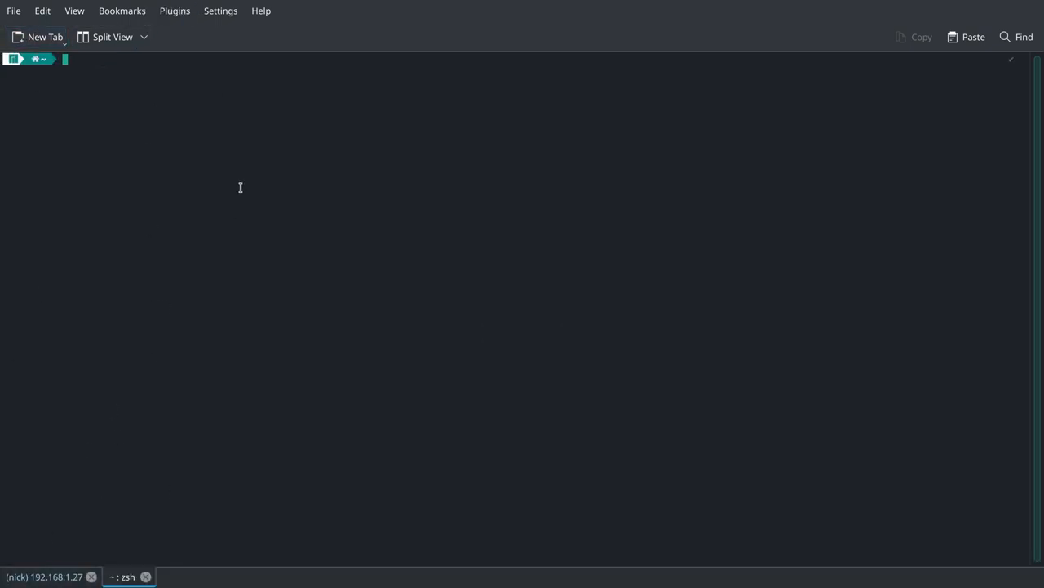
pyautogui.write('ssh nick@192.168.1.27')
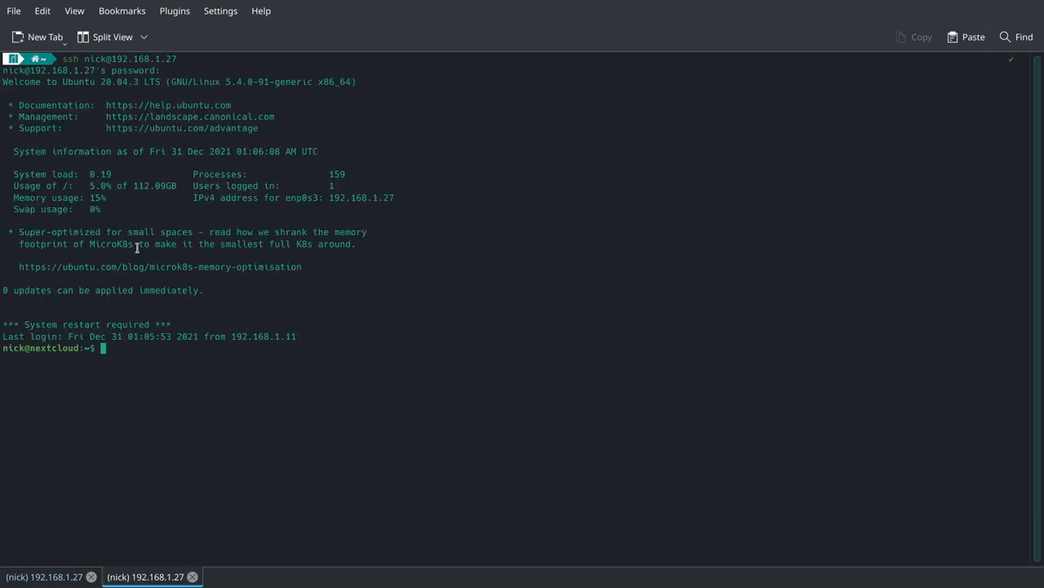
pyautogui.click(45, 576)
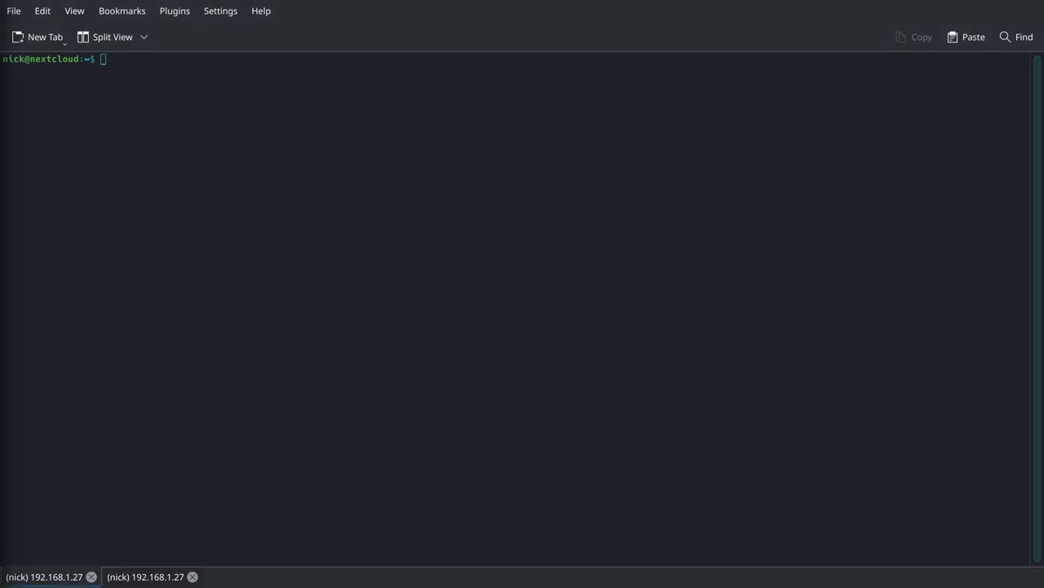
pyautogui.moveTo(179, 215)
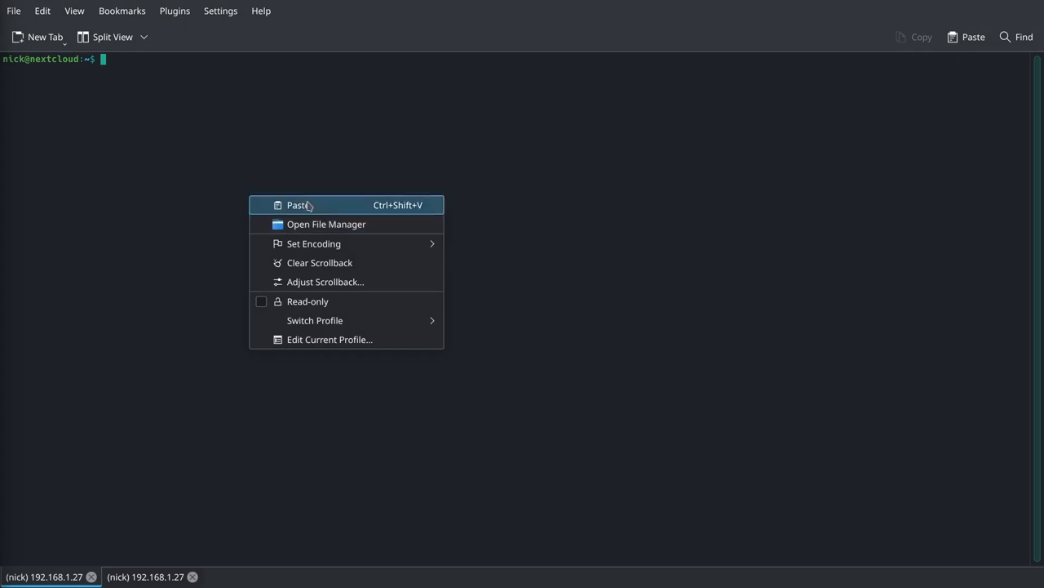
pyautogui.moveTo(298, 205)
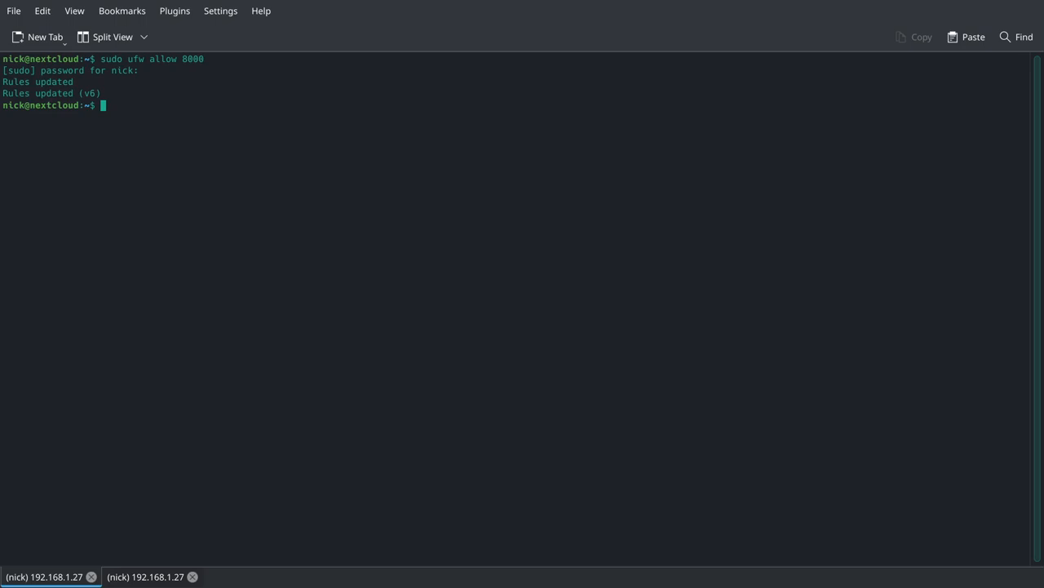
# Step: As root, allow ports 443 and 22 in ufw and enable the firewall
pyautogui.write('sudo su')
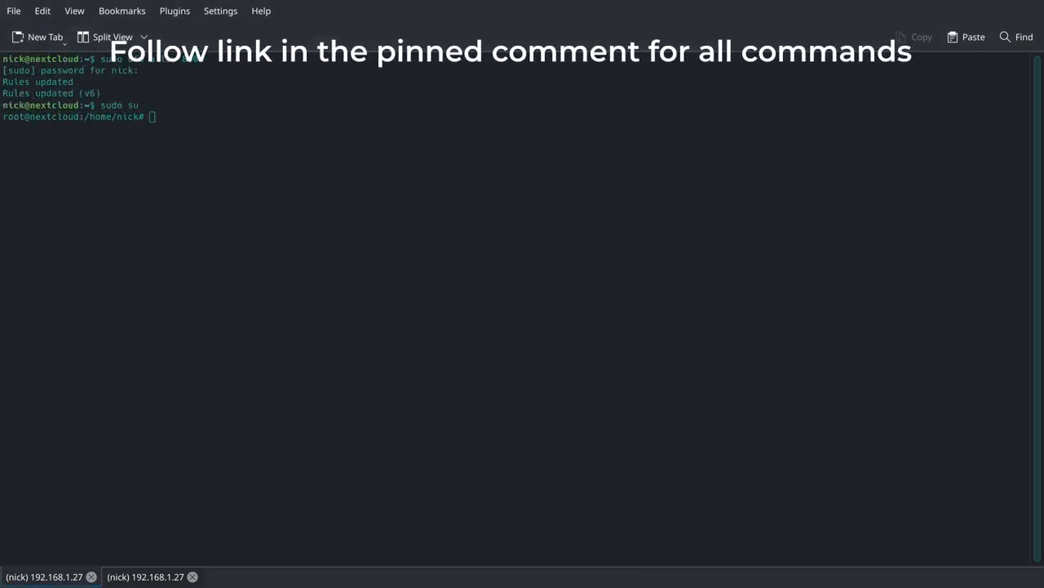
pyautogui.write('ufw allow 443')
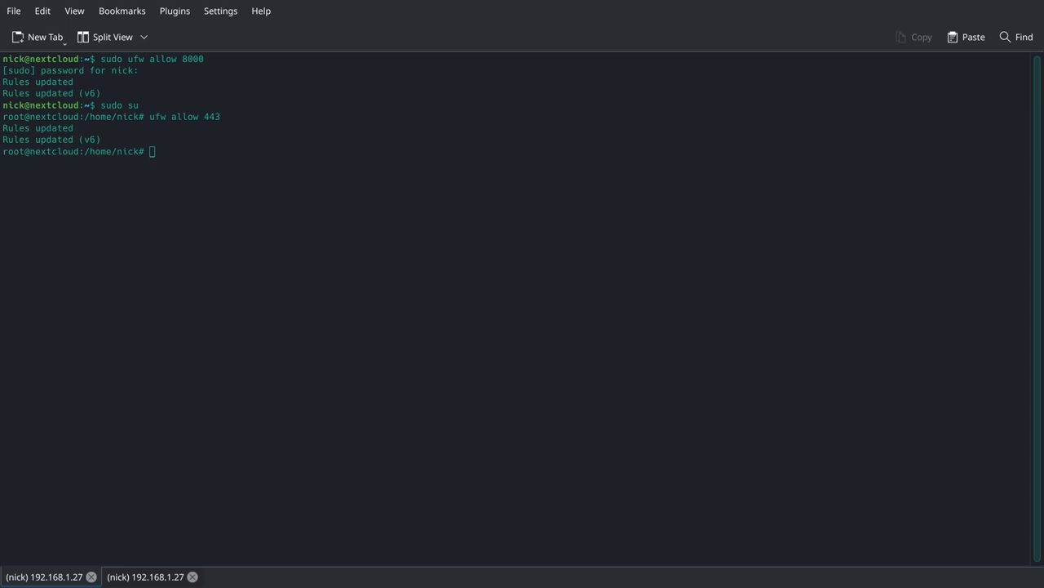
pyautogui.moveTo(329, 176)
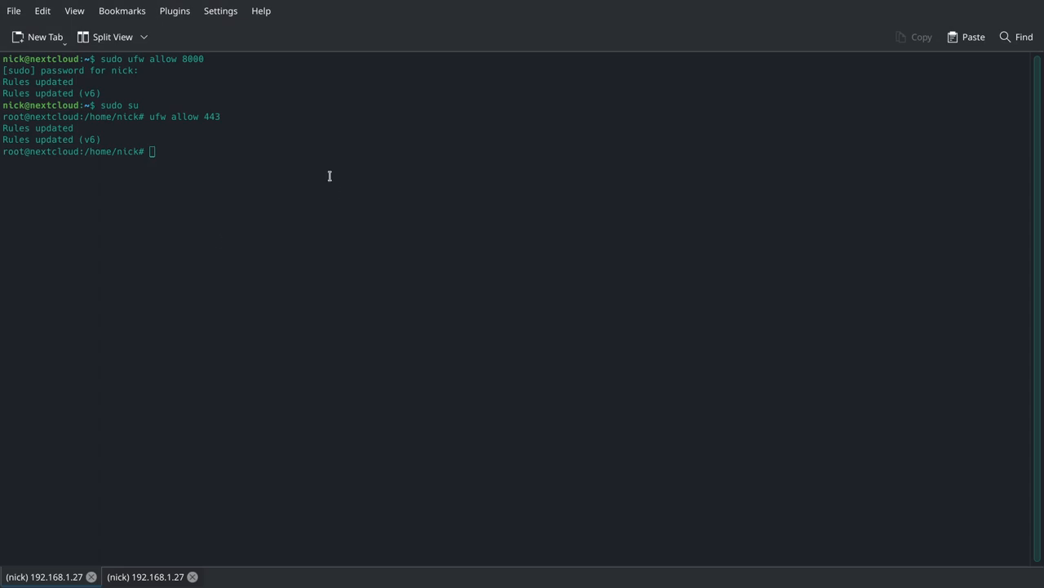
pyautogui.write('ufw allow 22')
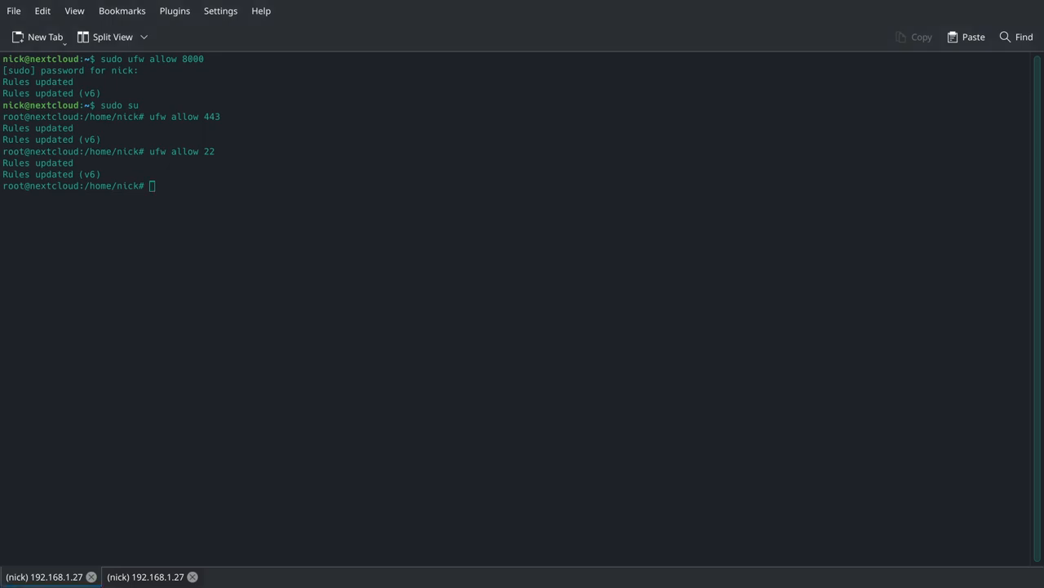
pyautogui.rightClick(408, 187)
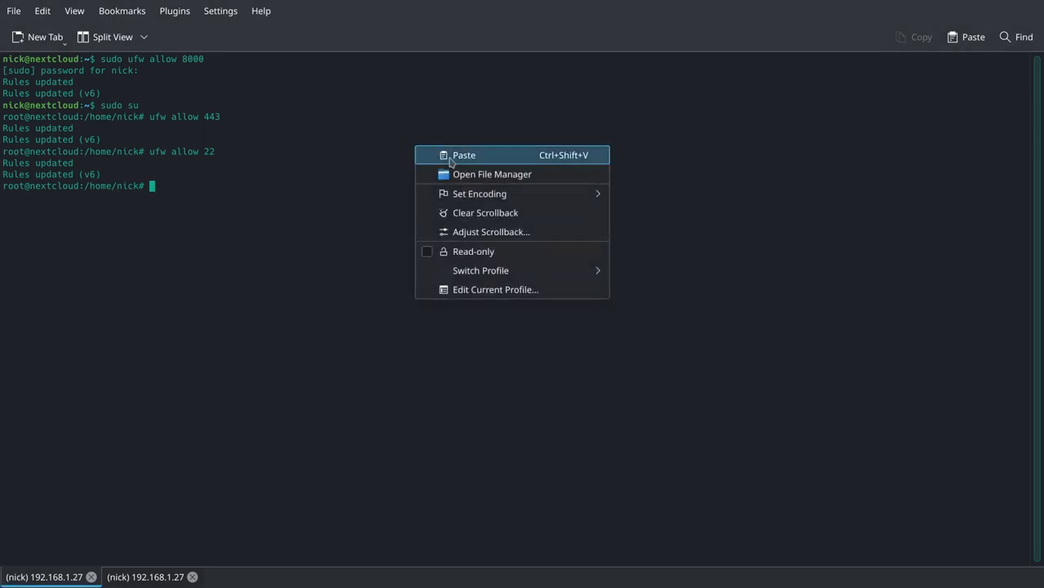
pyautogui.moveTo(208, 160)
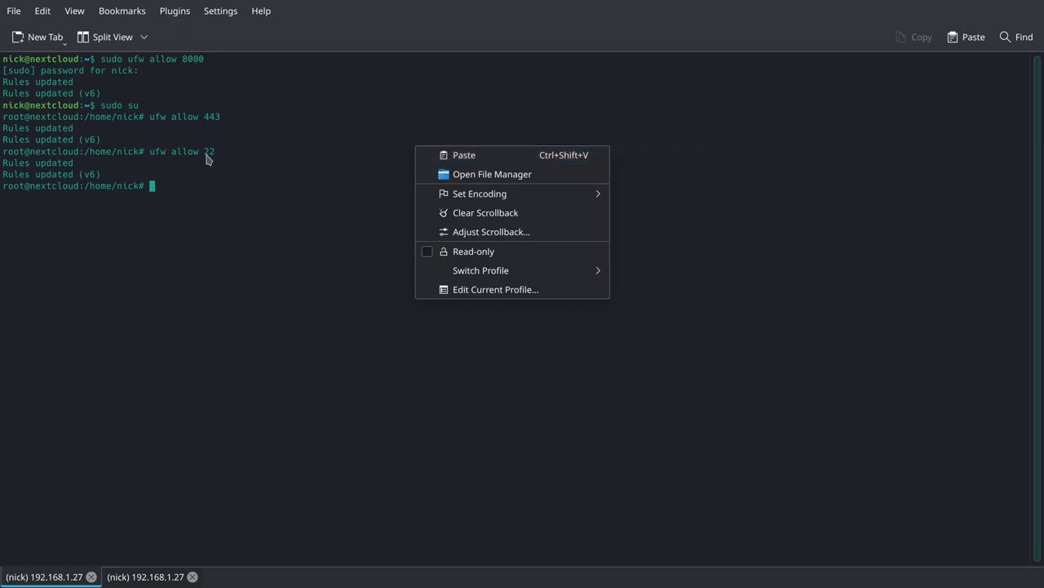
pyautogui.moveTo(464, 155)
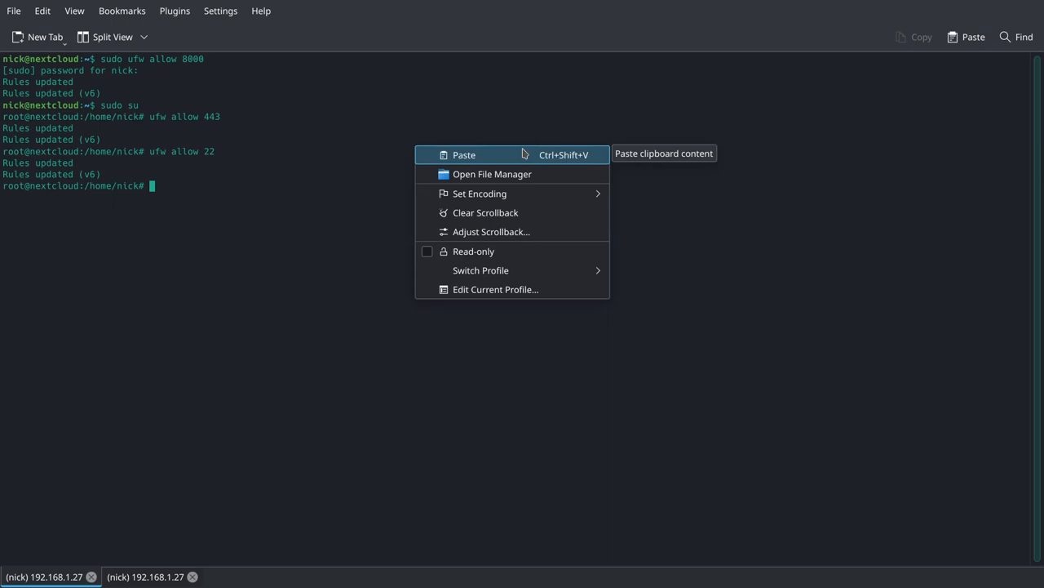
pyautogui.click(463, 154)
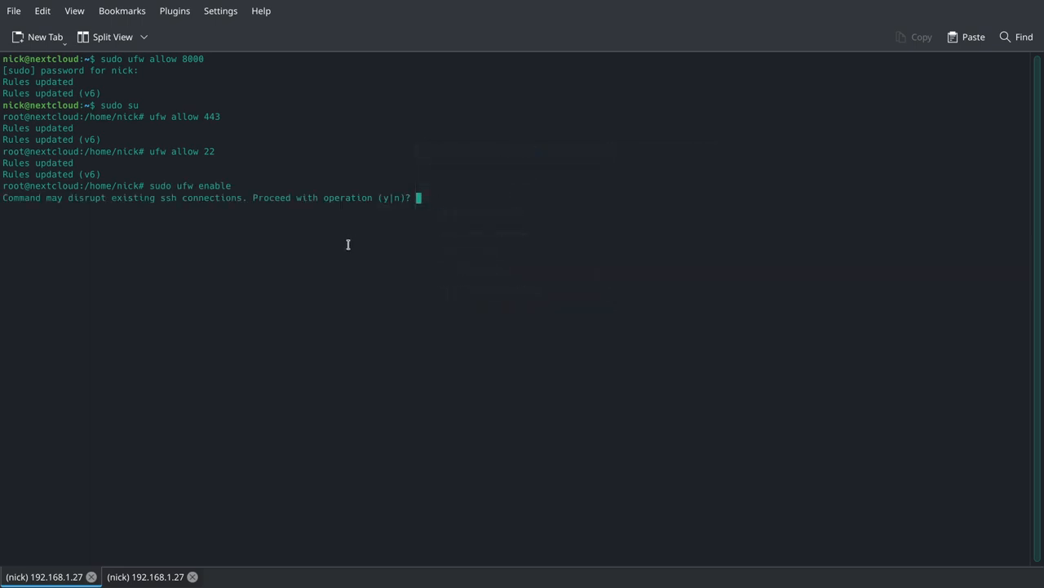
pyautogui.write('y')
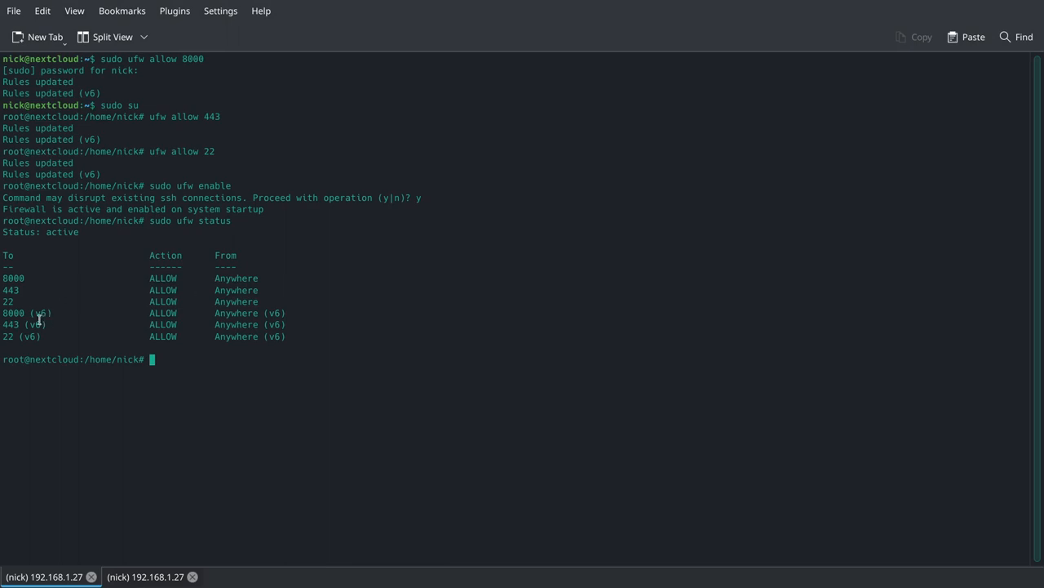
pyautogui.moveTo(52, 336)
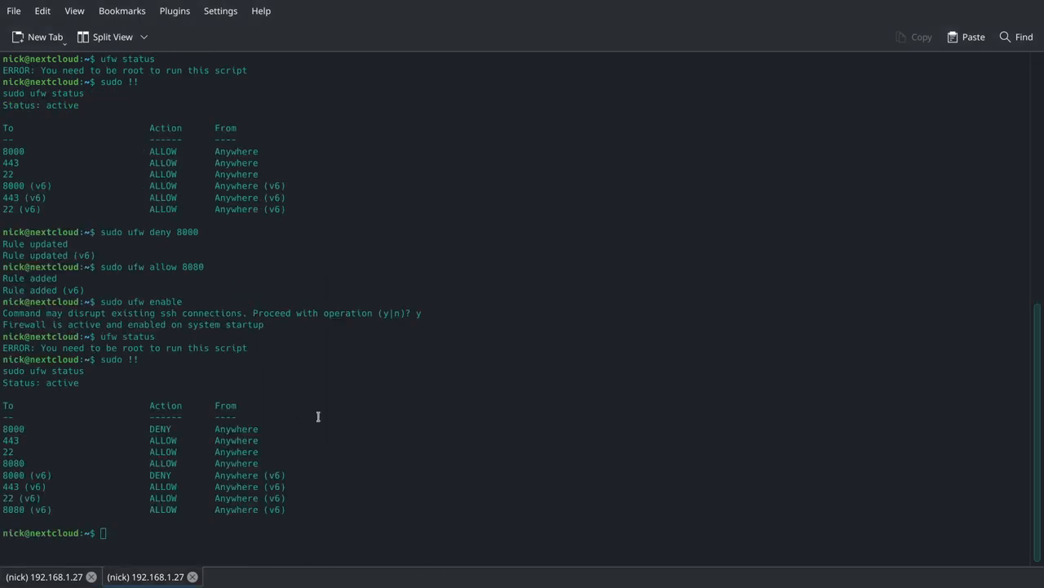
pyautogui.moveTo(11, 440)
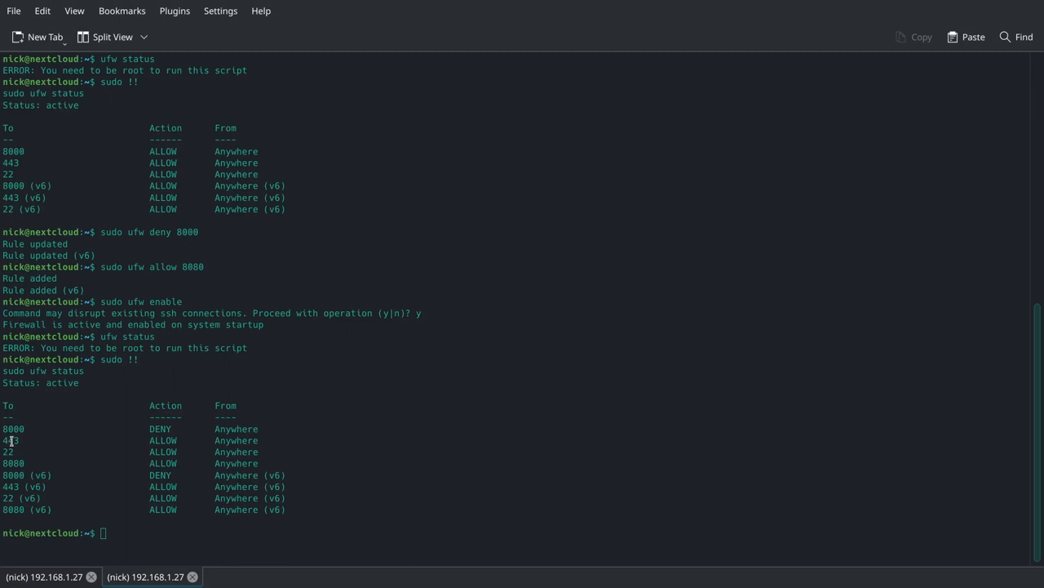
pyautogui.doubleClick(13, 463)
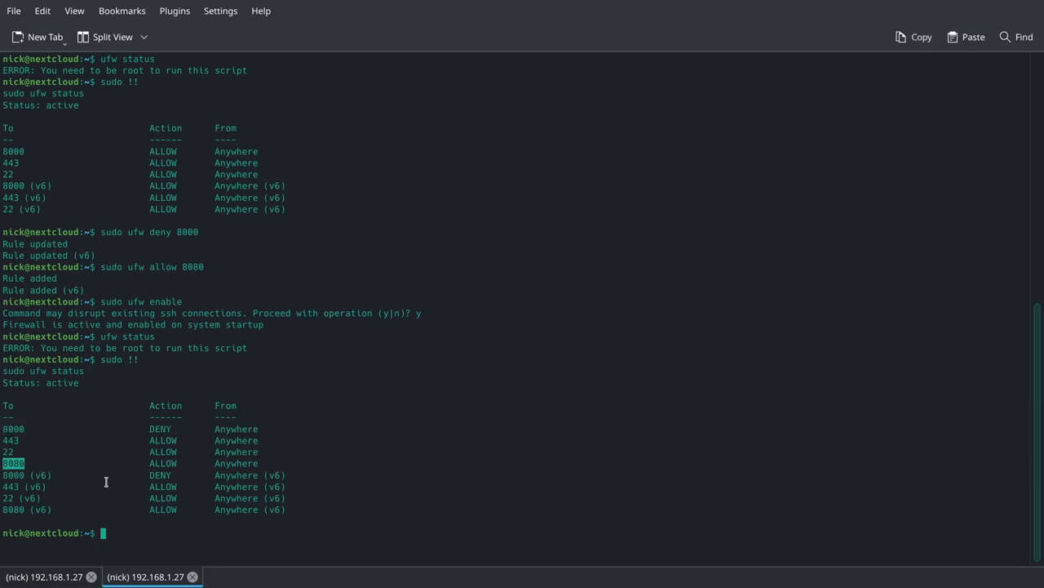
pyautogui.moveTo(101, 242)
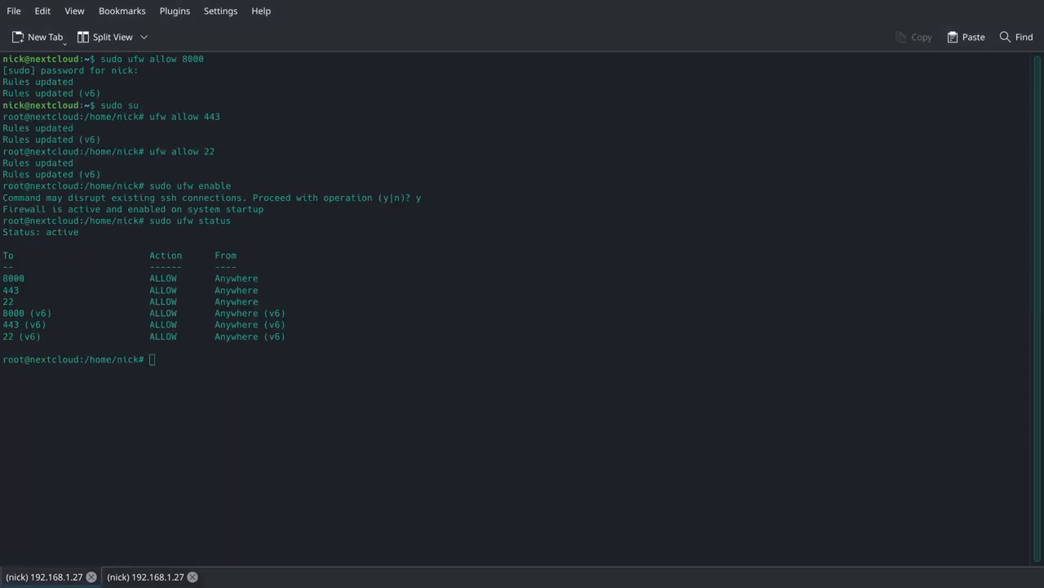
pyautogui.moveTo(360, 364)
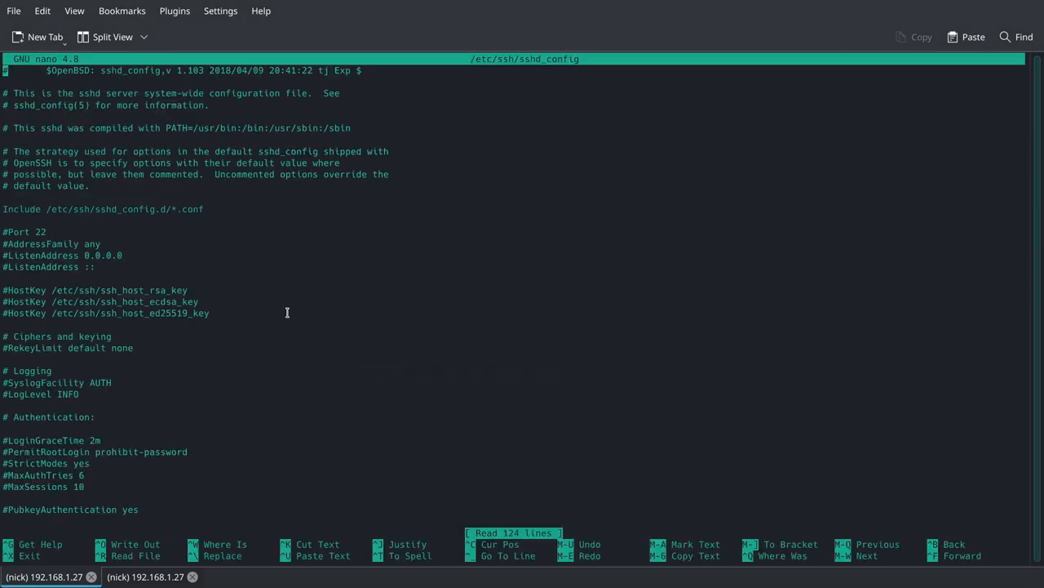
pyautogui.moveTo(381, 332)
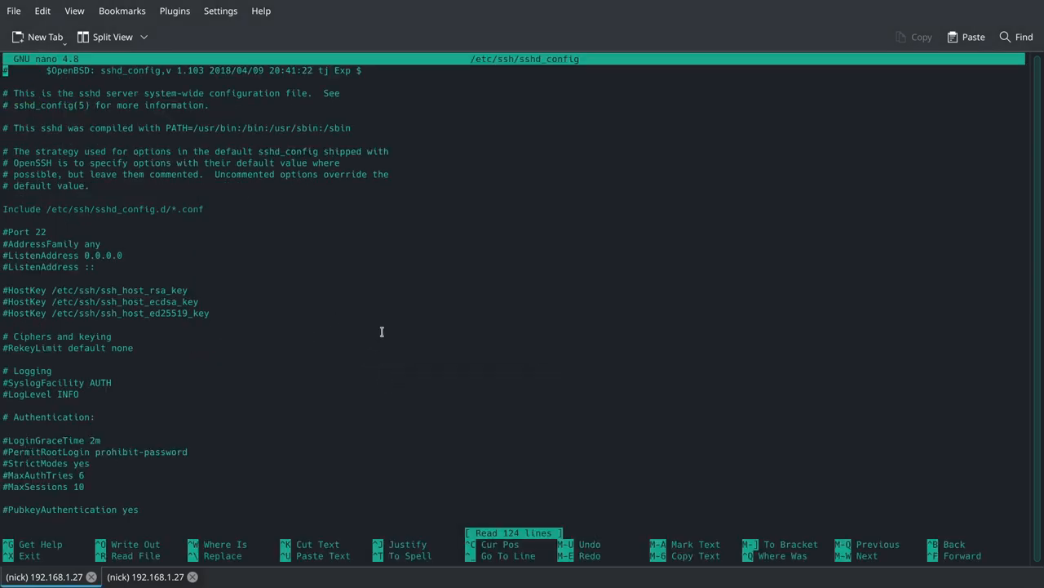
# Step: Set PermitRootLogin to 'no' in /etc/ssh/sshd_config and save the file
pyautogui.write('per')
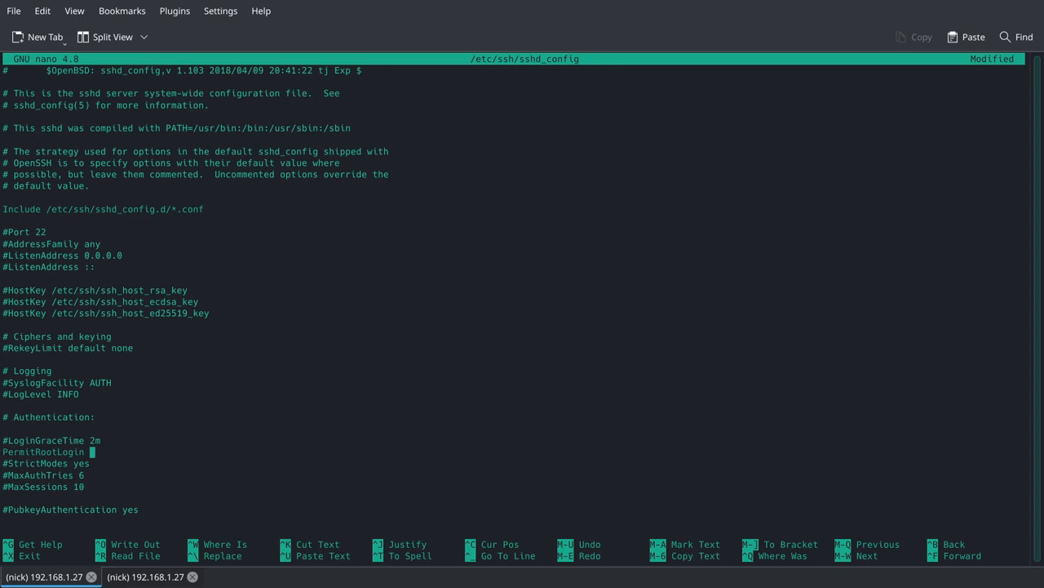
pyautogui.write('no')
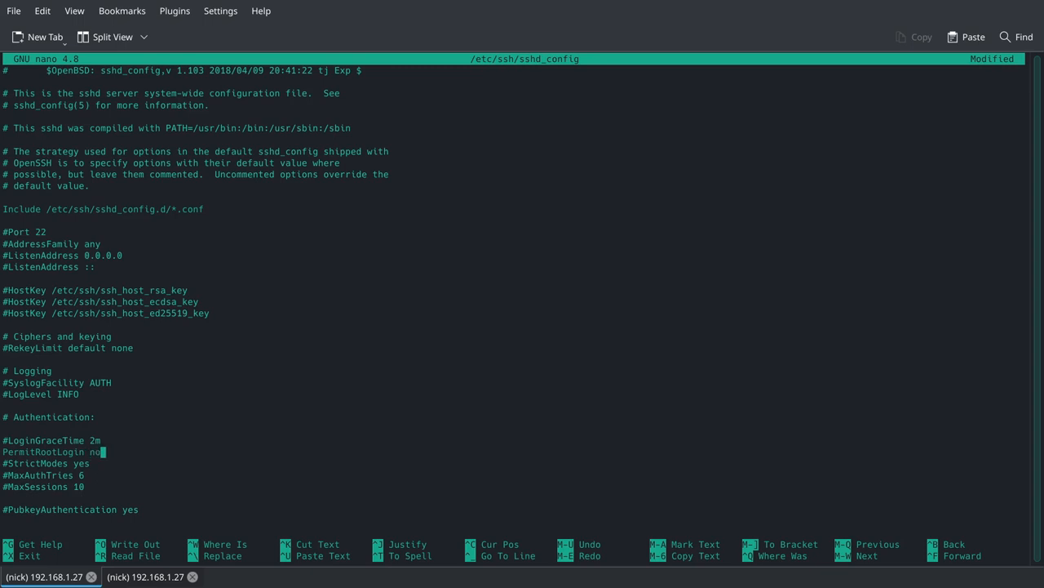
pyautogui.press('ctrl+o')
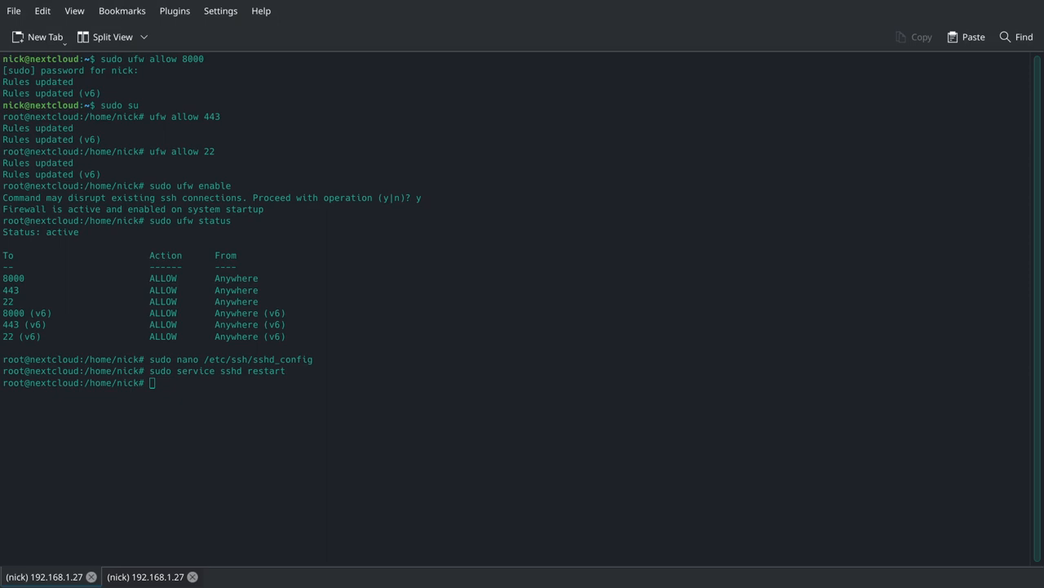
pyautogui.moveTo(215, 413)
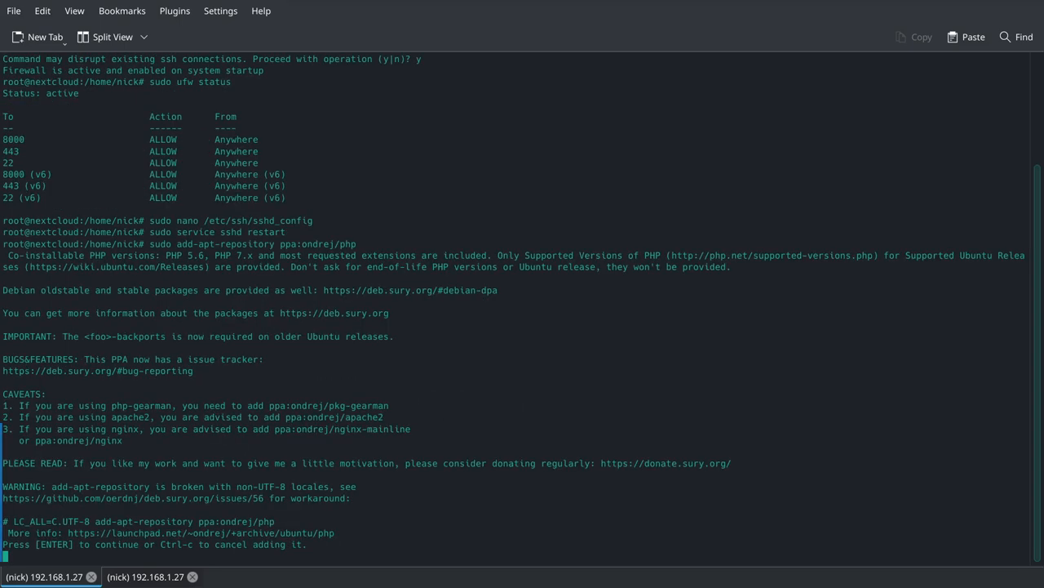
pyautogui.moveTo(420, 478)
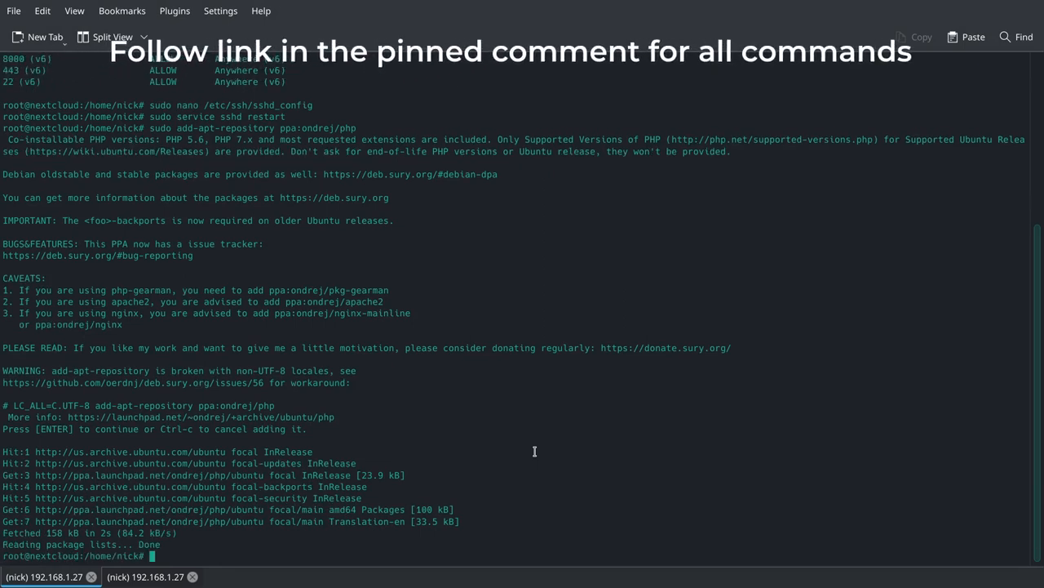
# Step: Restart sshd and add the ppa:ondrej/php repository, refreshing package lists
pyautogui.rightClick(535, 451)
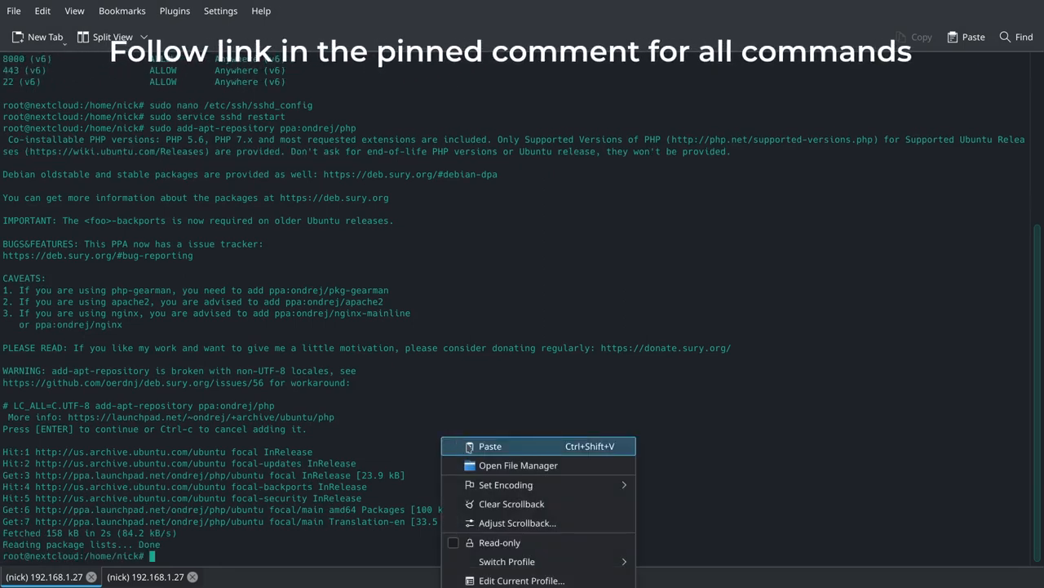
pyautogui.moveTo(480, 447)
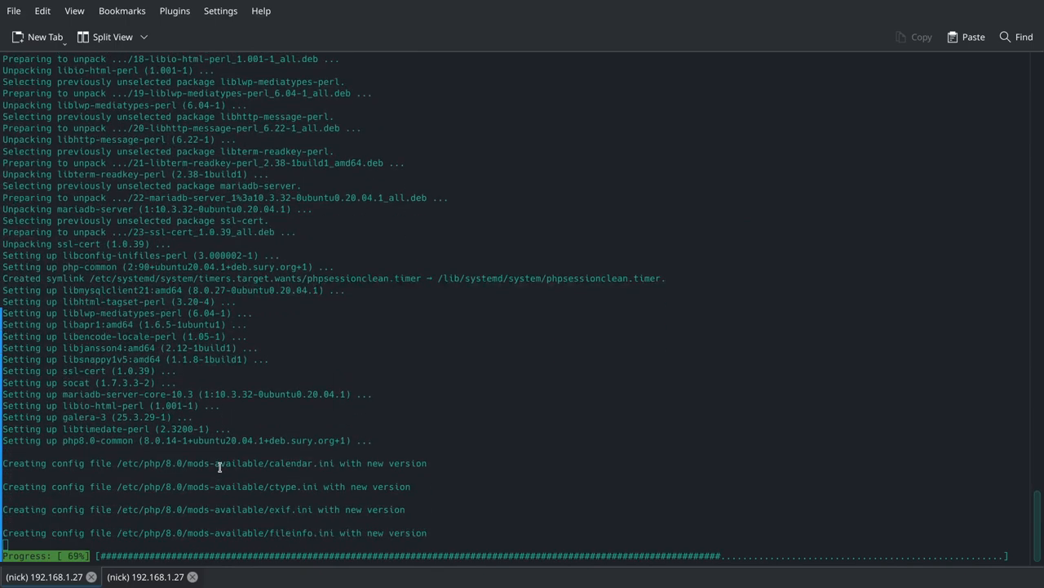
# Step: Install apache2, mariadb-server and libapache2-mod-php8.0, scrolling through the install output
pyautogui.scroll(-3)
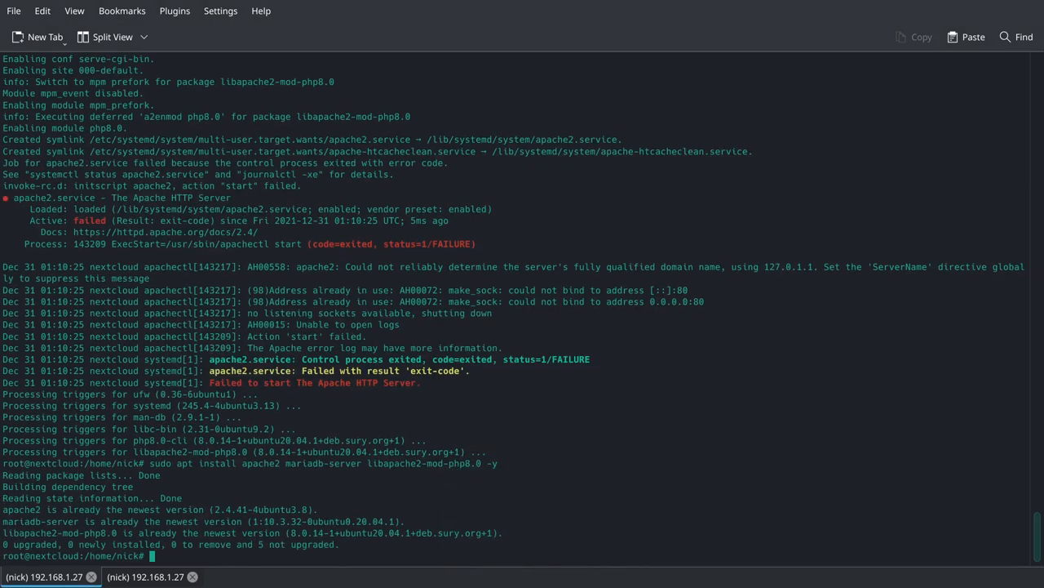
pyautogui.moveTo(392, 489)
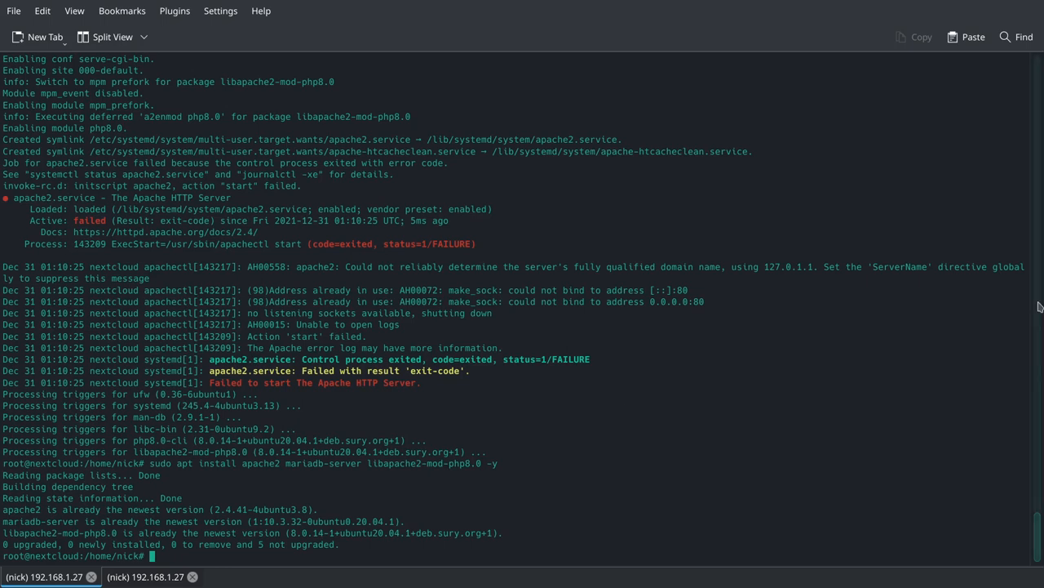
pyautogui.moveTo(835, 381)
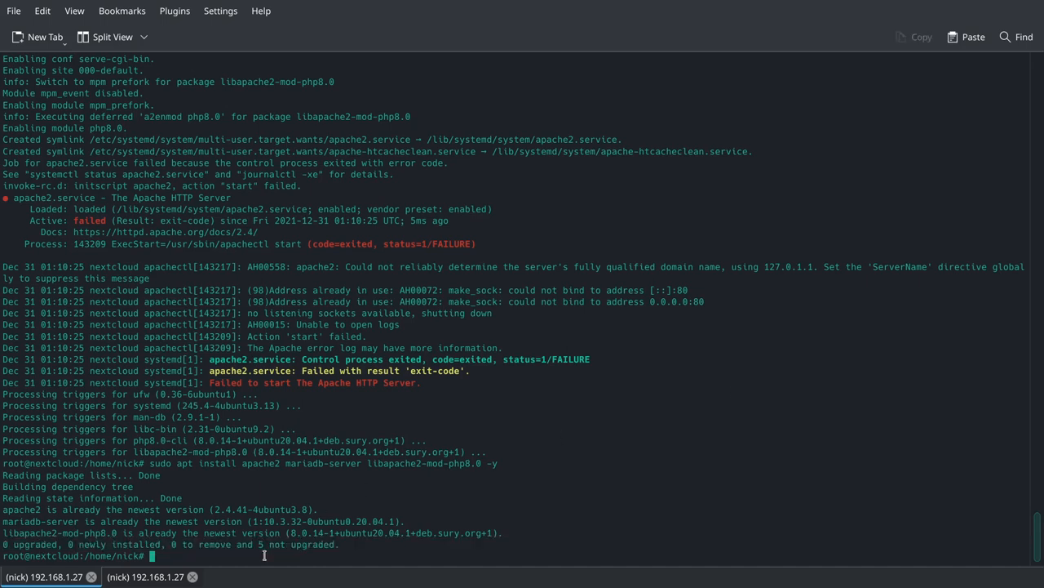
# Step: Run 'sudo apt upgrade -y', upgrading five packages including libpcre3 and libxml2
pyautogui.write('sudo')
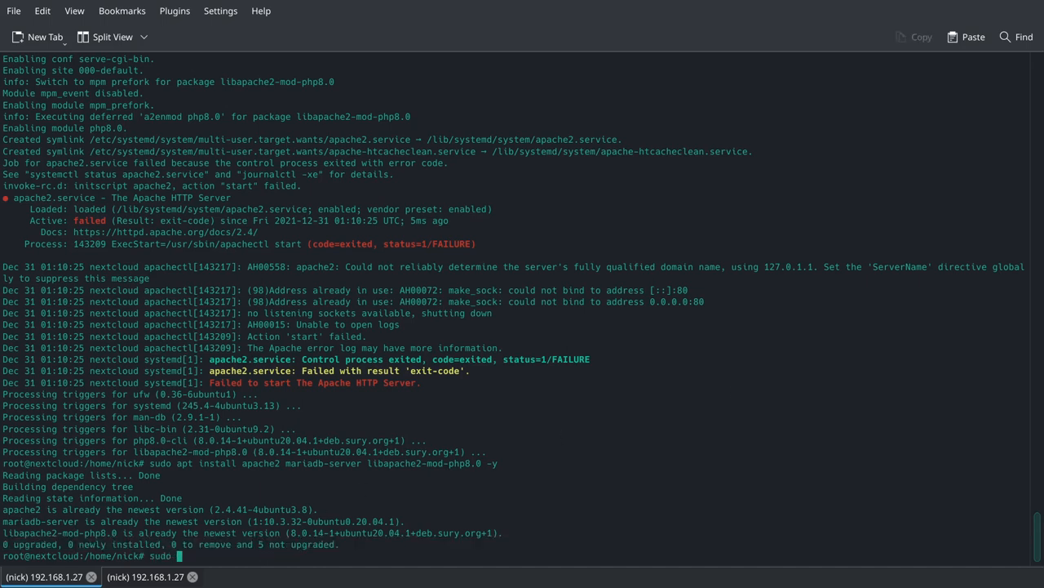
pyautogui.write('apt')
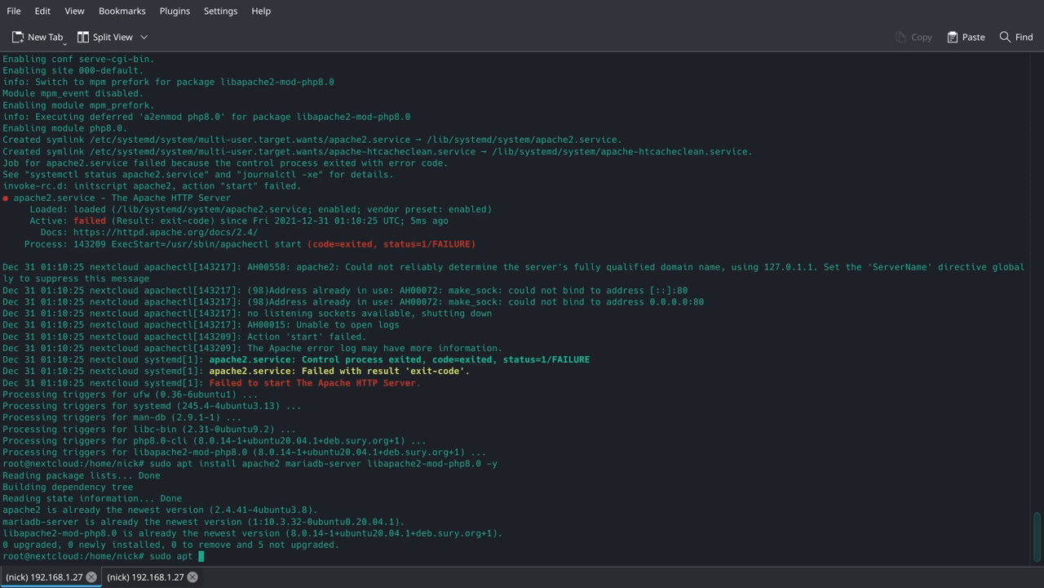
pyautogui.write('upgrade -y')
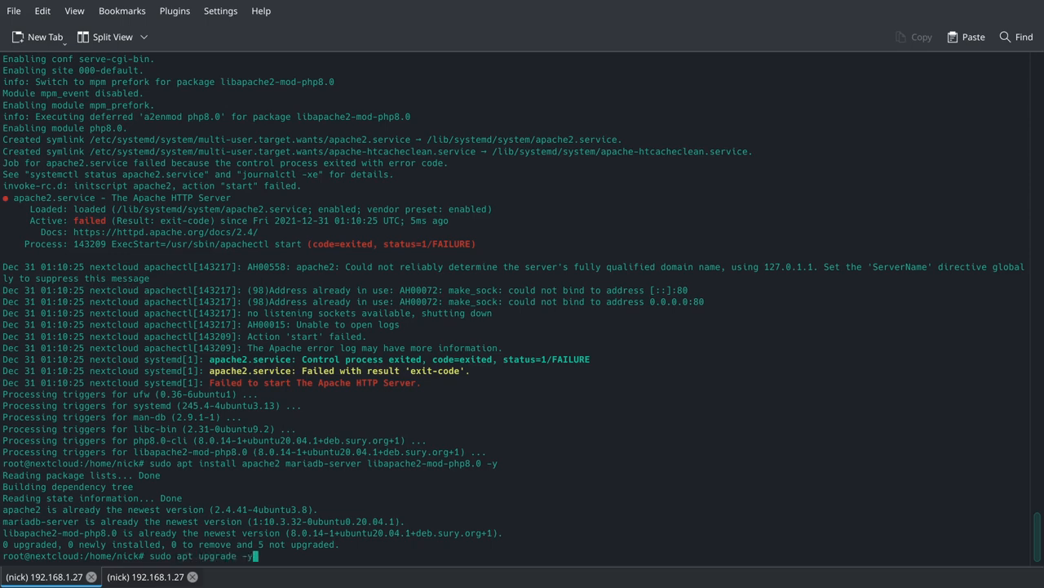
pyautogui.press('Return')
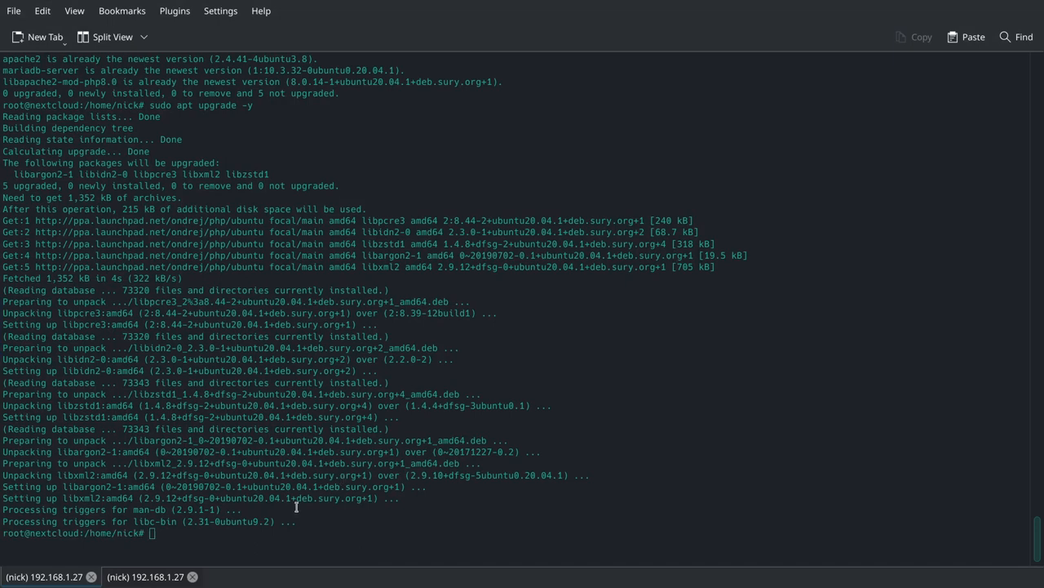
pyautogui.write('sudo apt install apache2 mariadb-server libapache2-mod-php8.0 -y')
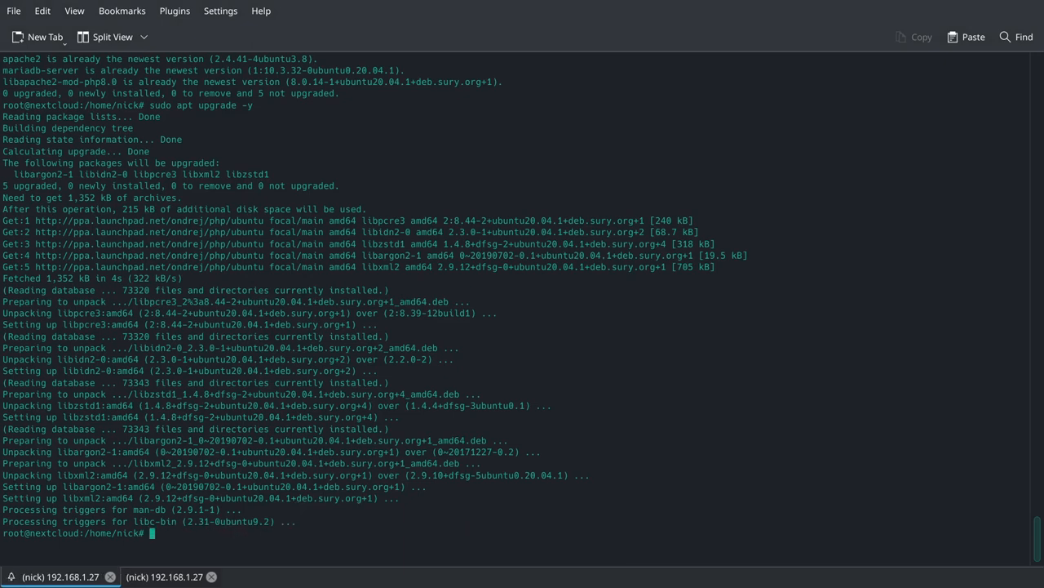
pyautogui.write('sudo apt upgrade -y')
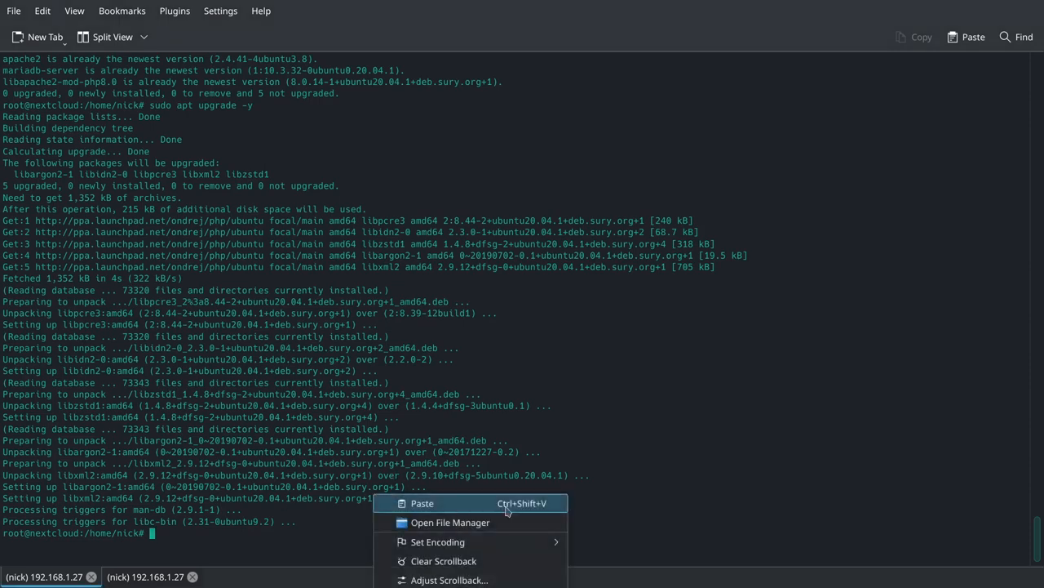
# Step: Paste and run the install of PHP 8.0 modules curl, mbstring, imagick and gd
pyautogui.click(422, 503)
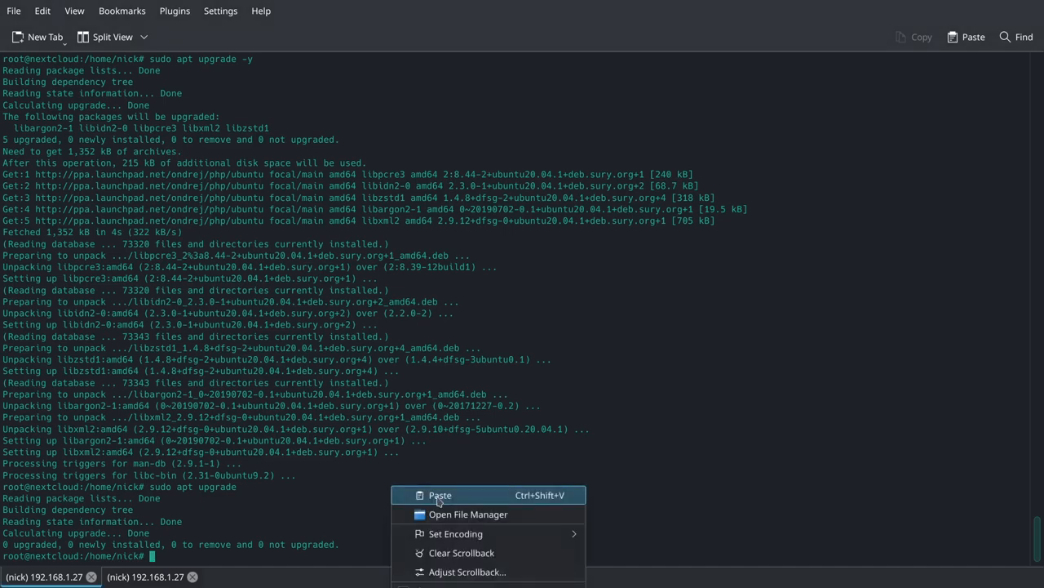
pyautogui.click(440, 495)
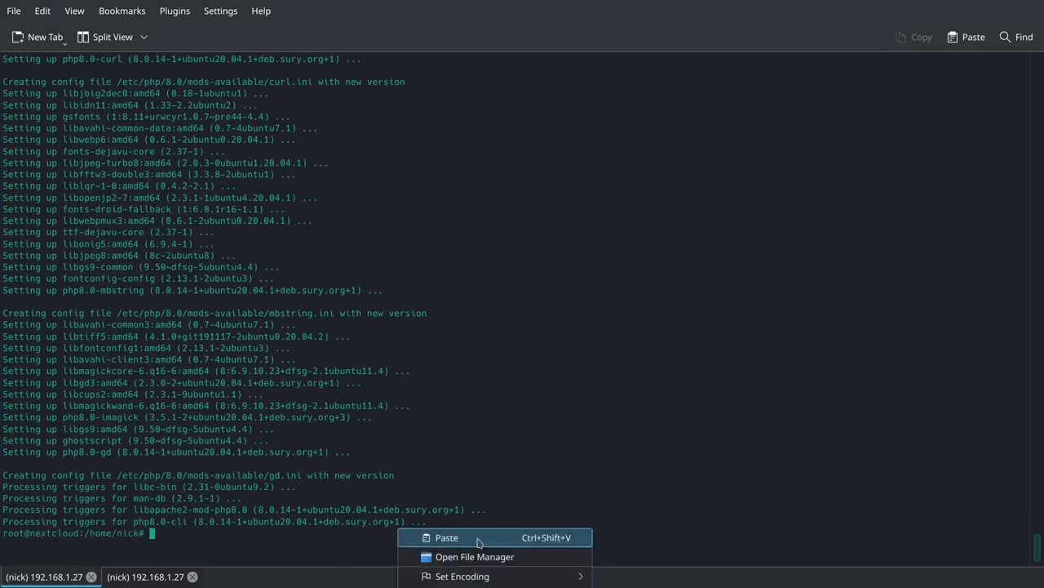
# Step: Install APCu for PHP 7.4 and 8.0, then open and close ports.conf in nano
pyautogui.click(446, 537)
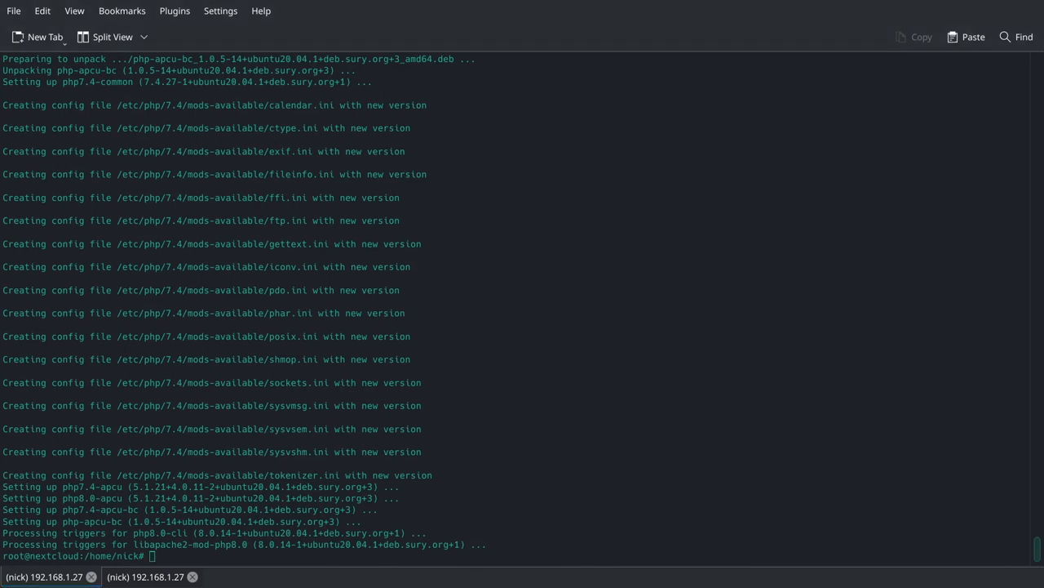
pyautogui.moveTo(161, 481)
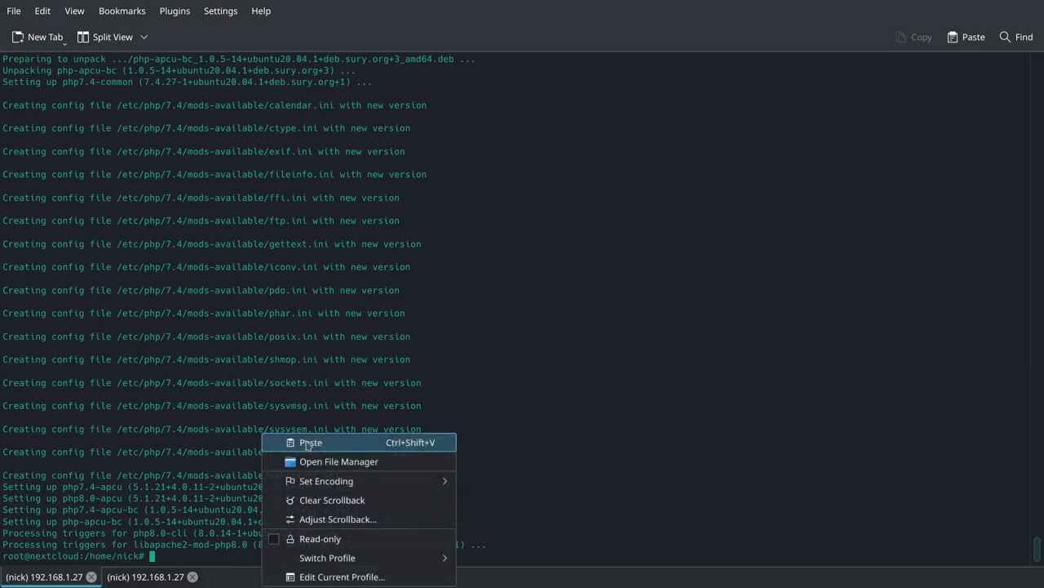
pyautogui.click(310, 442)
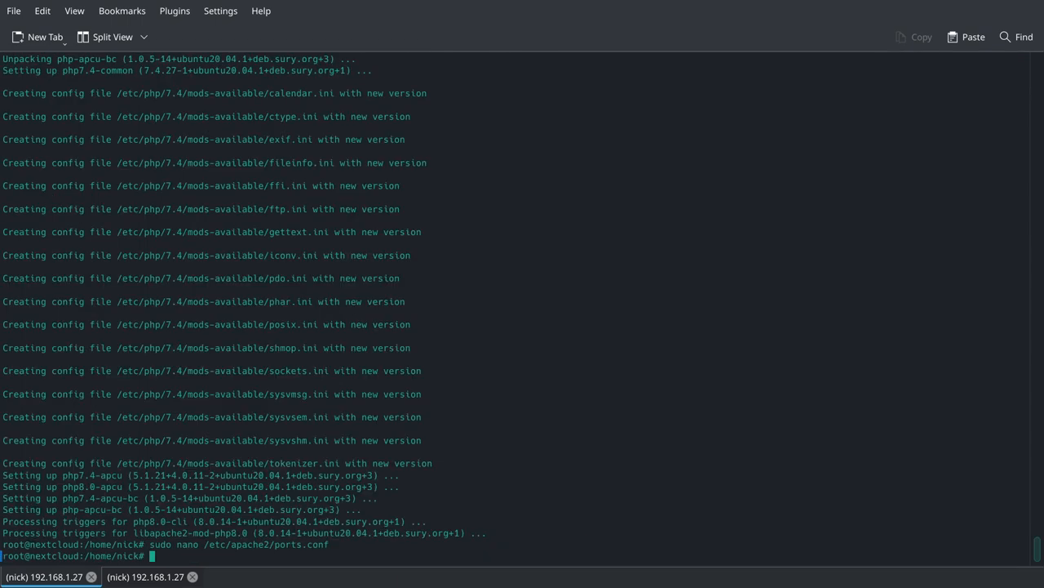
# Step: List /etc/apache2 with 'ls -als' and change into its sites-available folder
pyautogui.write('sudo nano /etc/apache2/ports.conf')
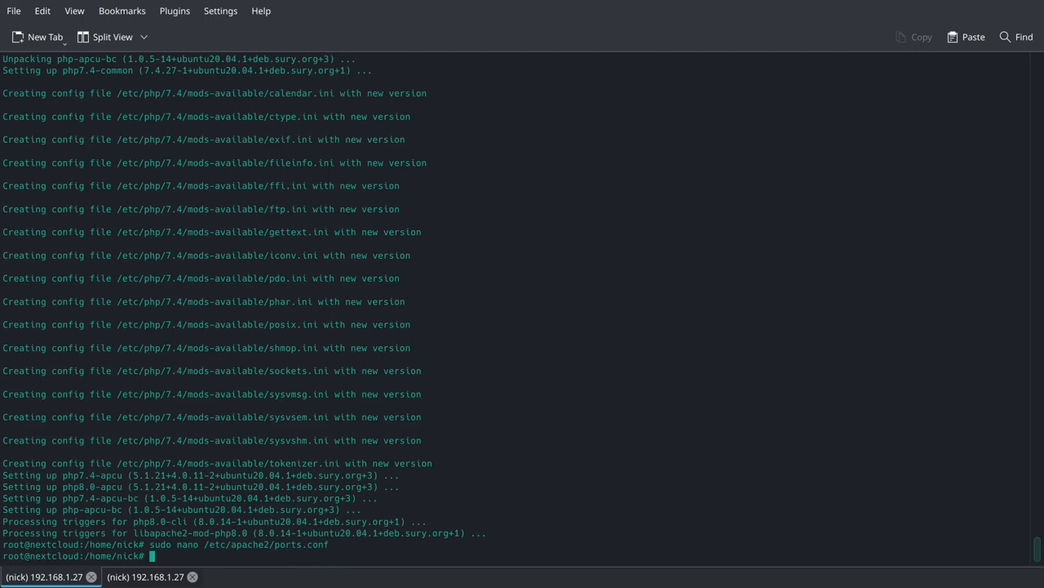
pyautogui.write('cd')
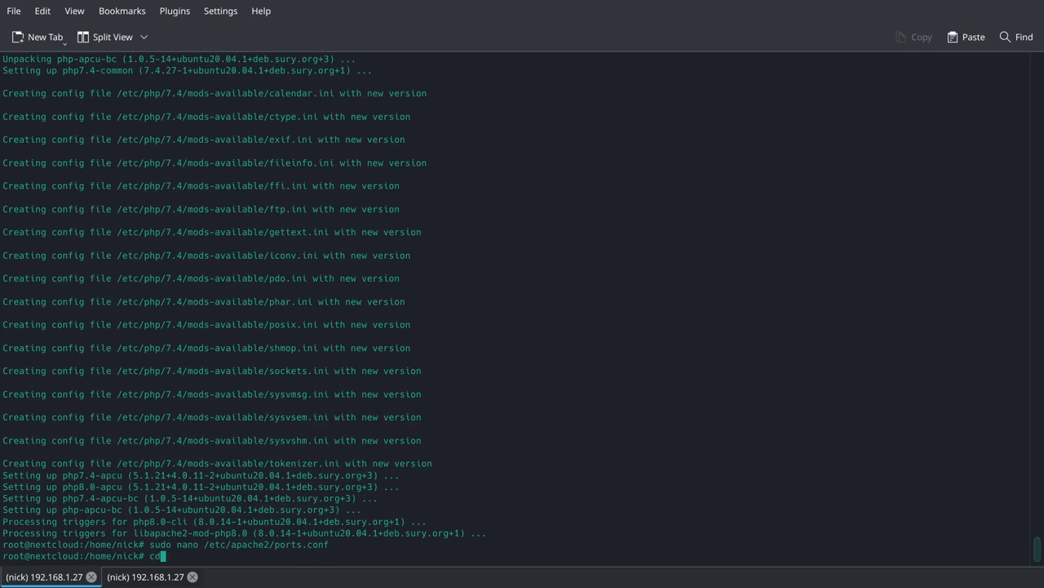
pyautogui.write('/etc/ap')
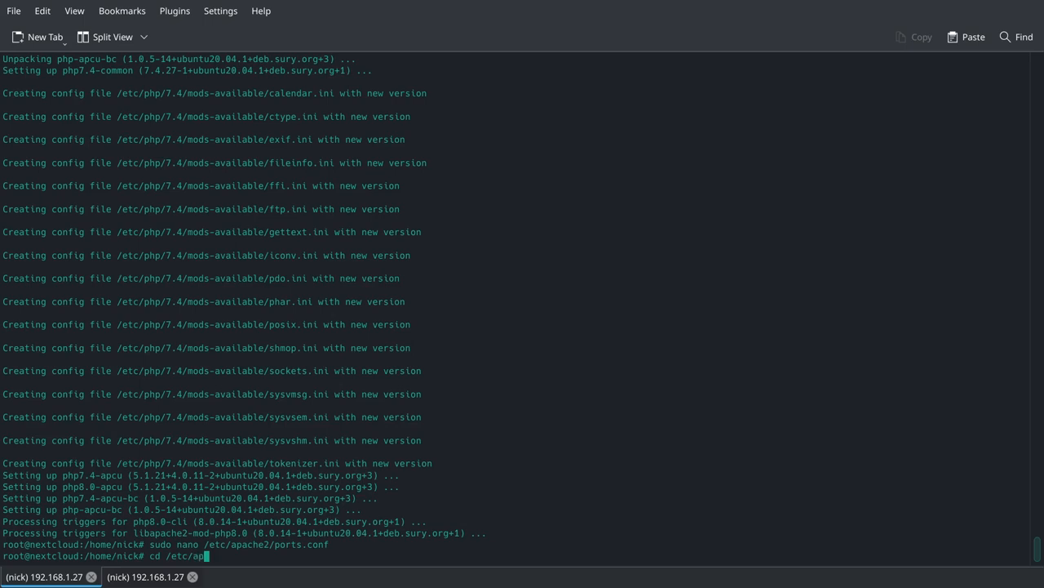
pyautogui.write('ls -als')
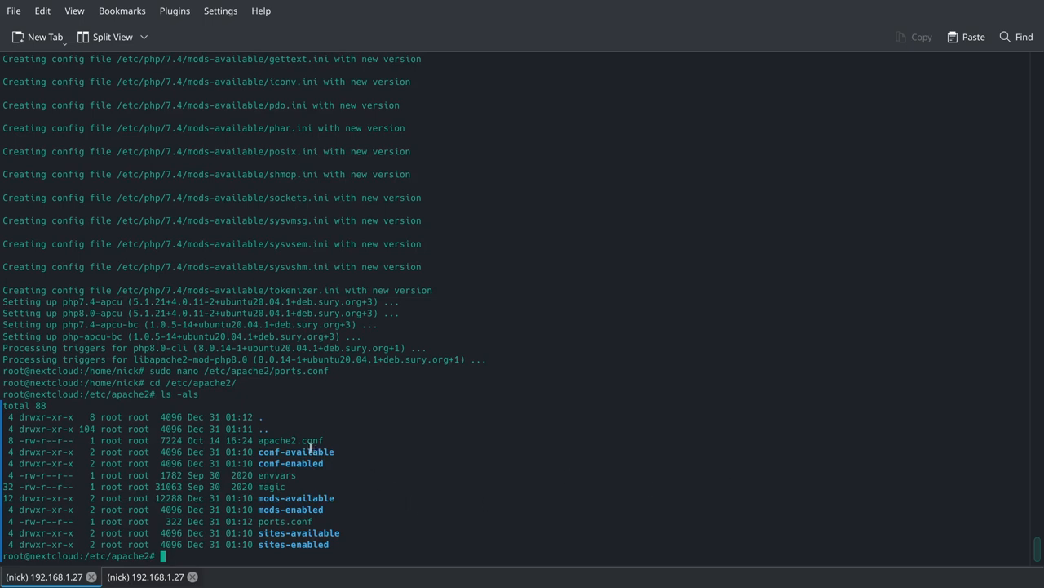
pyautogui.doubleClick(272, 521)
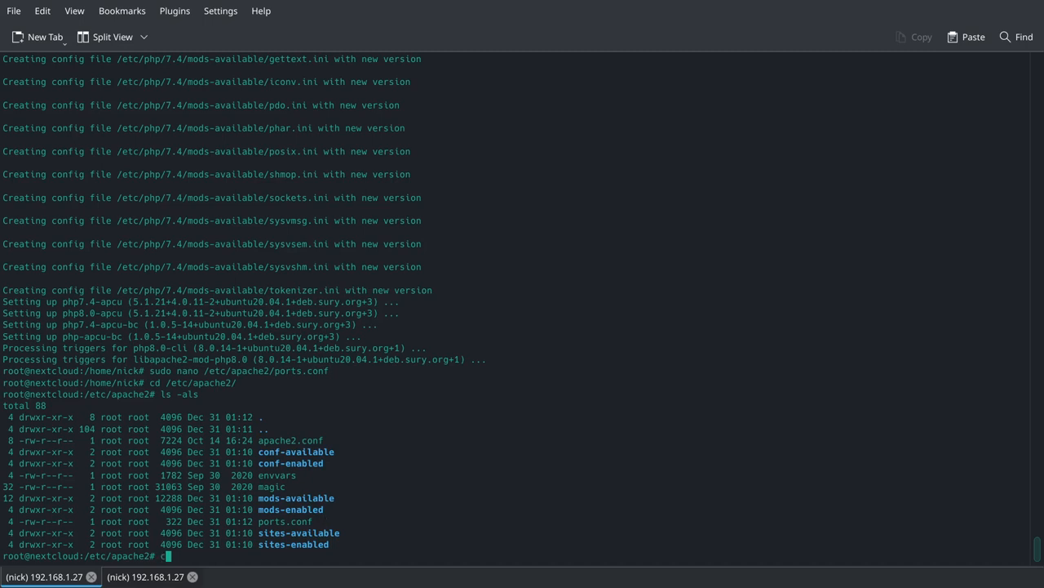
pyautogui.write('cd sites-available/')
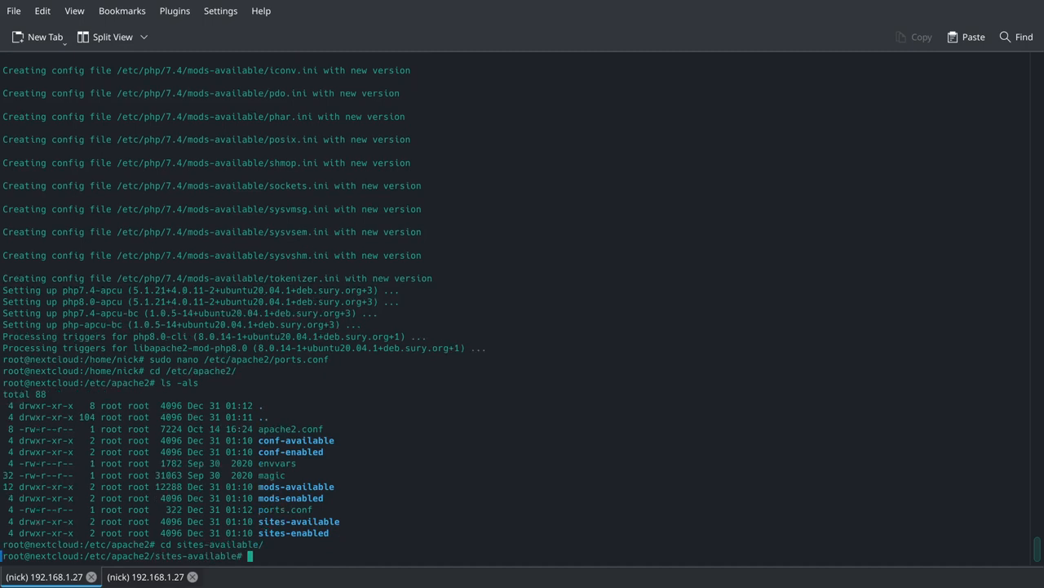
pyautogui.moveTo(487, 541)
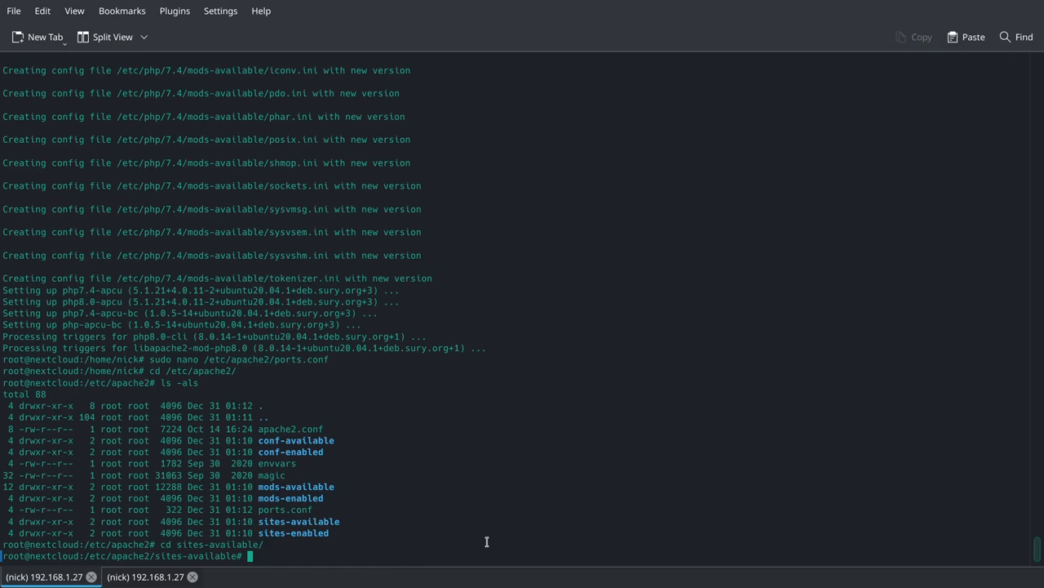
pyautogui.write('nano')
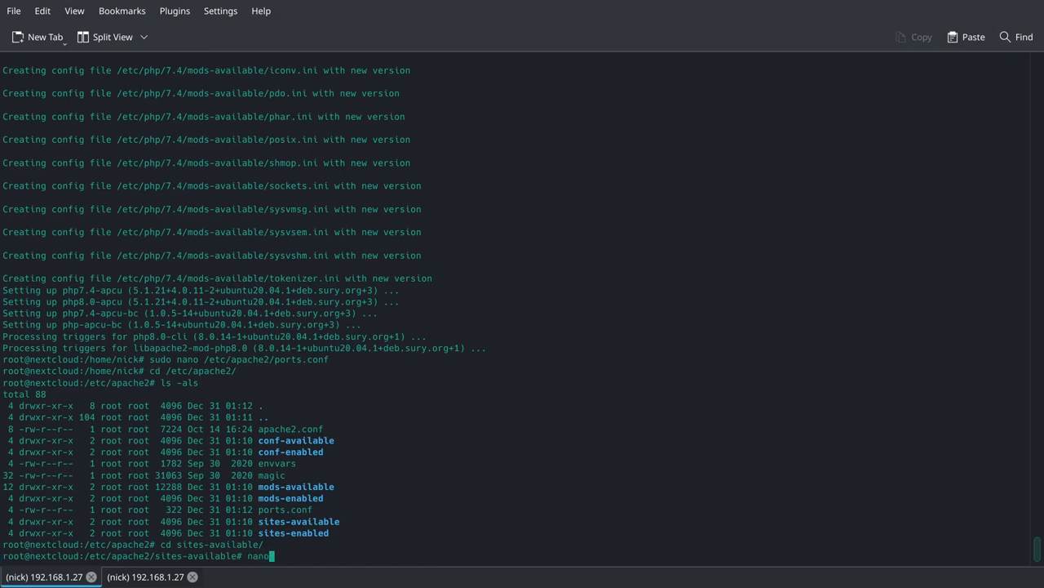
# Step: Change 000-default.conf to *:8080 with DocumentRoot /var/www/html/nextcloud, then save
pyautogui.write('000-default.conf')
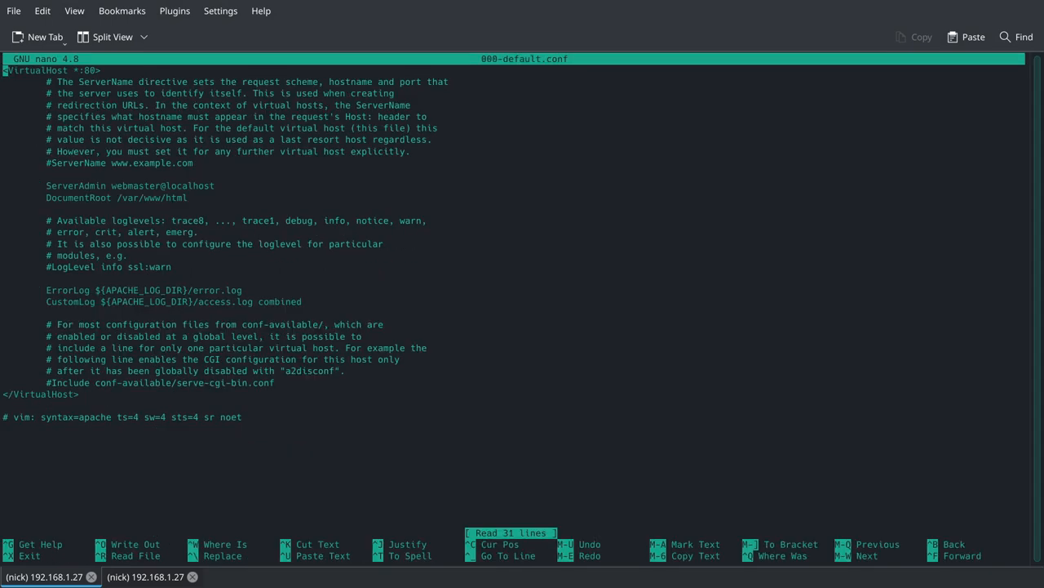
pyautogui.write('0')
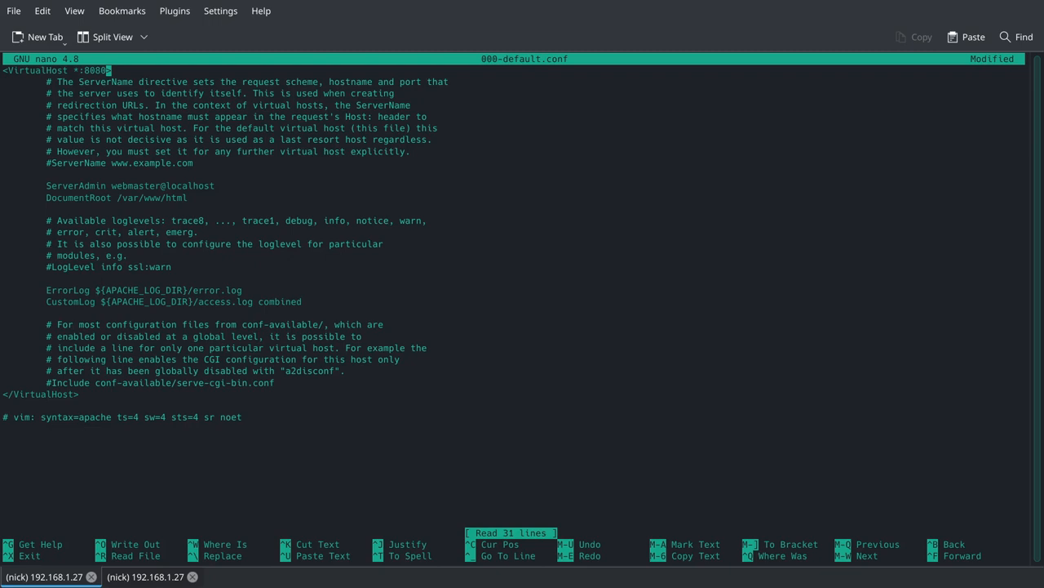
pyautogui.press('ctrl+o')
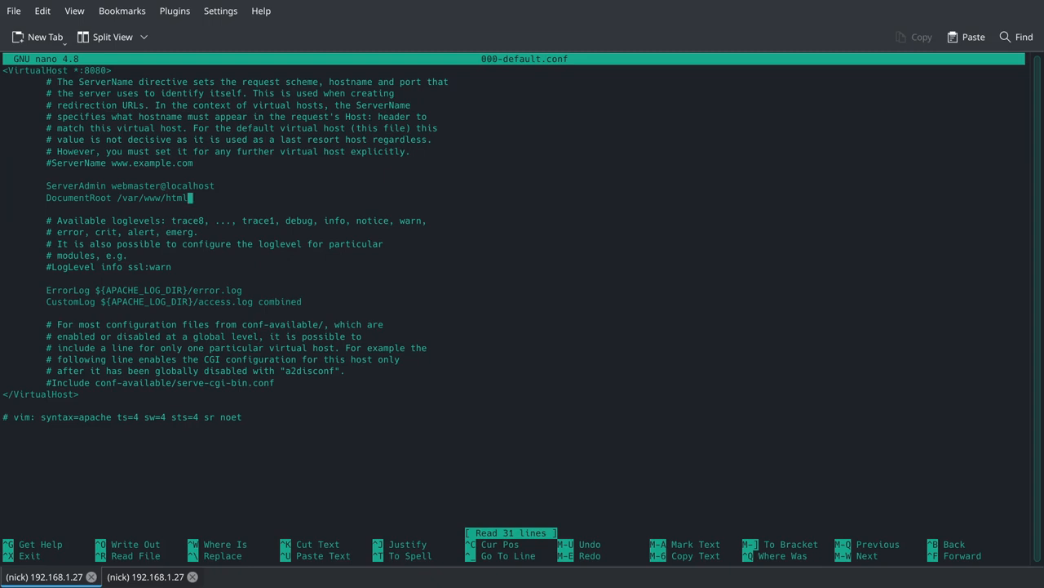
pyautogui.write('/')
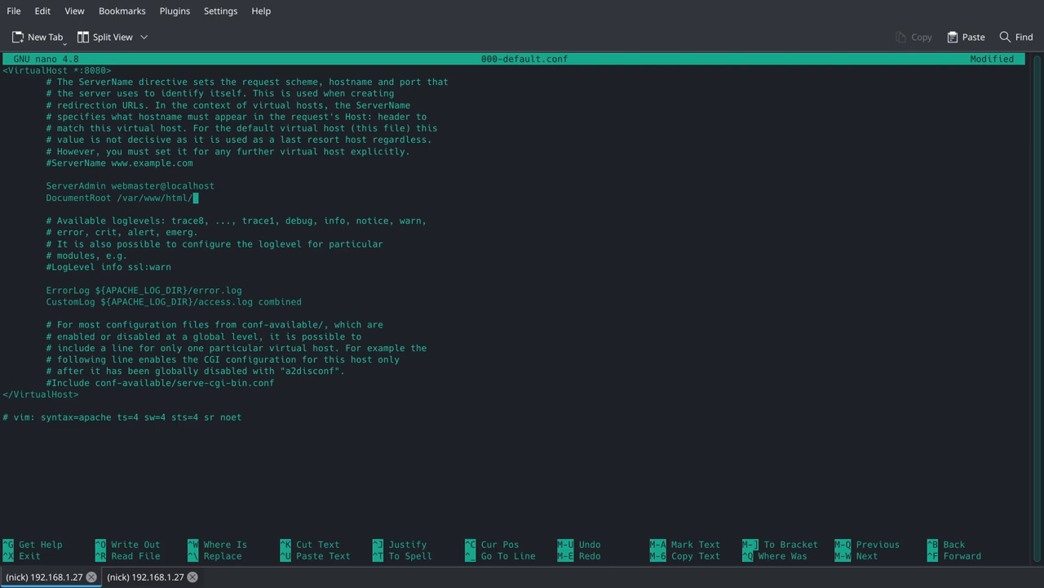
pyautogui.write('nextclou')
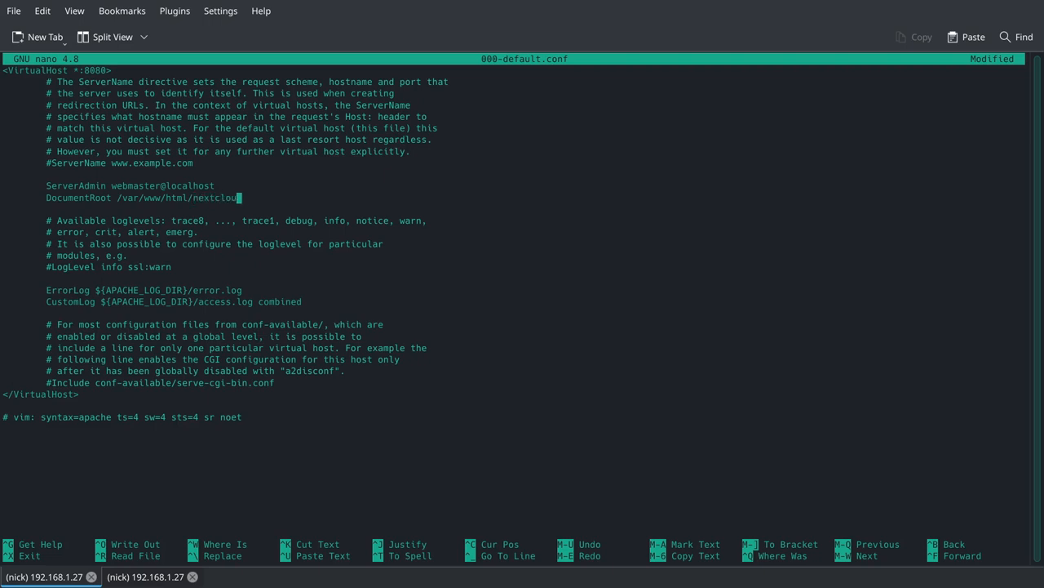
pyautogui.press('ctrl+o')
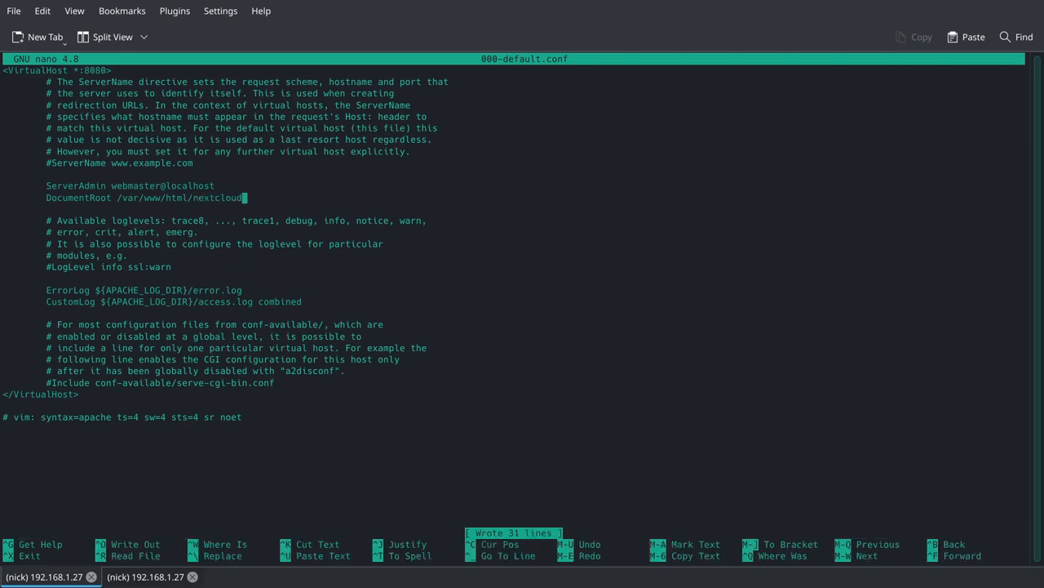
pyautogui.press('ctrl+x')
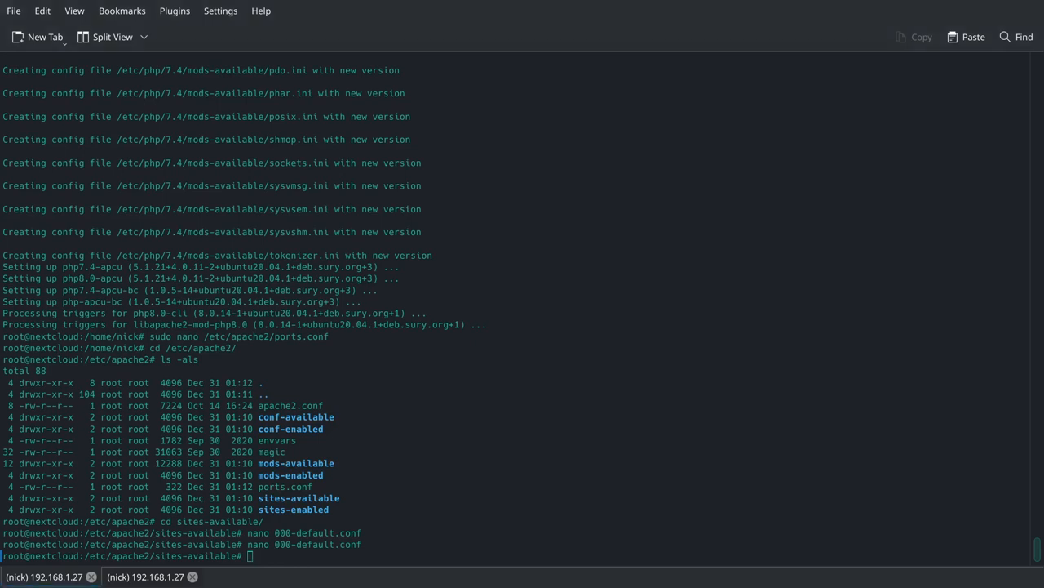
pyautogui.moveTo(135, 516)
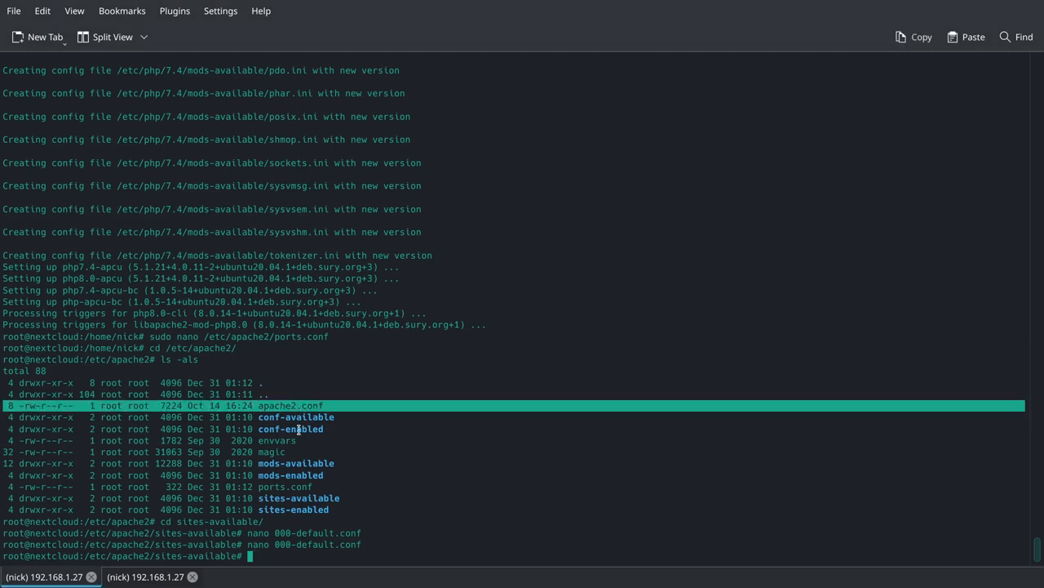
# Step: Set AllowOverride All for /var/www/ in /etc/apache2/apache2.conf and save it
pyautogui.write('nano /etc/apache2/apache2.conf')
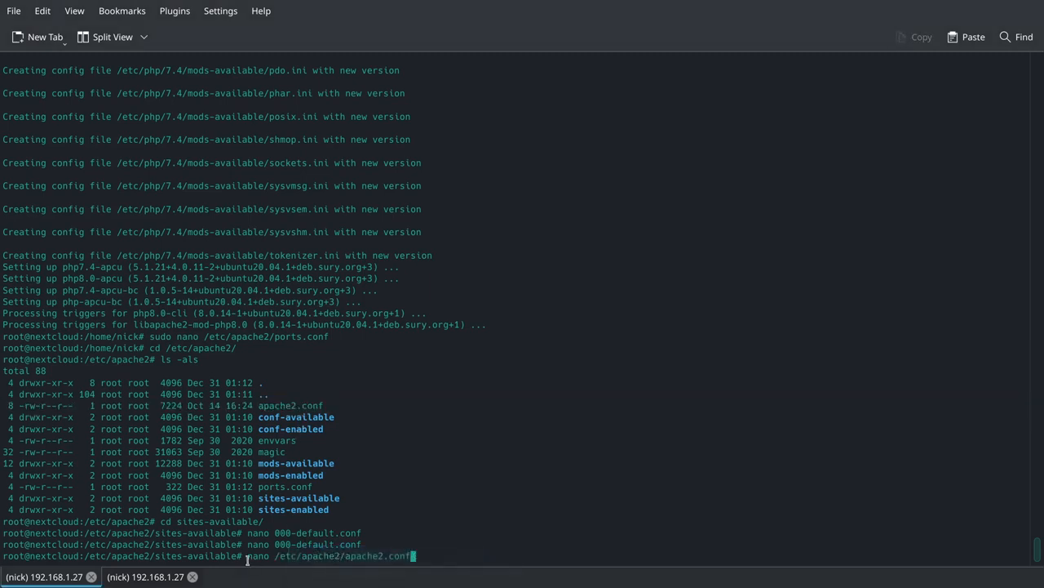
pyautogui.moveTo(441, 545)
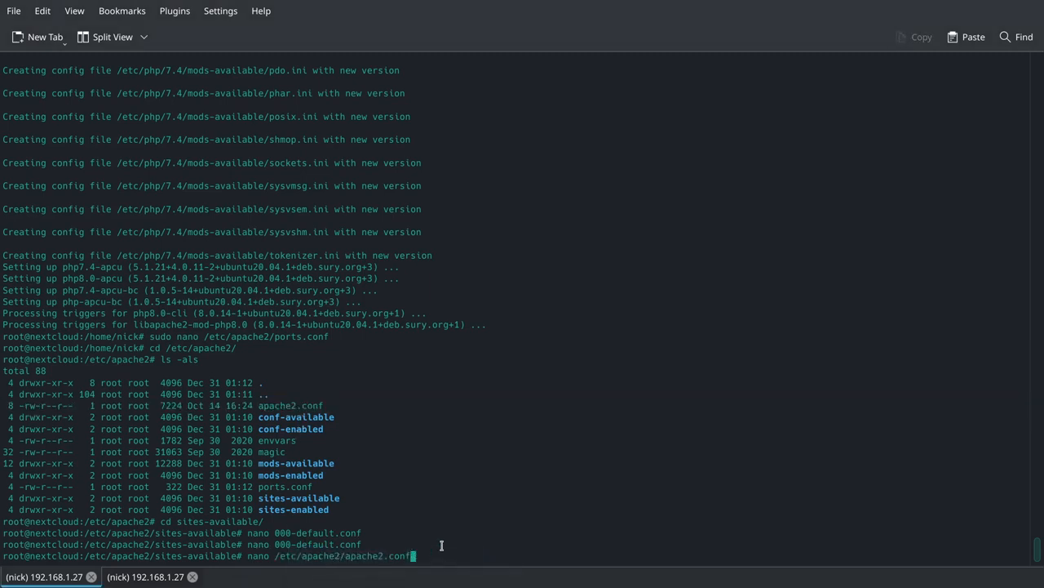
pyautogui.press('Return')
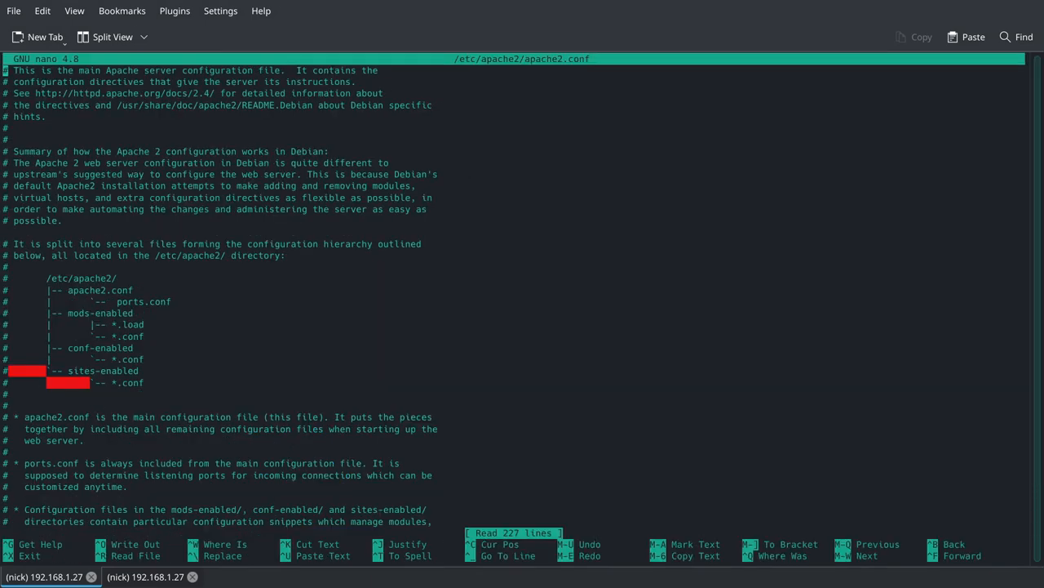
pyautogui.scroll(-3)
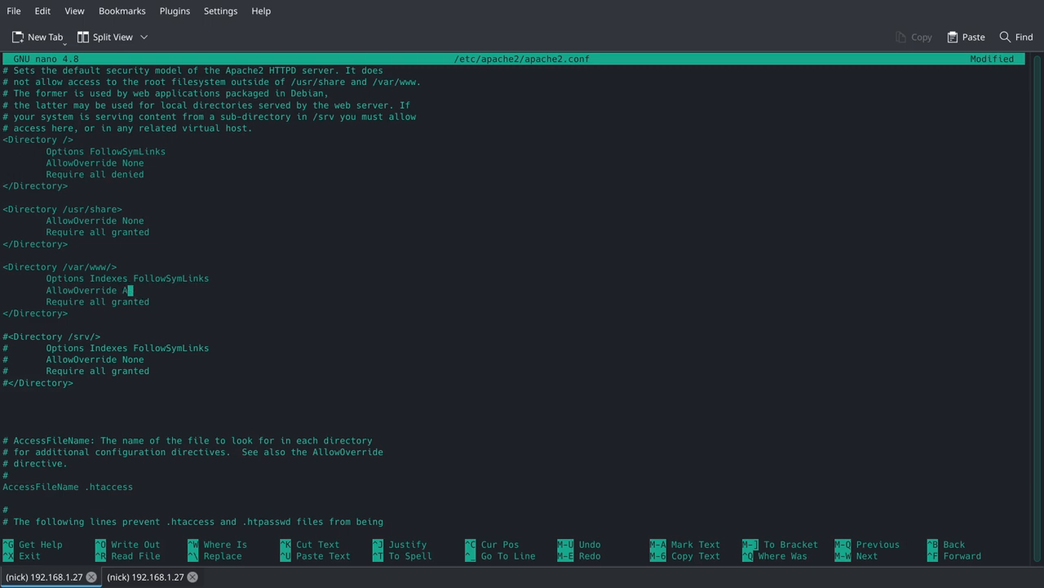
pyautogui.write('ll')
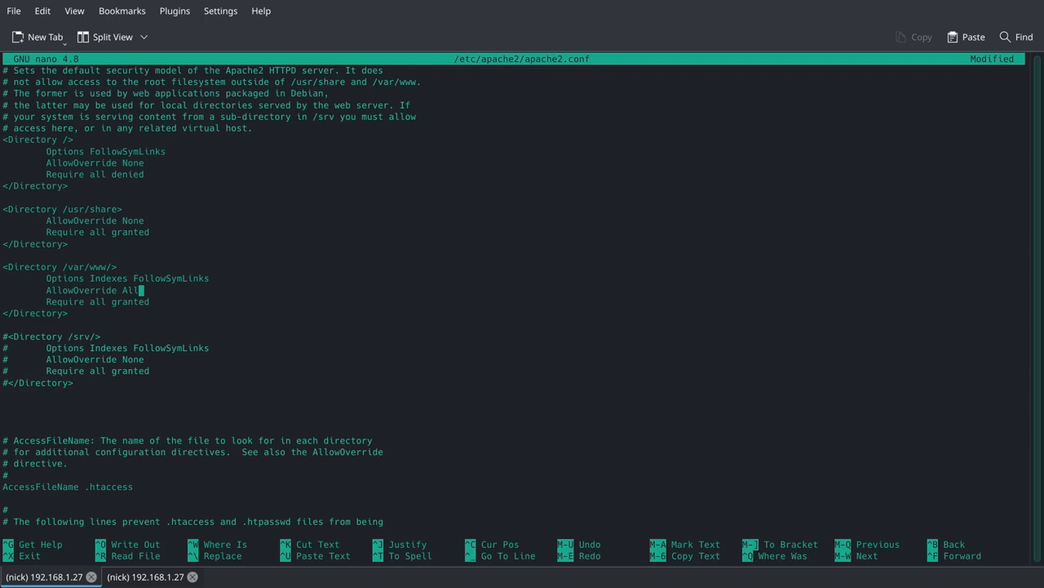
pyautogui.moveTo(294, 506)
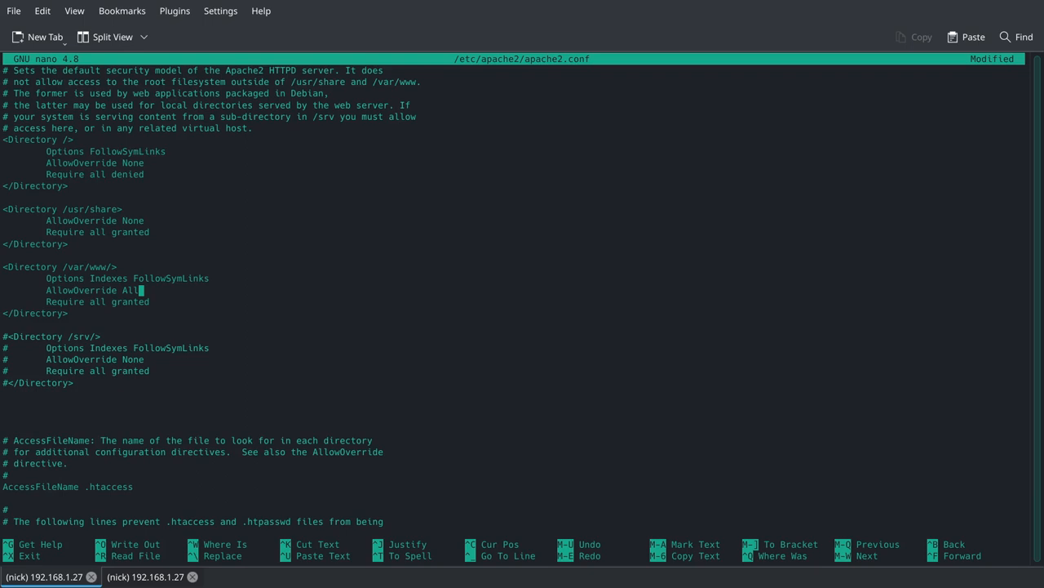
pyautogui.press('ctrl+o')
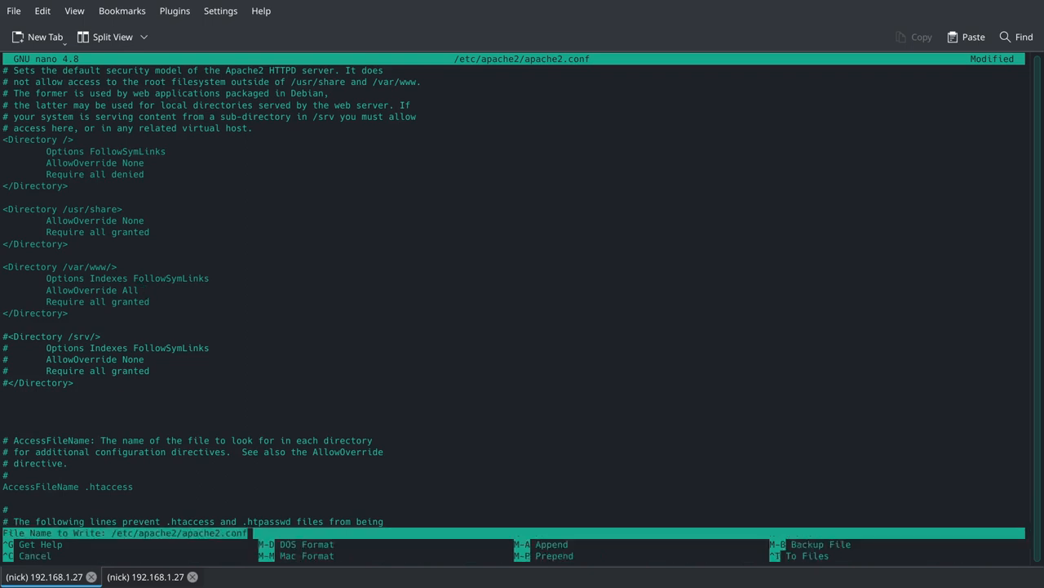
pyautogui.press('Enter')
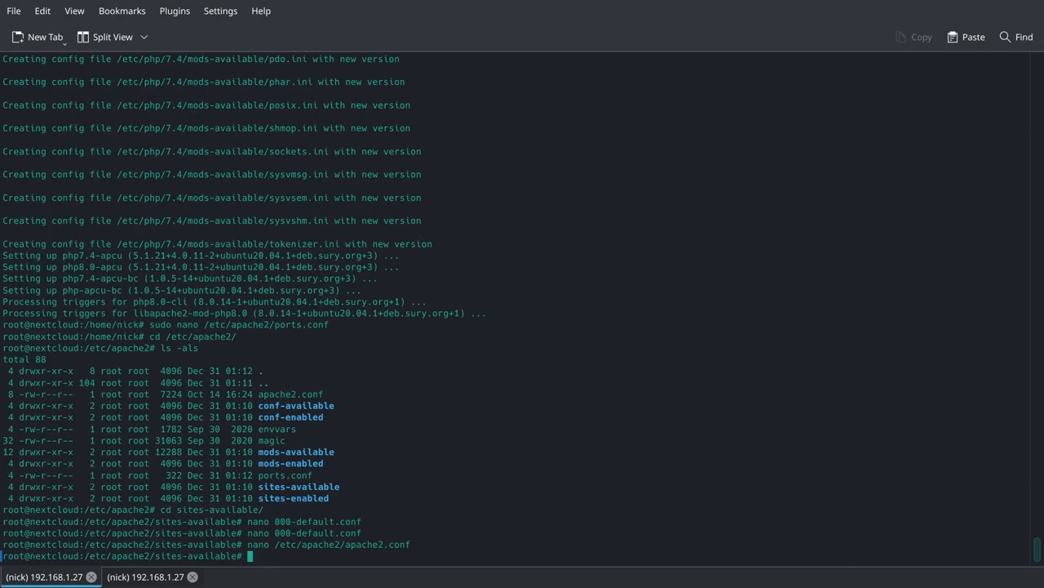
pyautogui.moveTo(373, 378)
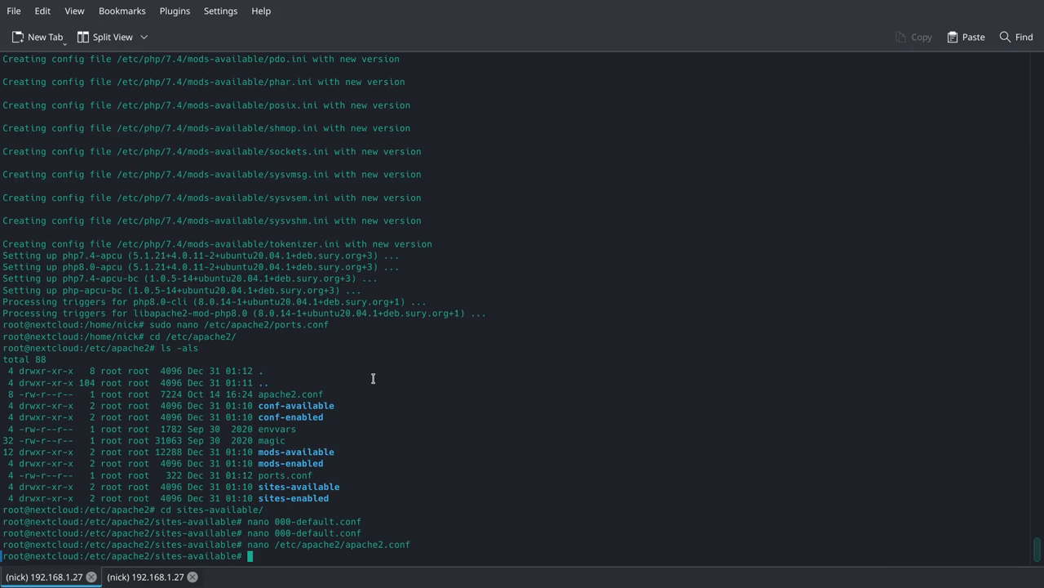
pyautogui.moveTo(417, 481)
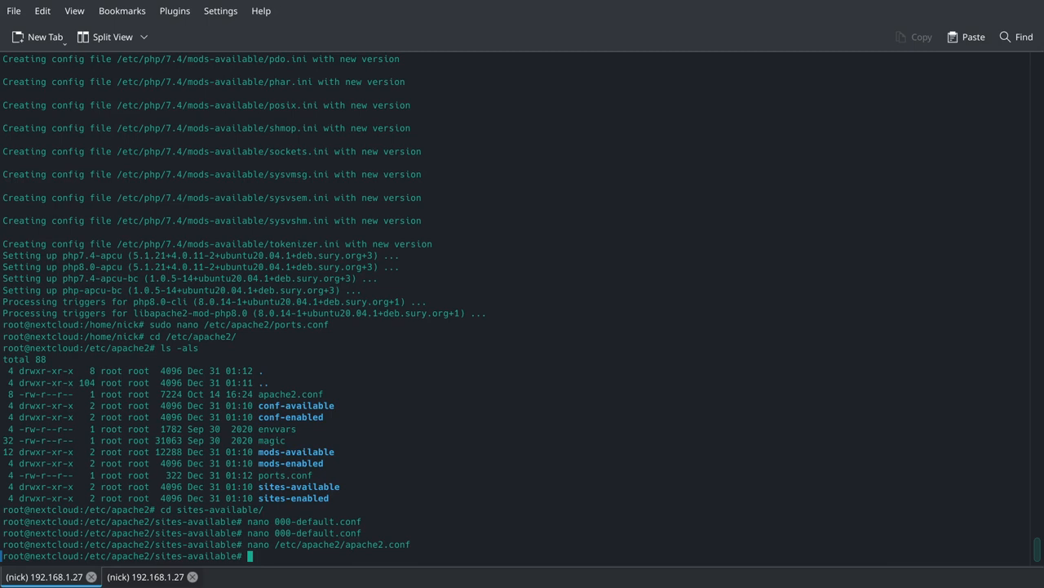
# Step: Move into /etc/php/8.0/apache2, list conf.d and php.ini, and enter 'sudo nano' for php.ini
pyautogui.write('cd /etc/php/8.')
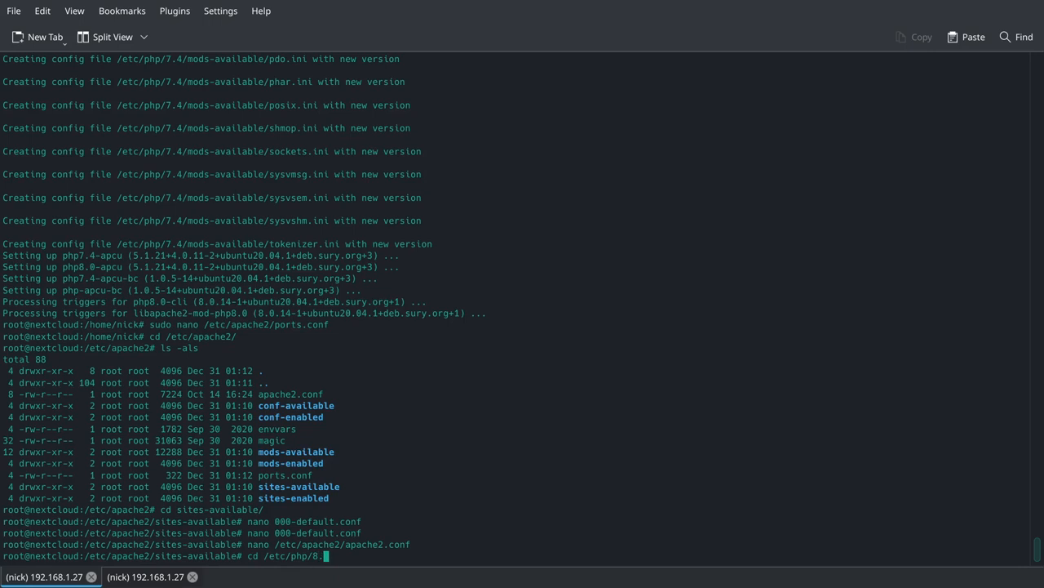
pyautogui.write('0')
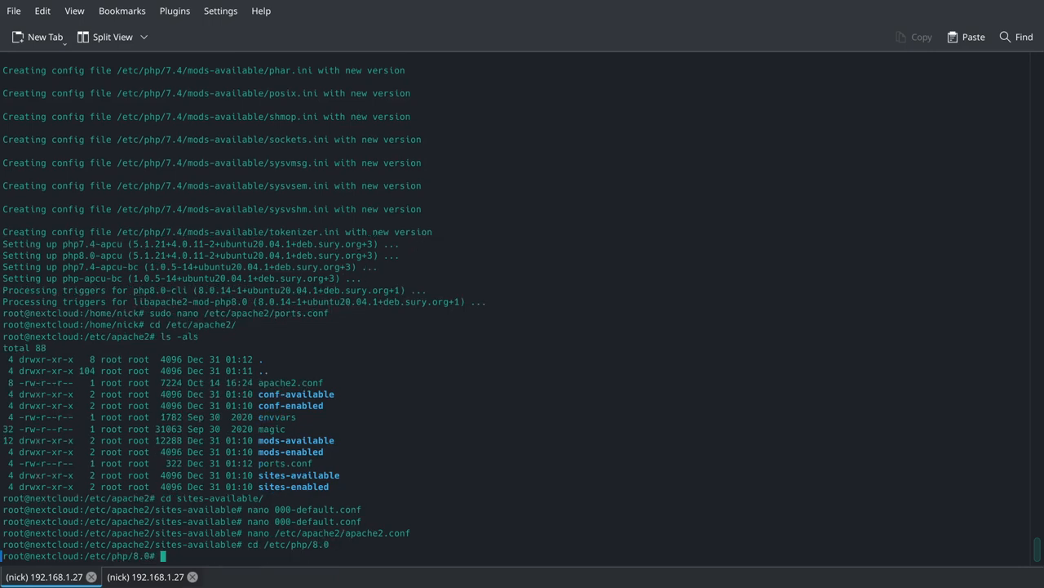
pyautogui.write('cd ..')
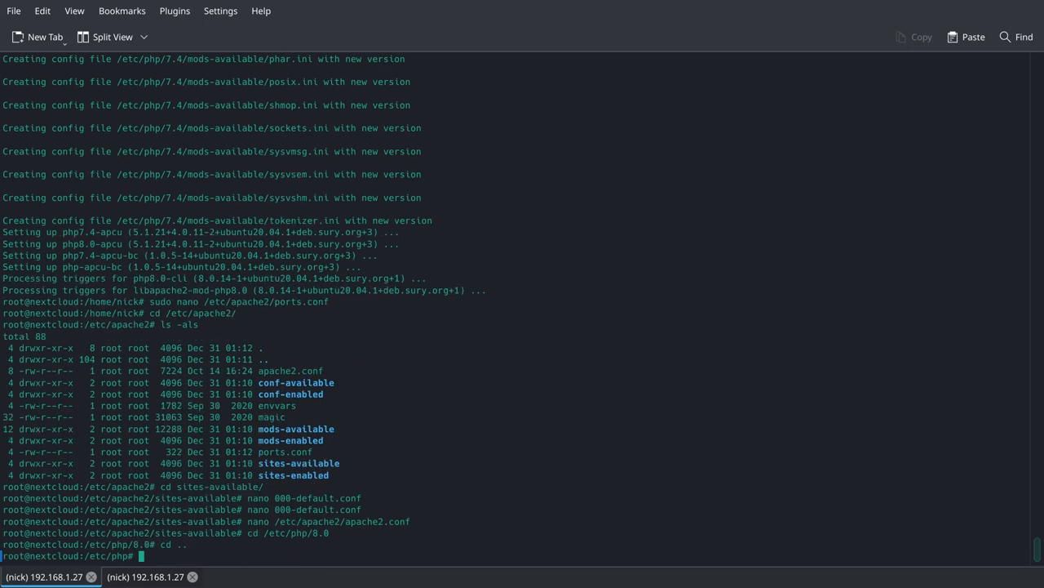
pyautogui.write('ls')
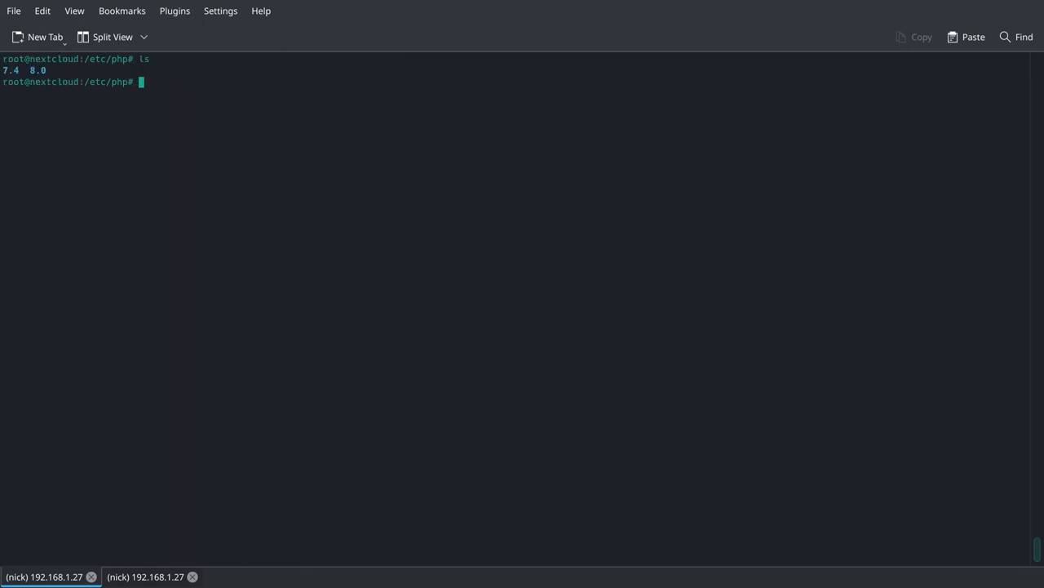
pyautogui.write('cd')
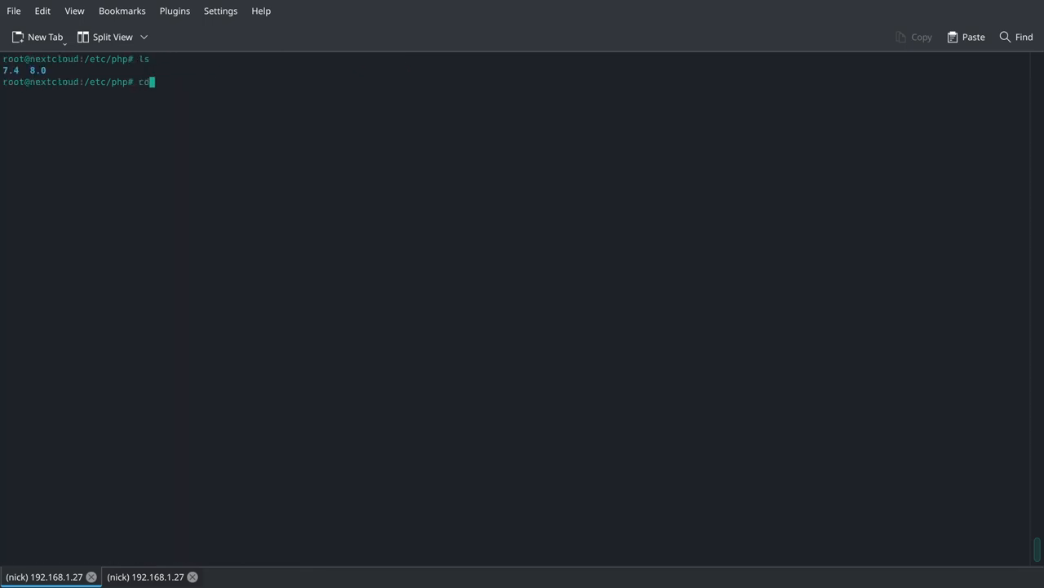
pyautogui.write('8')
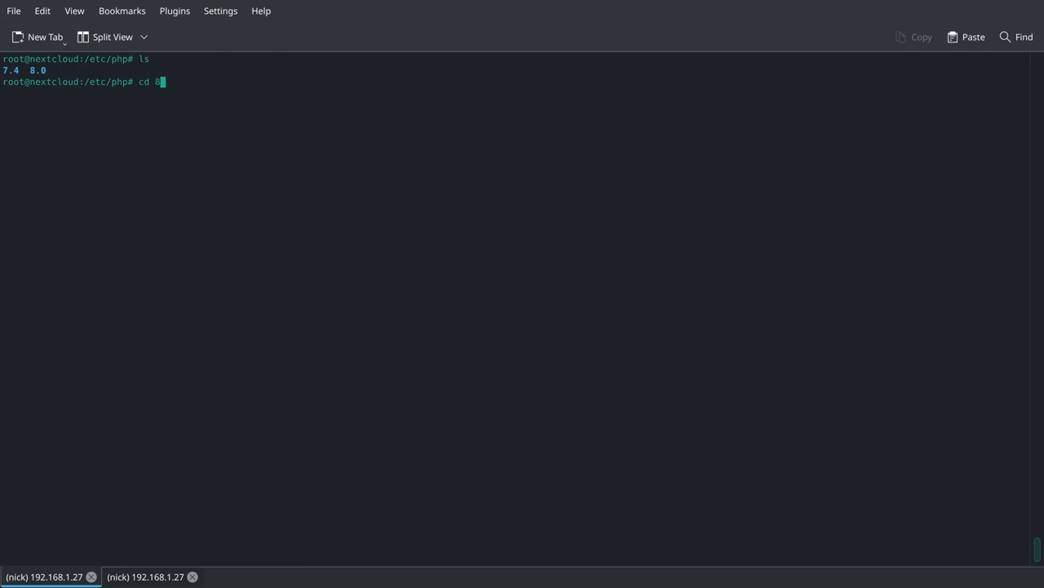
pyautogui.write('.0/')
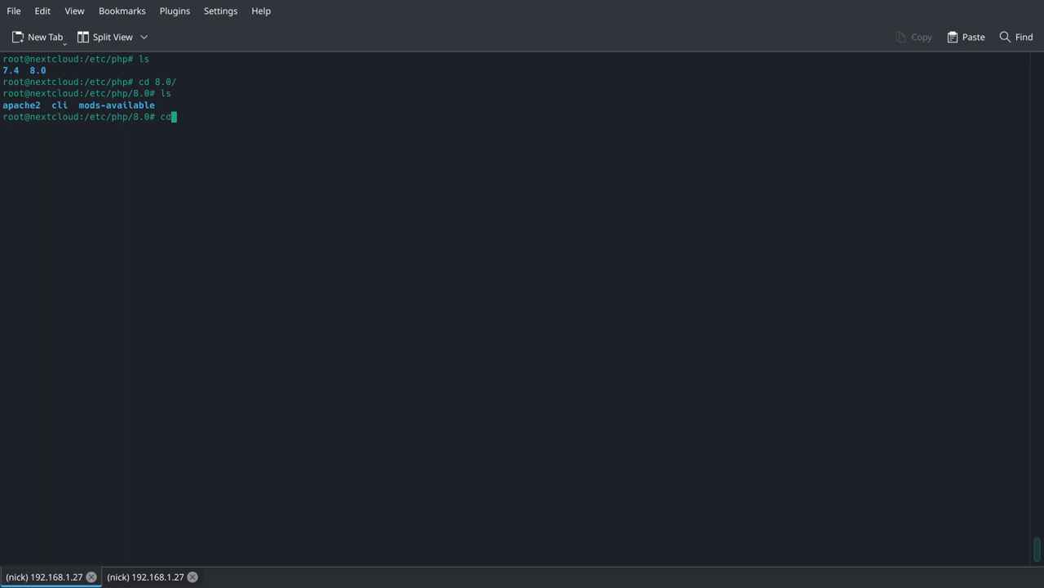
pyautogui.write('apache2/')
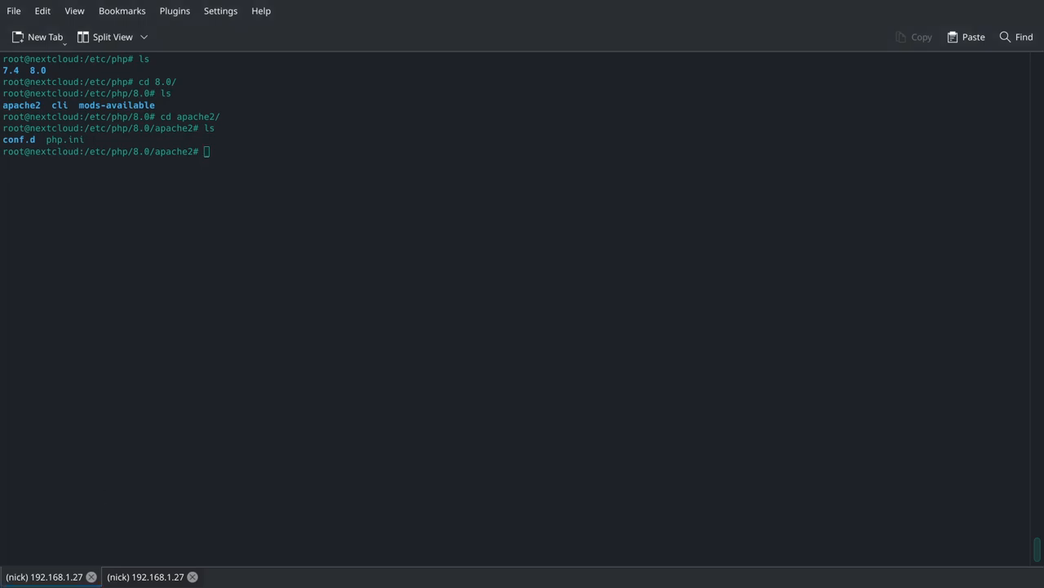
pyautogui.moveTo(217, 289)
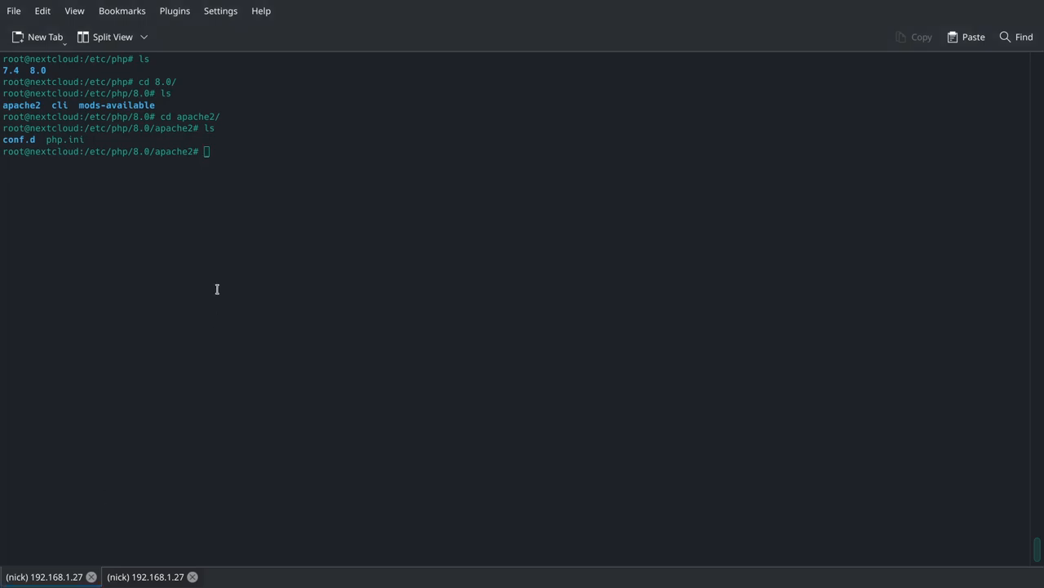
pyautogui.write('sudo nano /etc/php/8.0/apache2/php.ini')
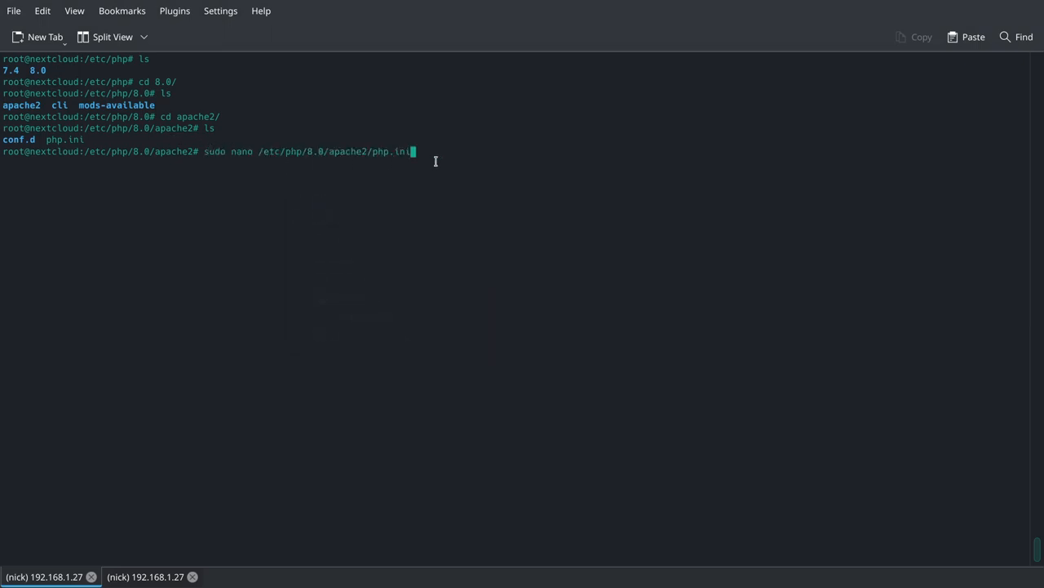
# Step: Set memory_limit to 2048M in PHP 8.0's Apache php.ini and save the file
pyautogui.press('Return')
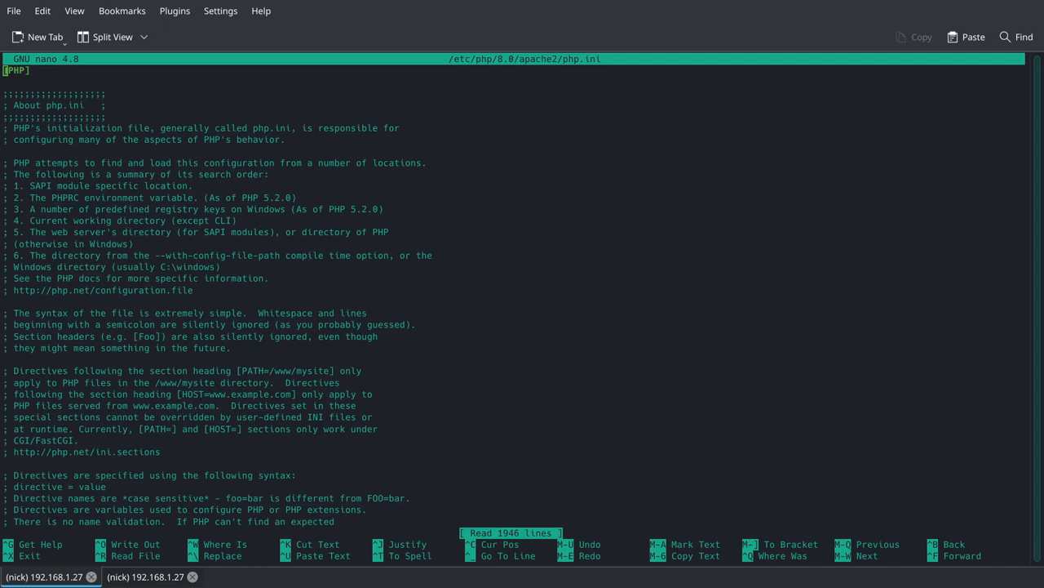
pyautogui.press('ctrl+w')
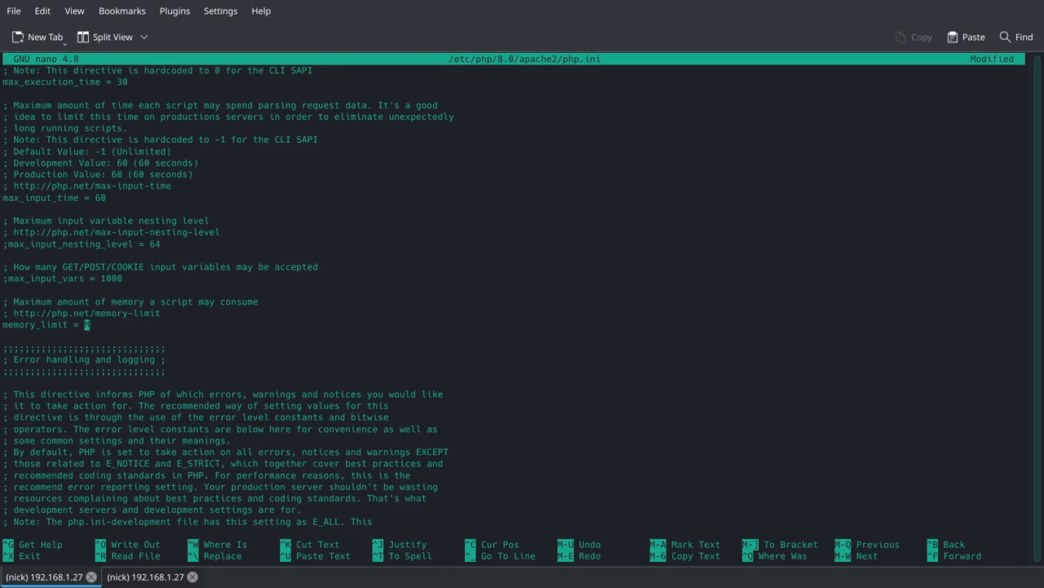
pyautogui.write('2048')
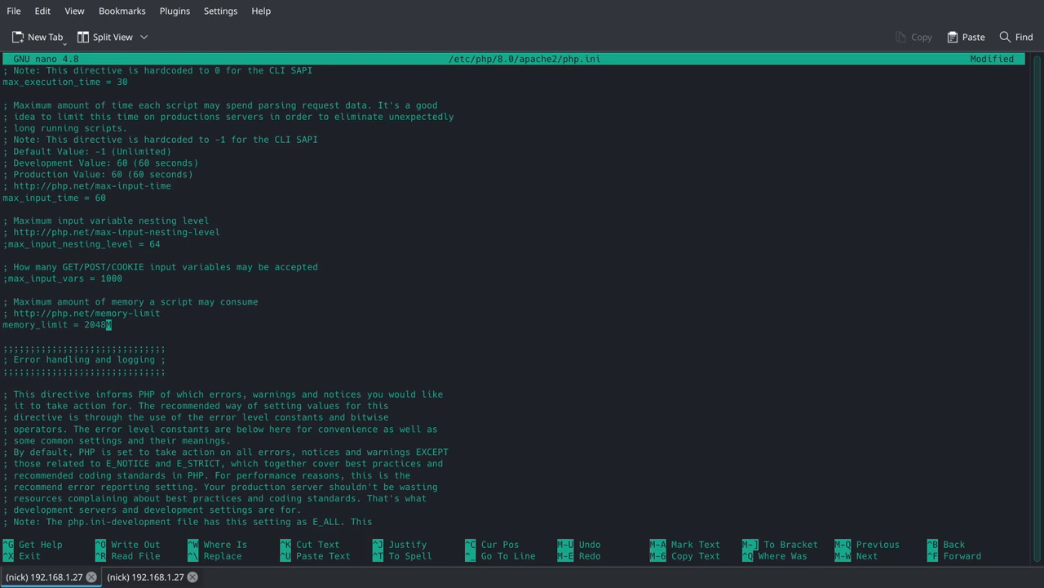
pyautogui.press('ctrl+o')
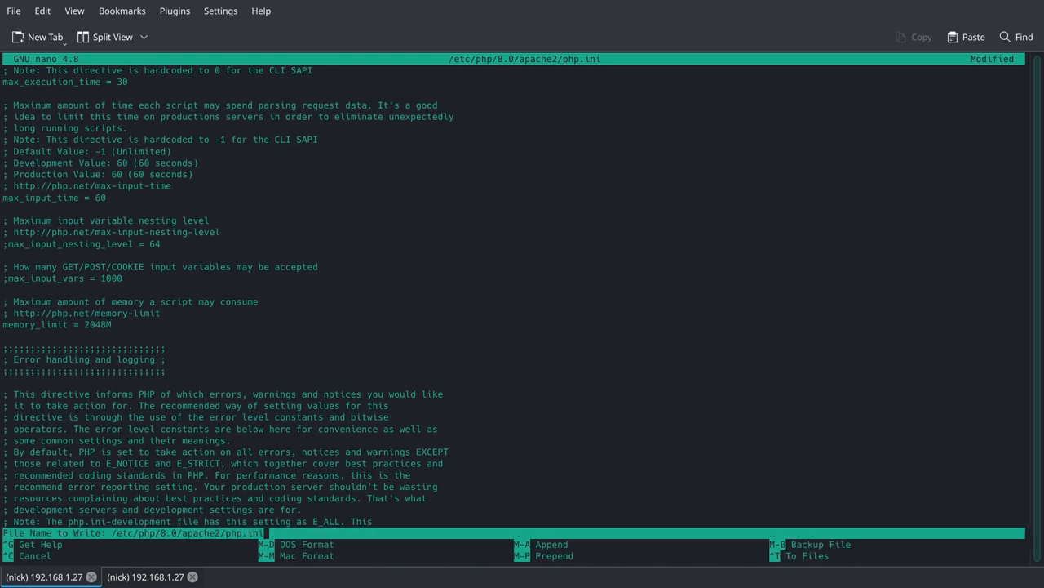
pyautogui.press('Enter')
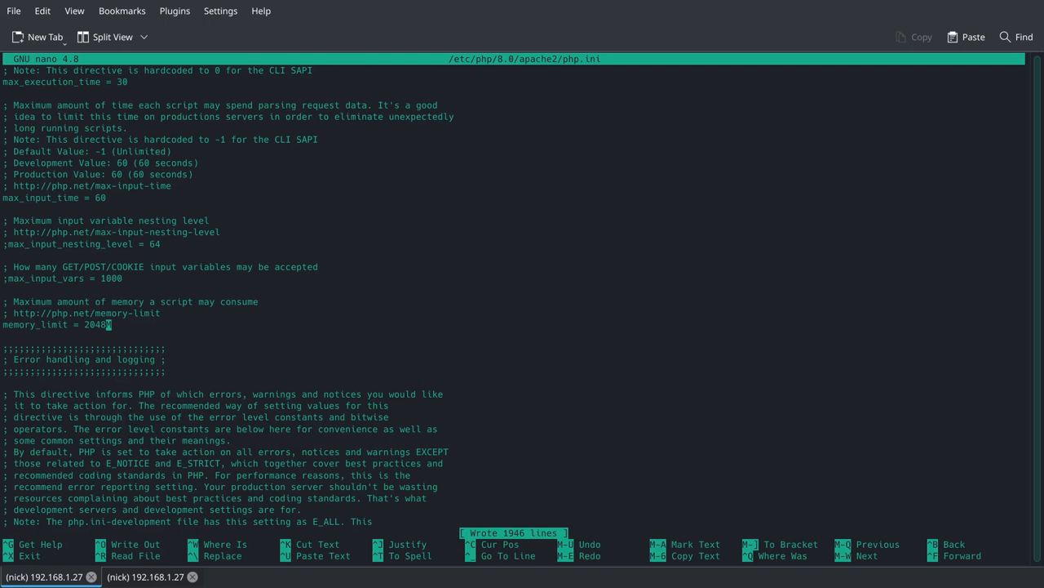
pyautogui.moveTo(462, 412)
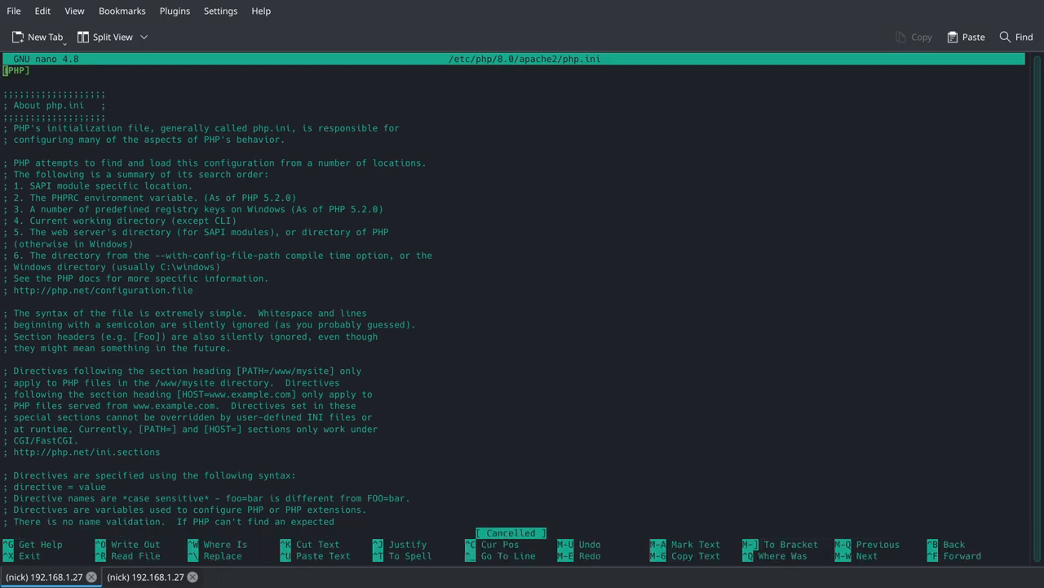
# Step: Set upload_max_filesize to 2G and max_file_uploads to 240 in php.ini, then leave nano
pyautogui.write('up')
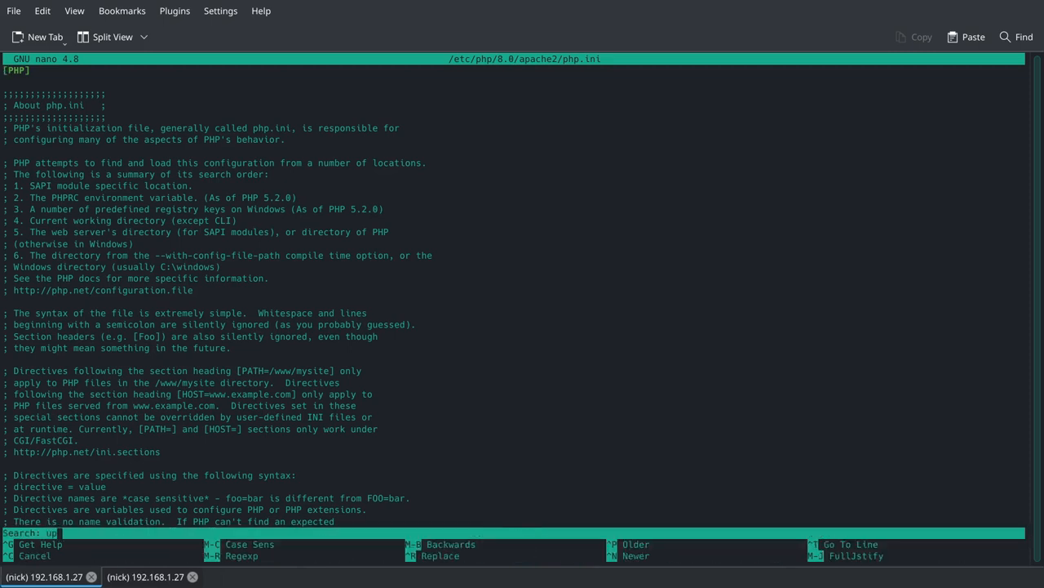
pyautogui.press('Enter')
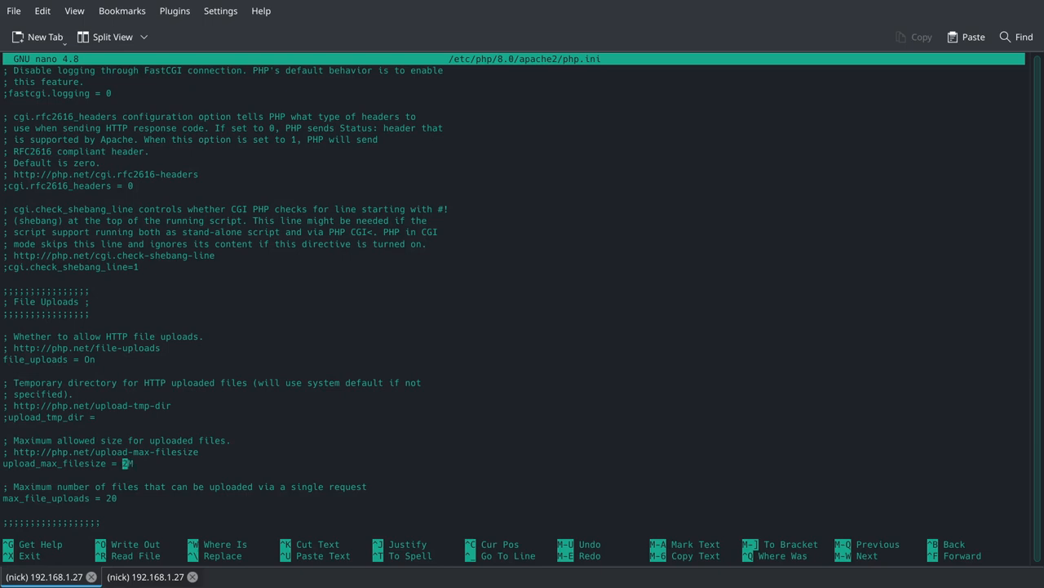
pyautogui.write('G')
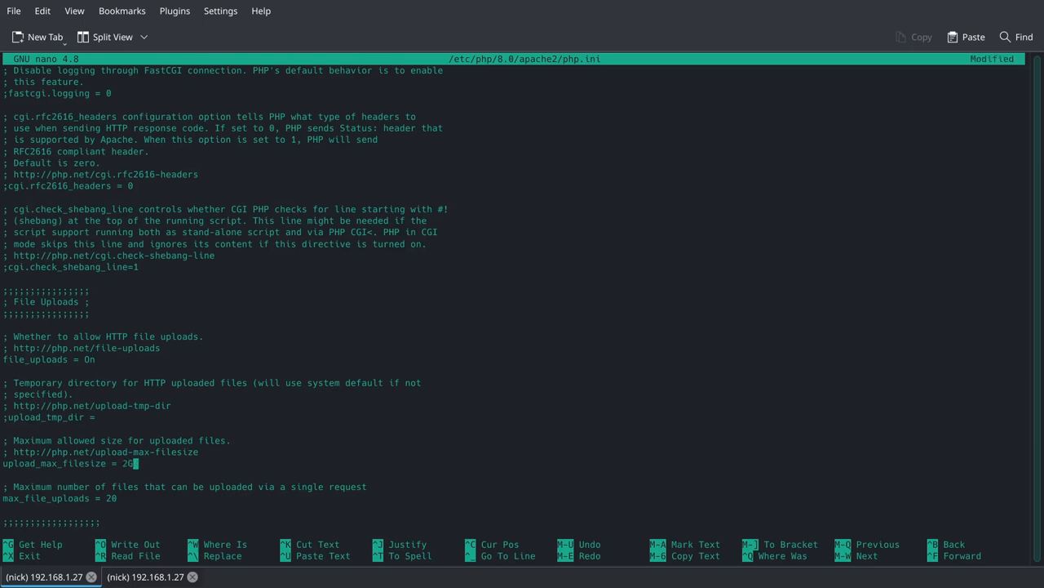
pyautogui.moveTo(106, 498)
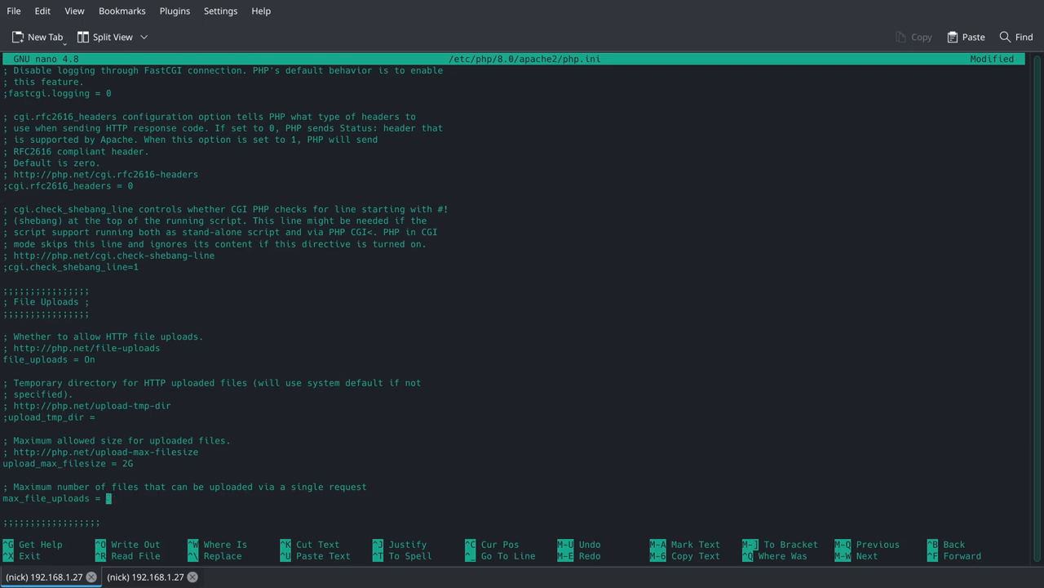
pyautogui.write('240')
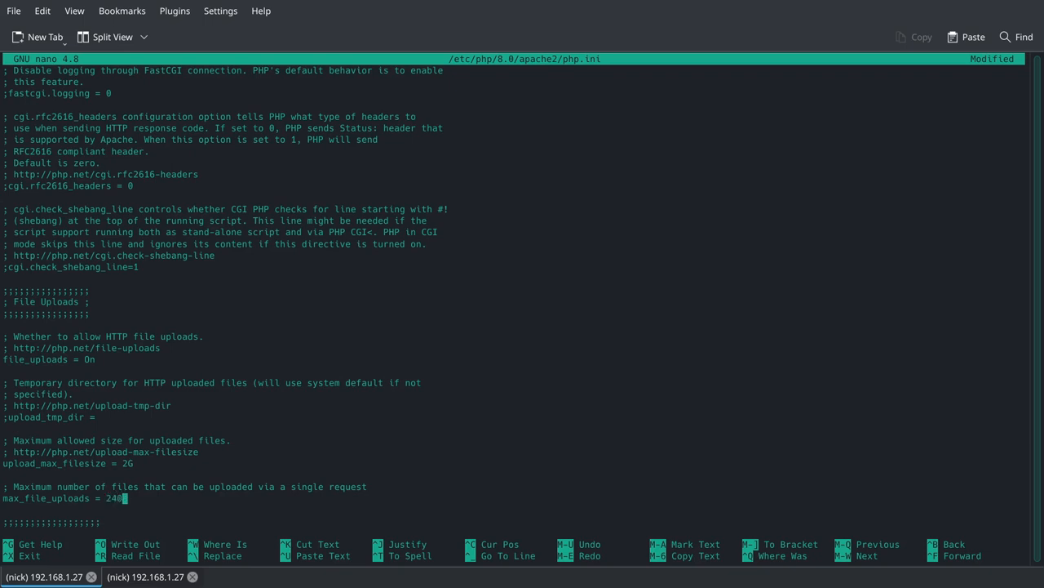
pyautogui.press('ctrl+o')
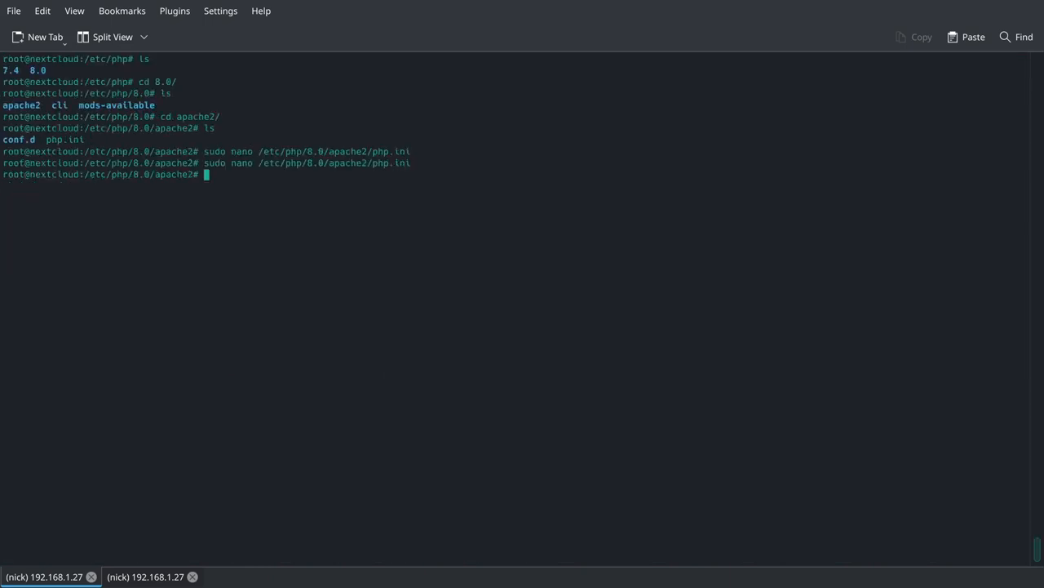
pyautogui.moveTo(445, 351)
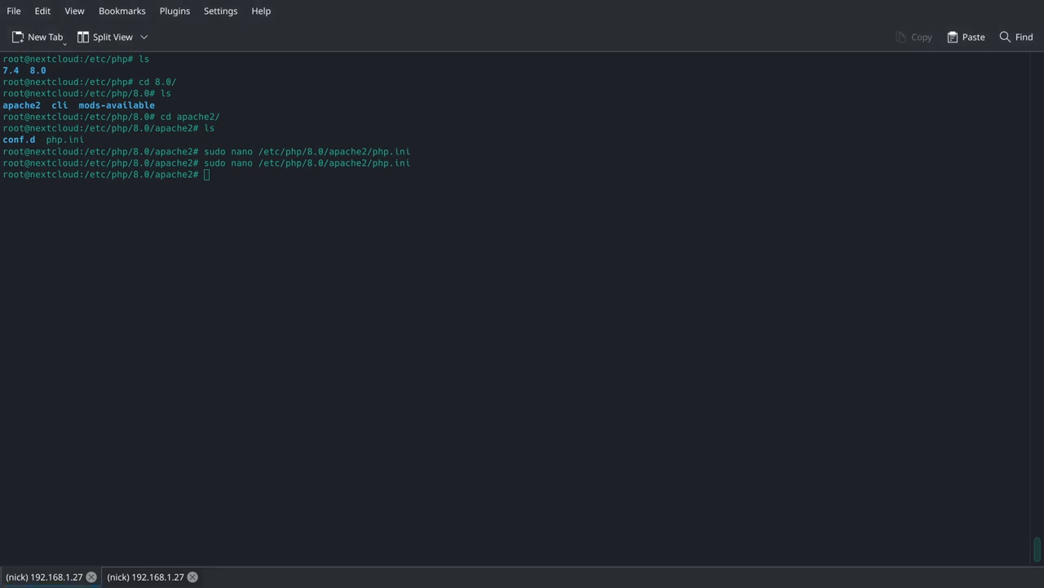
# Step: Clear the terminal scrollback so only the /etc/php/8.0/apache2 prompt remains
pyautogui.rightClick(392, 245)
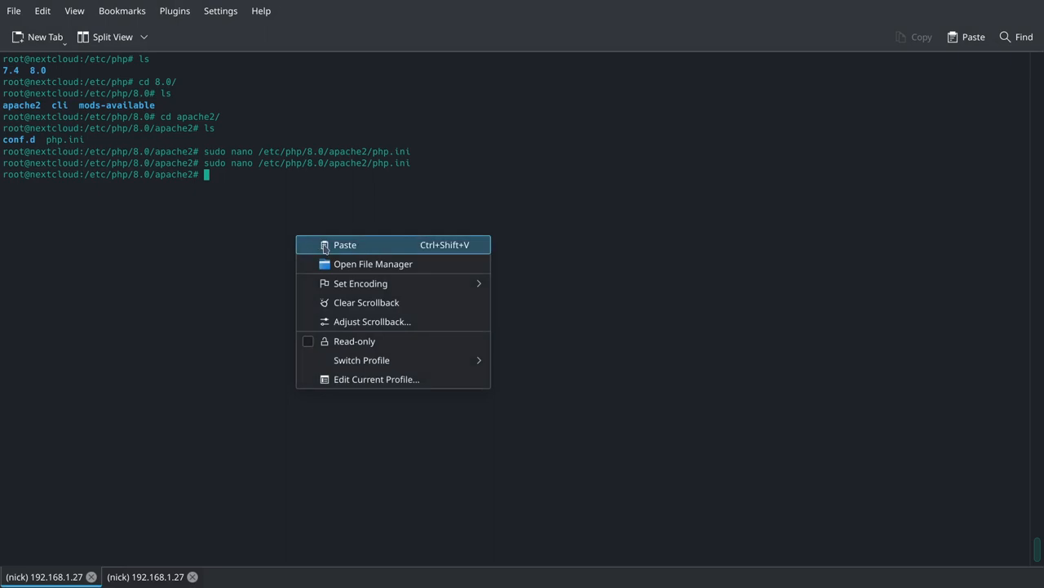
pyautogui.moveTo(345, 245)
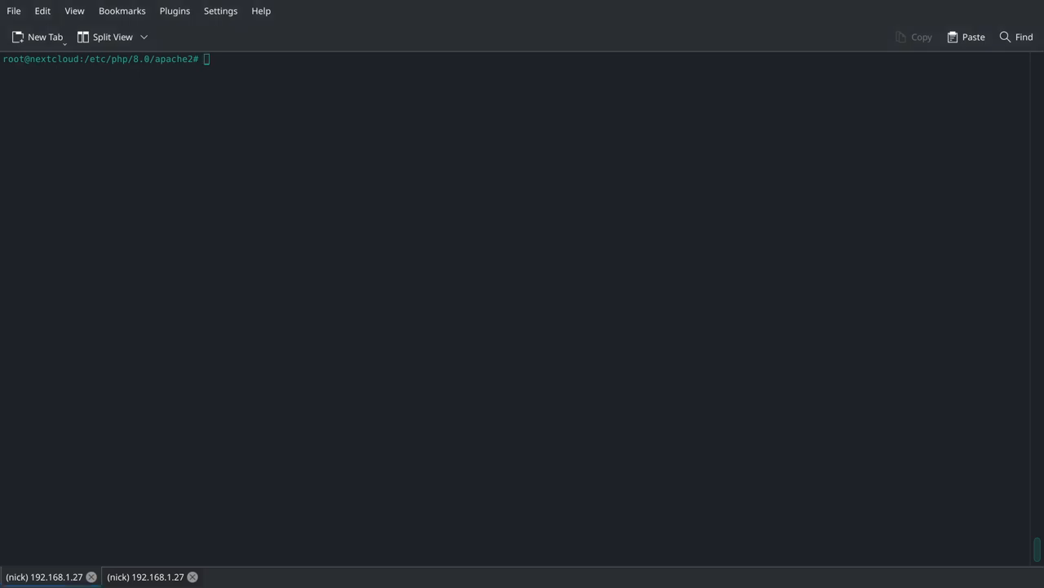
# Step: Paste and run the tar command extracting the Nextcloud archive into /var/www/html
pyautogui.rightClick(319, 230)
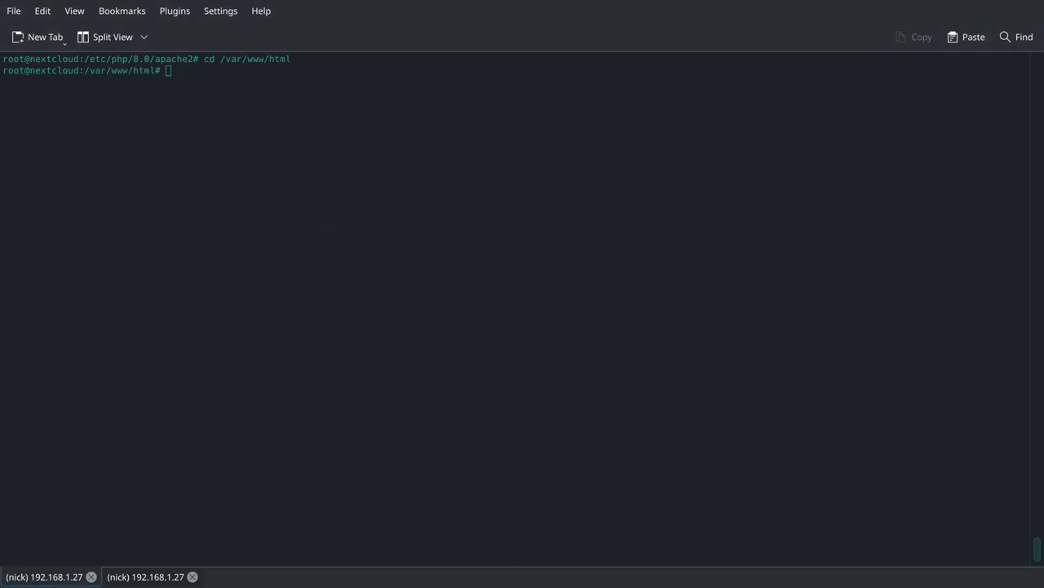
pyautogui.moveTo(169, 307)
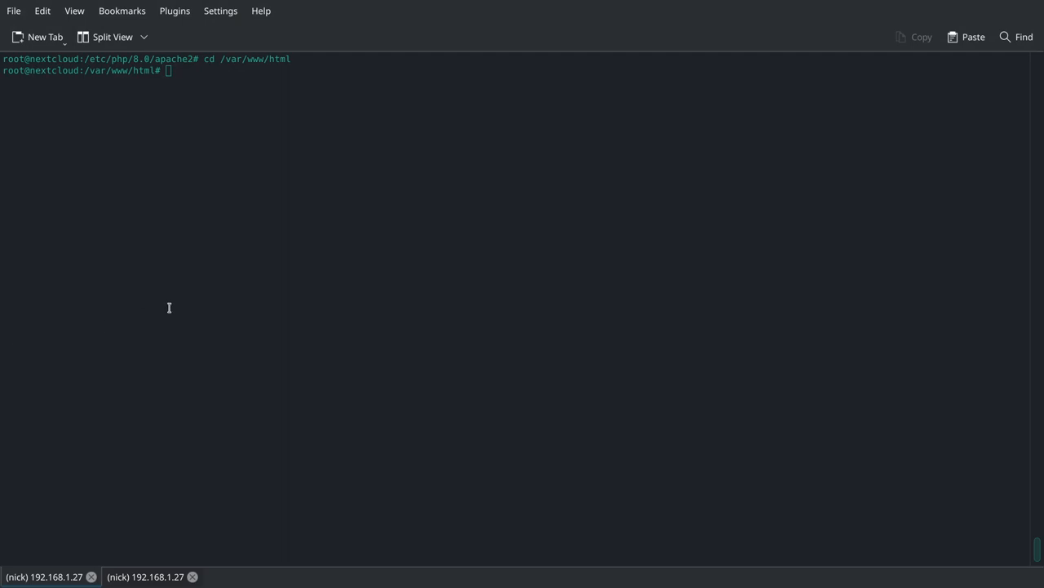
pyautogui.moveTo(198, 72)
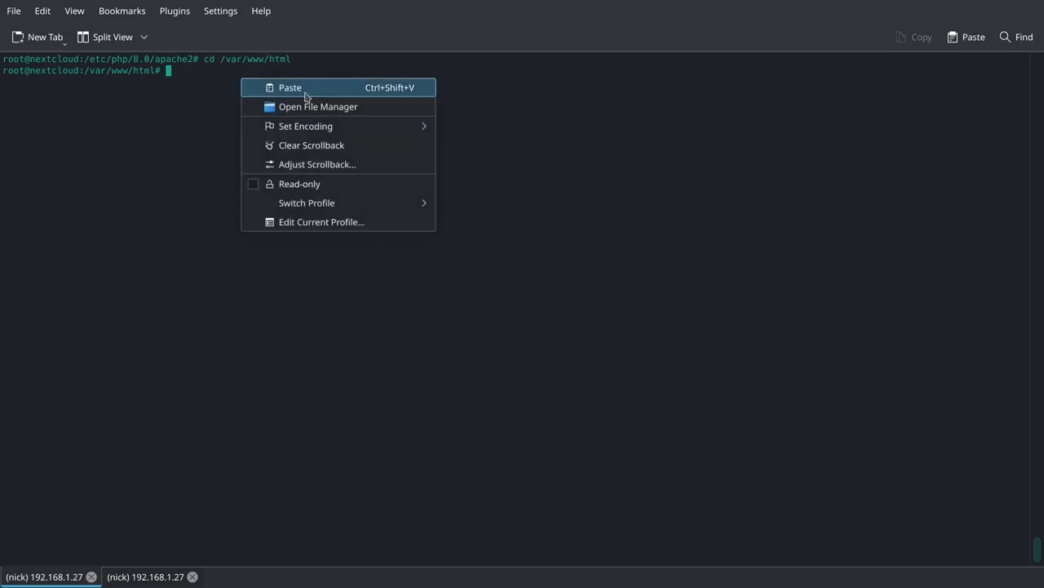
pyautogui.click(289, 88)
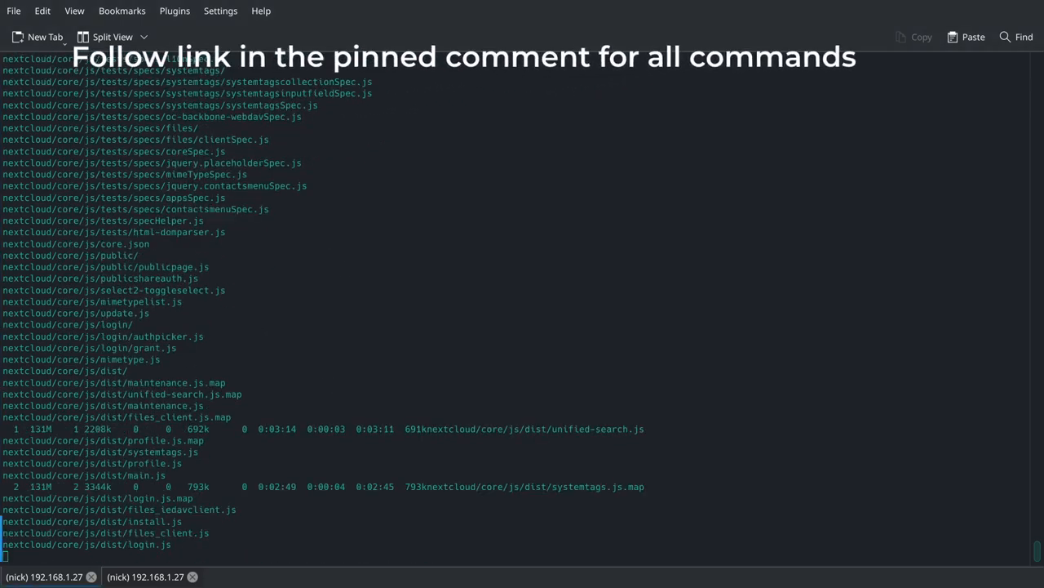
# Step: Wait for extraction to finish, then create /var/www/html/nextcloud/data with mkdir -p
pyautogui.scroll(-3)
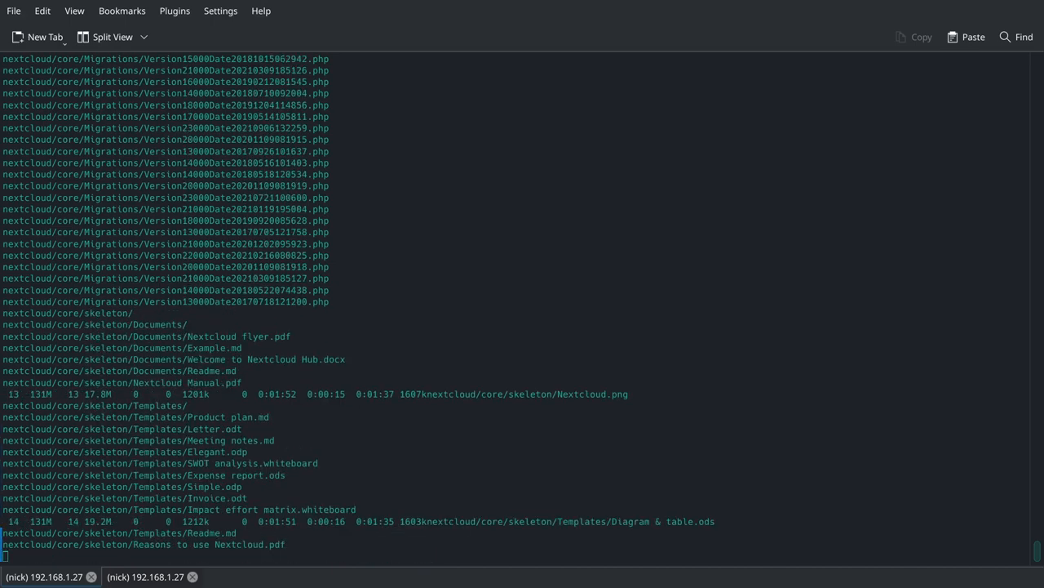
pyautogui.scroll(-3)
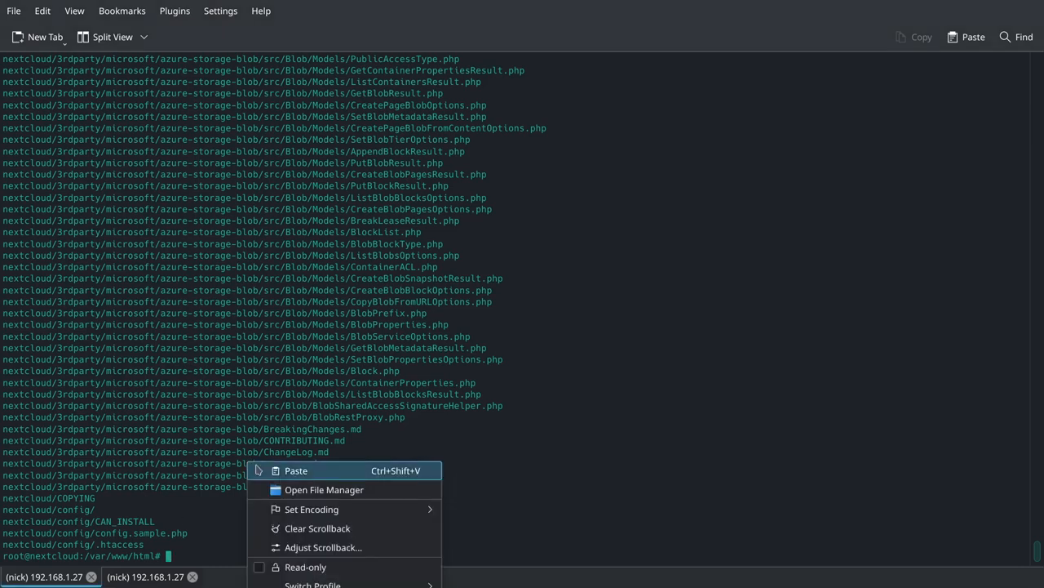
pyautogui.moveTo(296, 470)
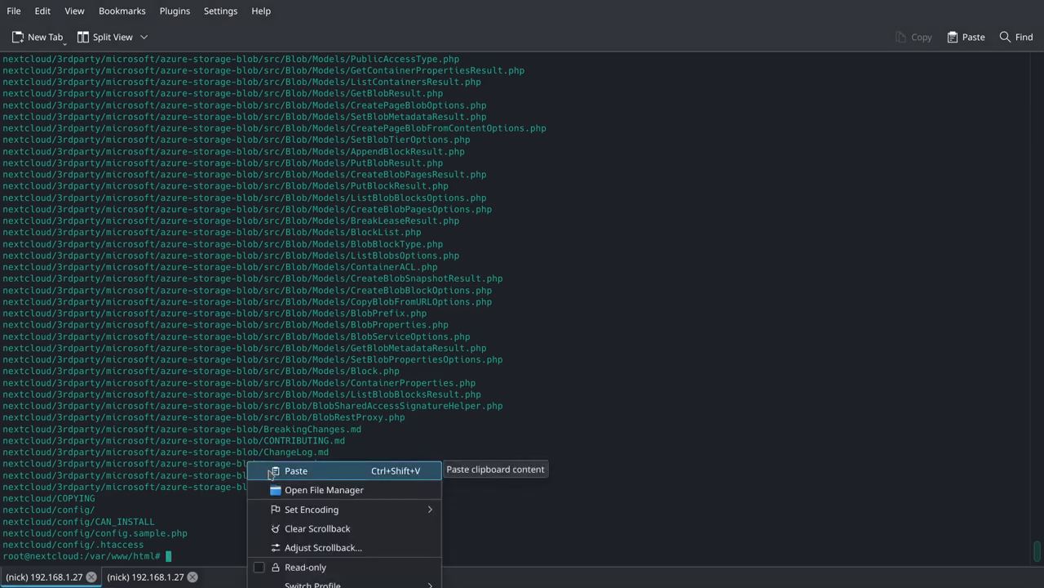
pyautogui.moveTo(326, 470)
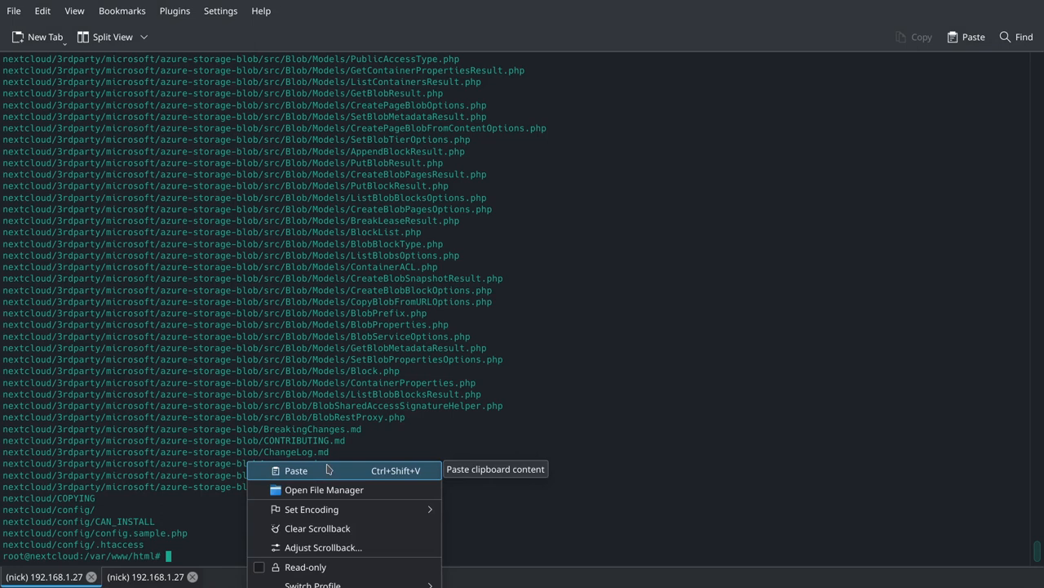
pyautogui.click(297, 470)
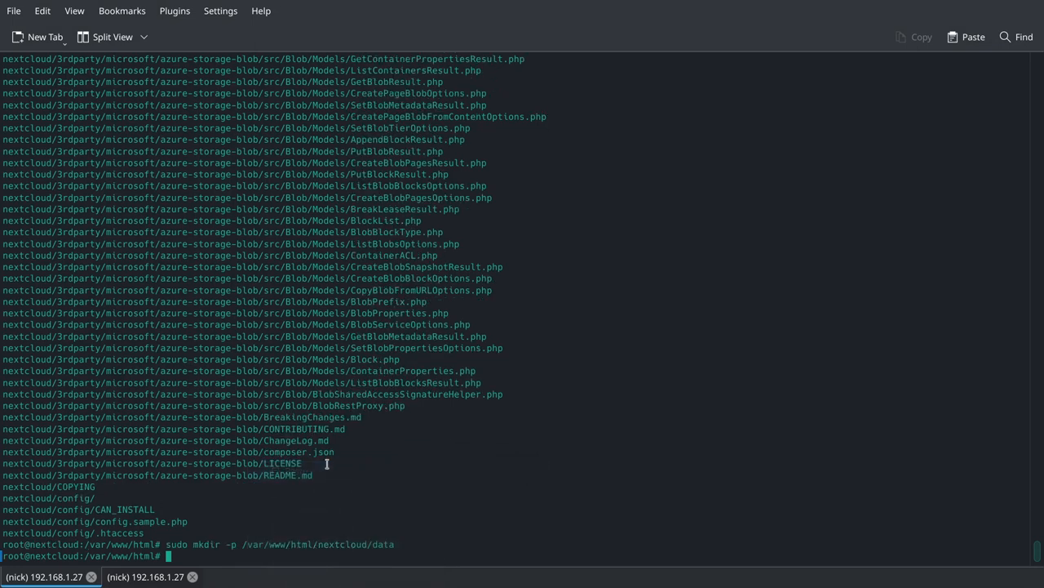
pyautogui.moveTo(327, 463)
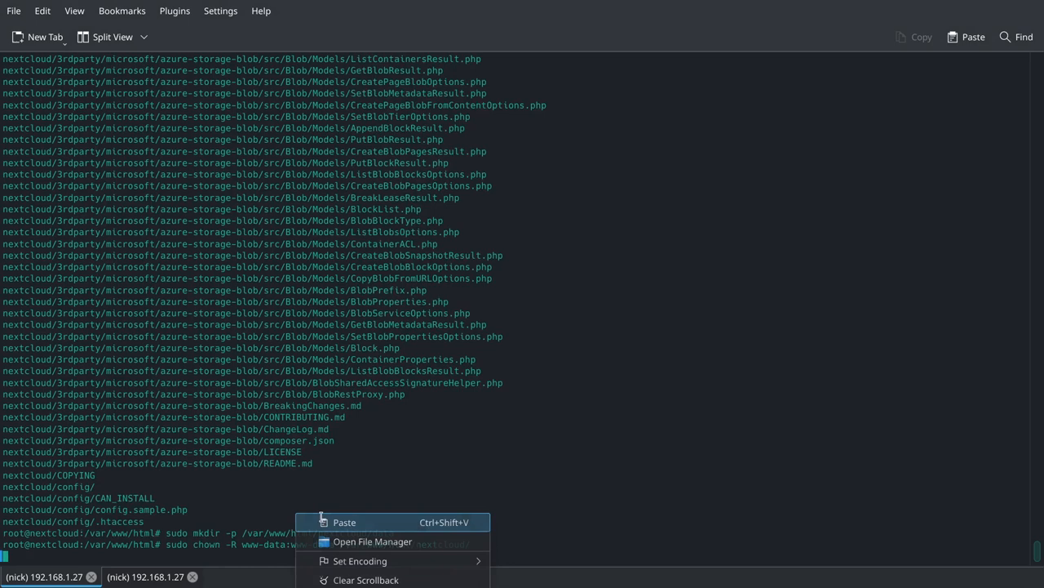
# Step: Give www-data ownership of the nextcloud folder and cd into it
pyautogui.click(345, 523)
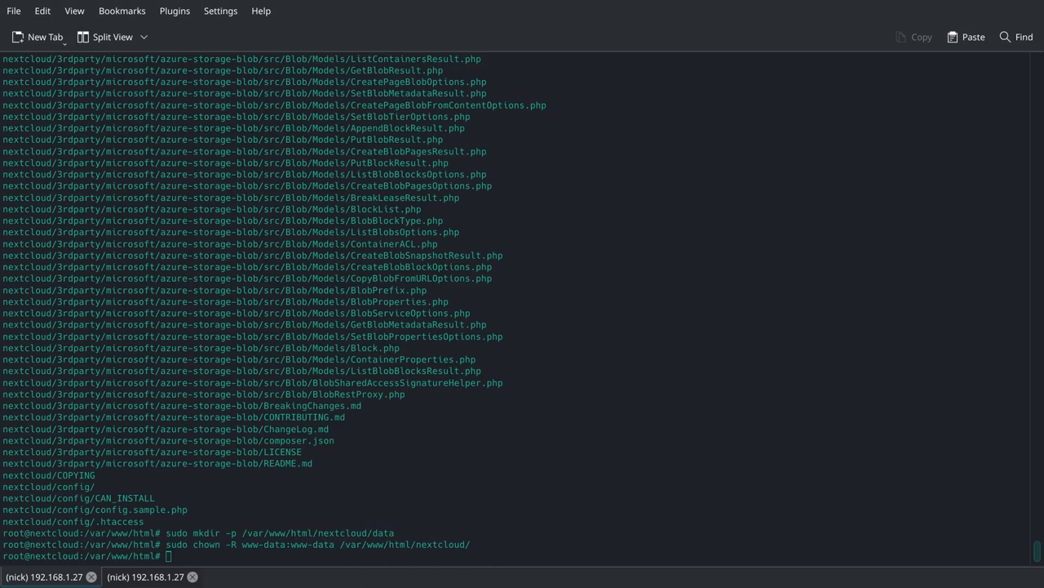
pyautogui.rightClick(186, 494)
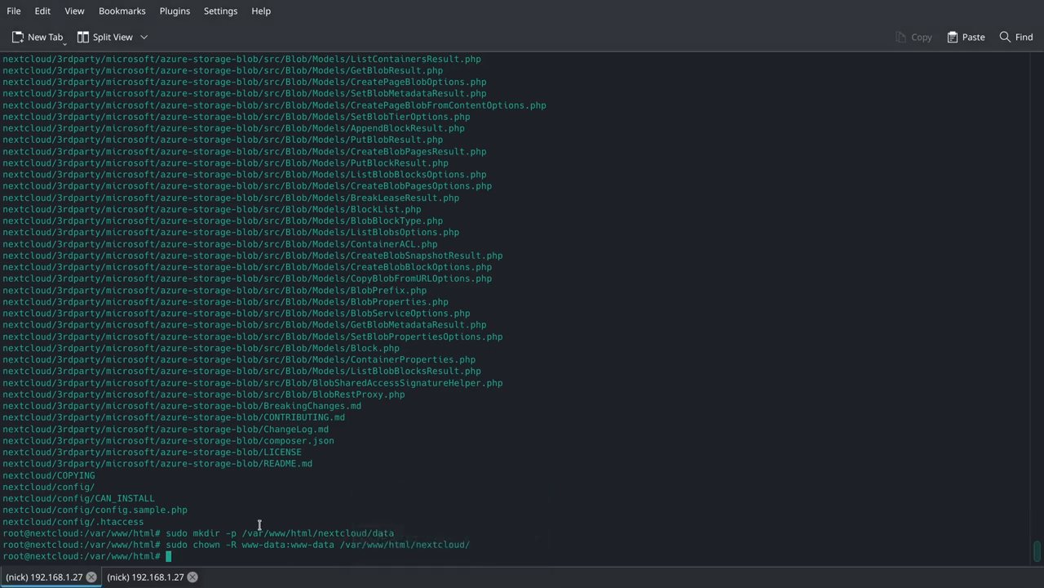
pyautogui.write('cd /n')
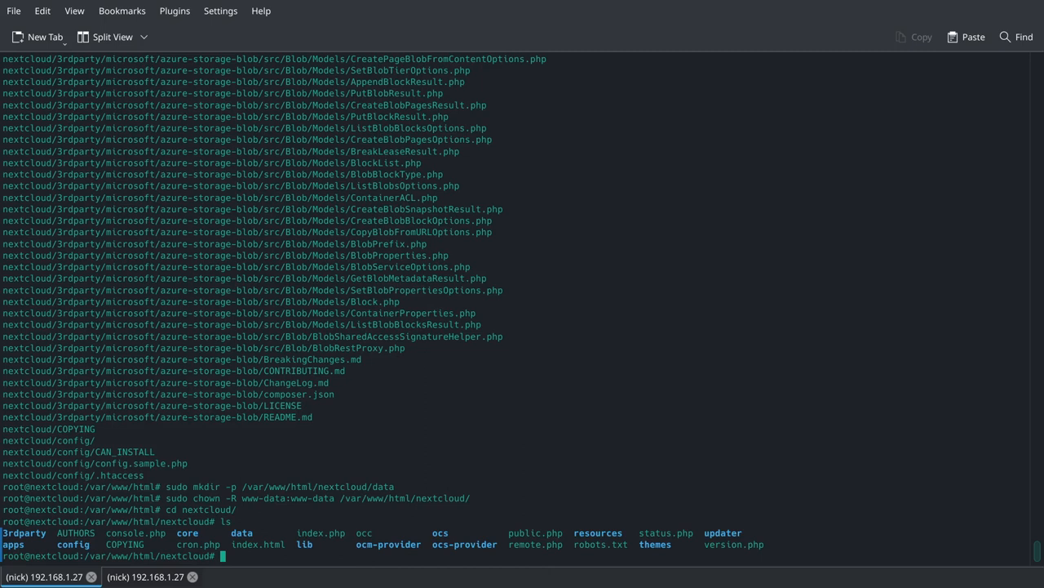
# Step: Return to /var/www/html, set directories to 750 and files to 640, and create /media/usb
pyautogui.write('cd ..')
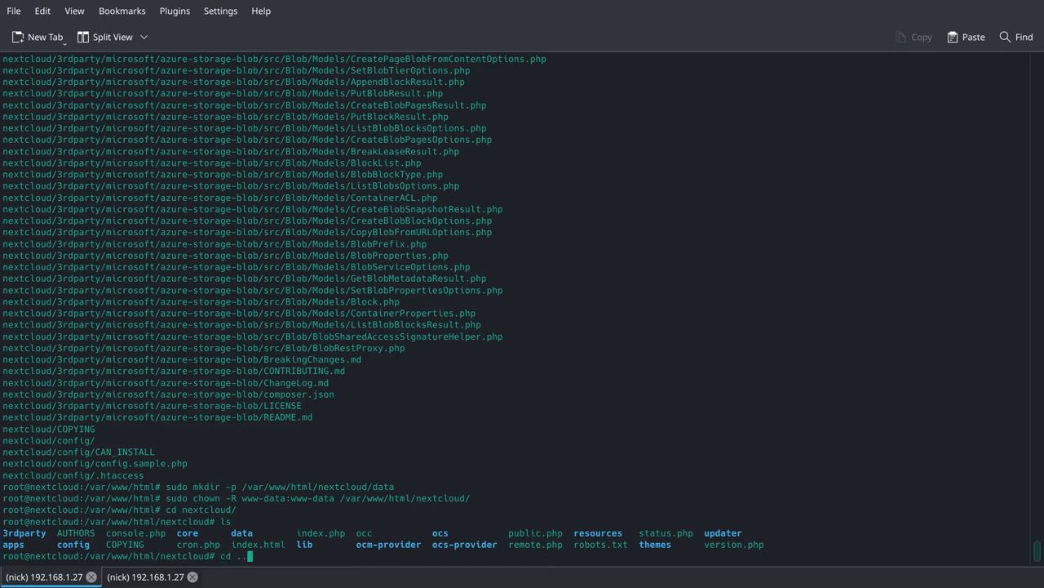
pyautogui.write('/var/www/html/')
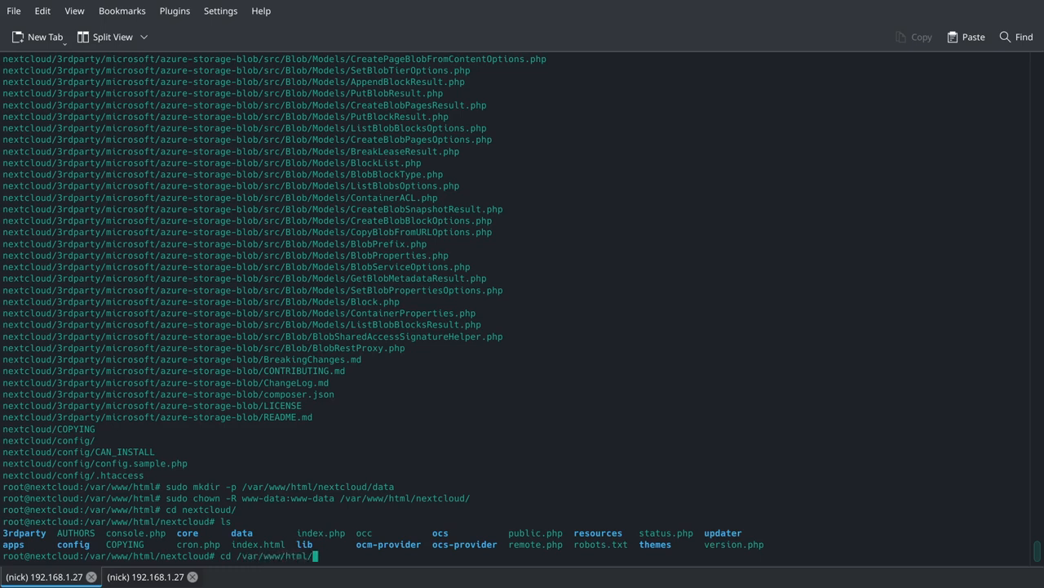
pyautogui.press('Return')
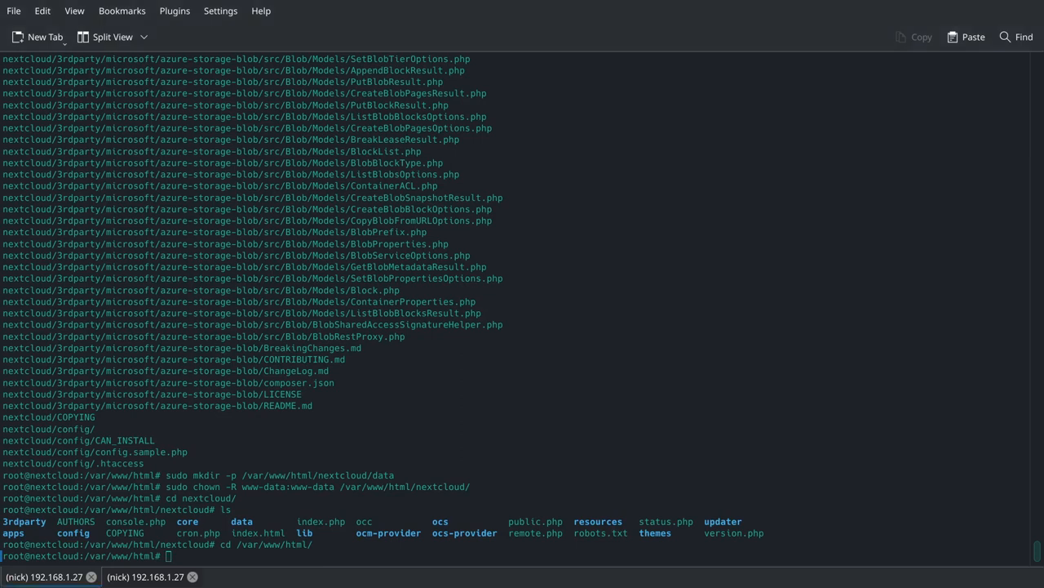
pyautogui.rightClick(465, 445)
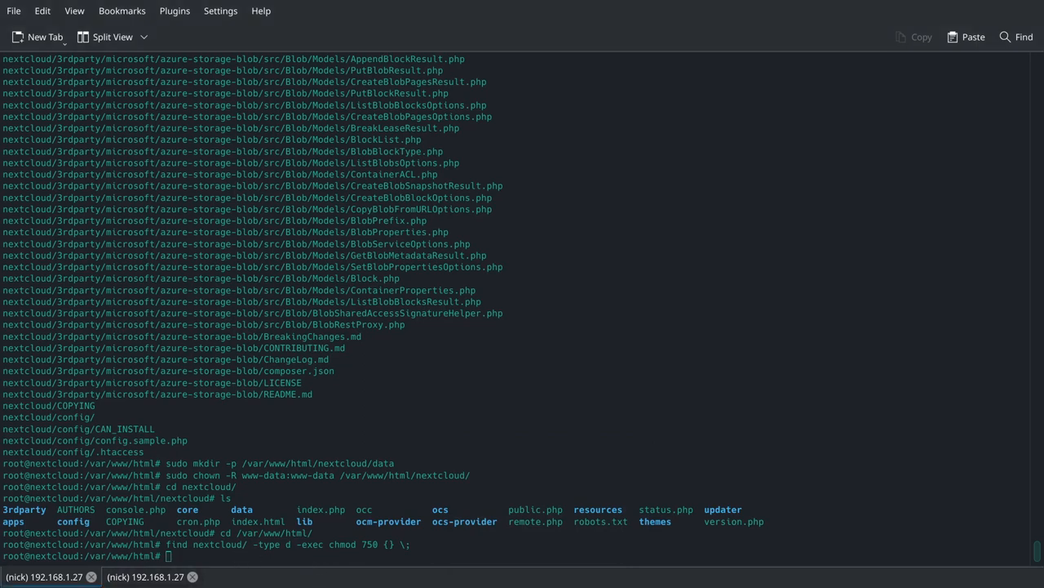
pyautogui.moveTo(492, 393)
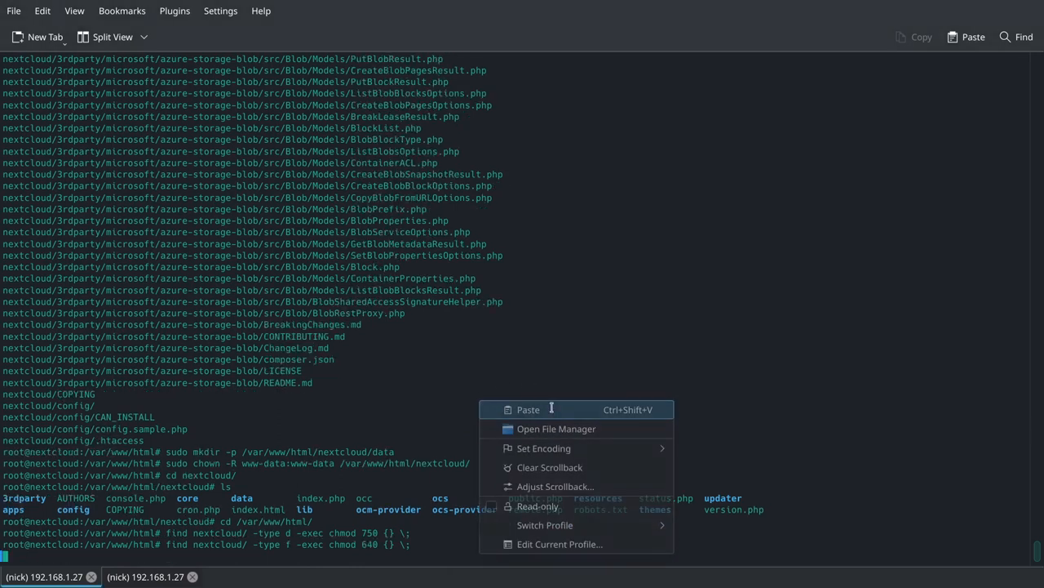
pyautogui.click(545, 430)
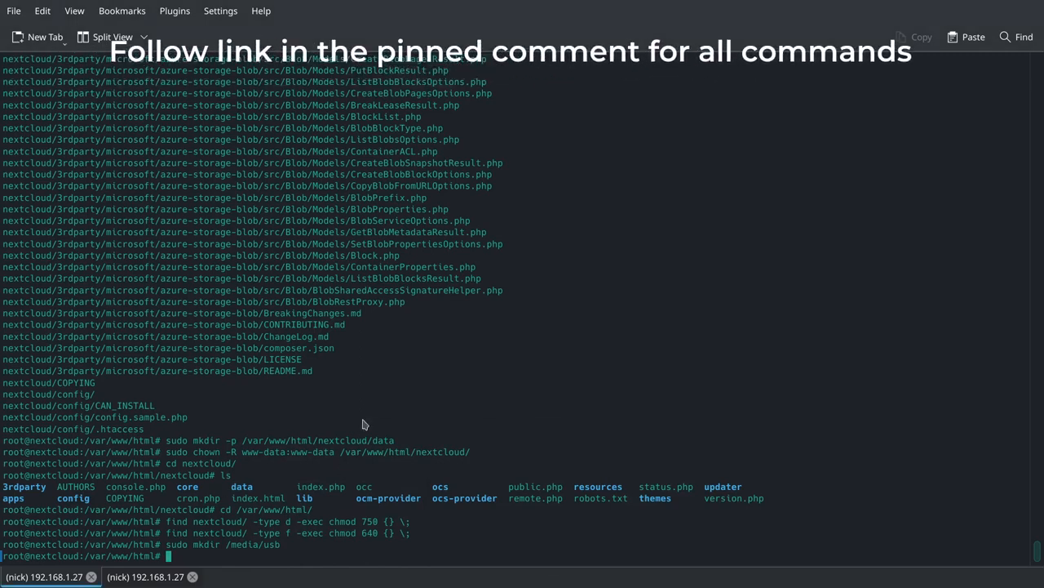
# Step: Mount /dev/sdb1 as ext4 at /media/usb, list its backups, and type the config.php copy
pyautogui.rightClick(364, 424)
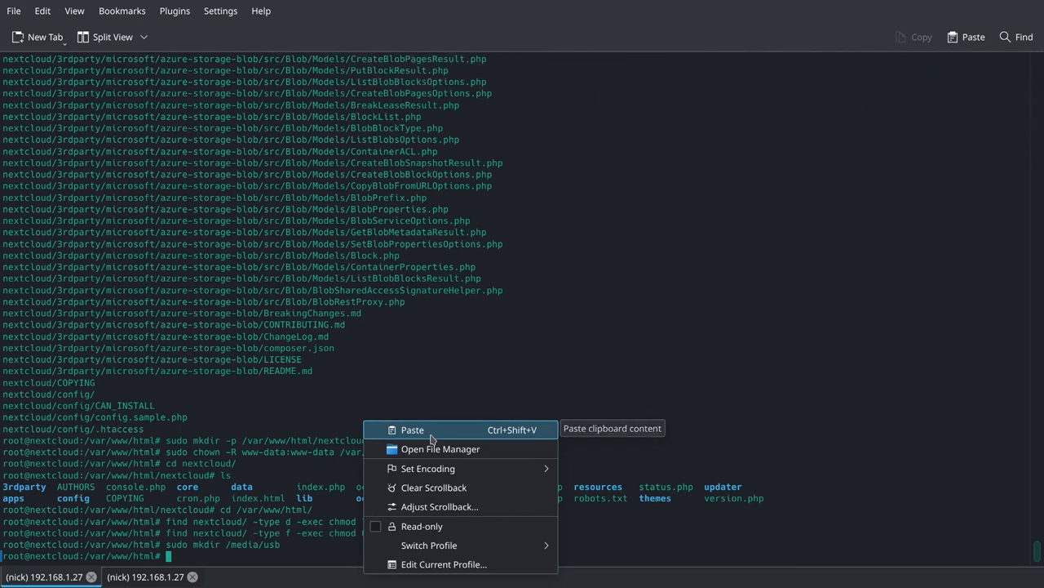
pyautogui.click(412, 430)
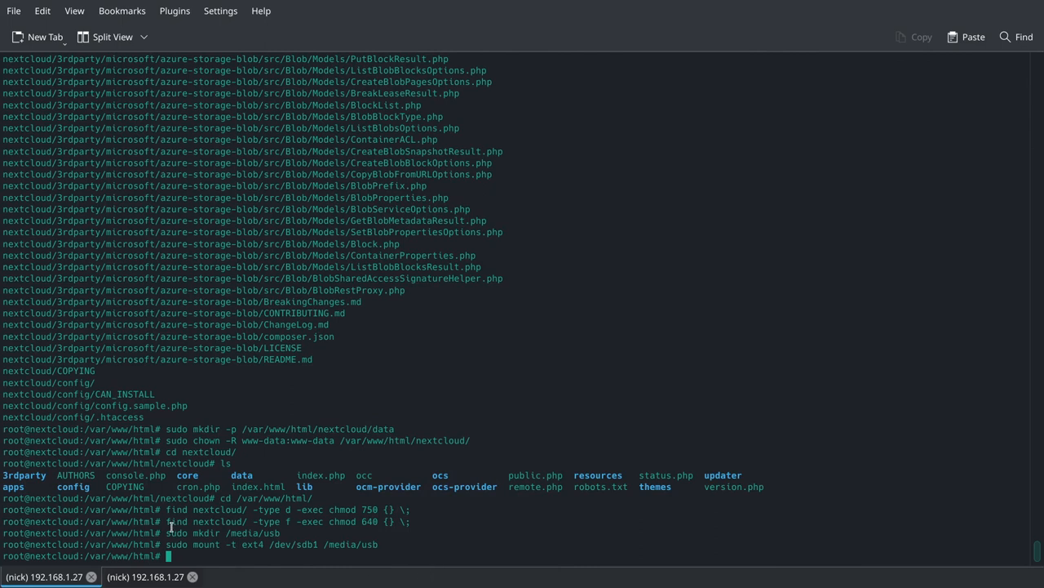
pyautogui.write('cd /media/usb/')
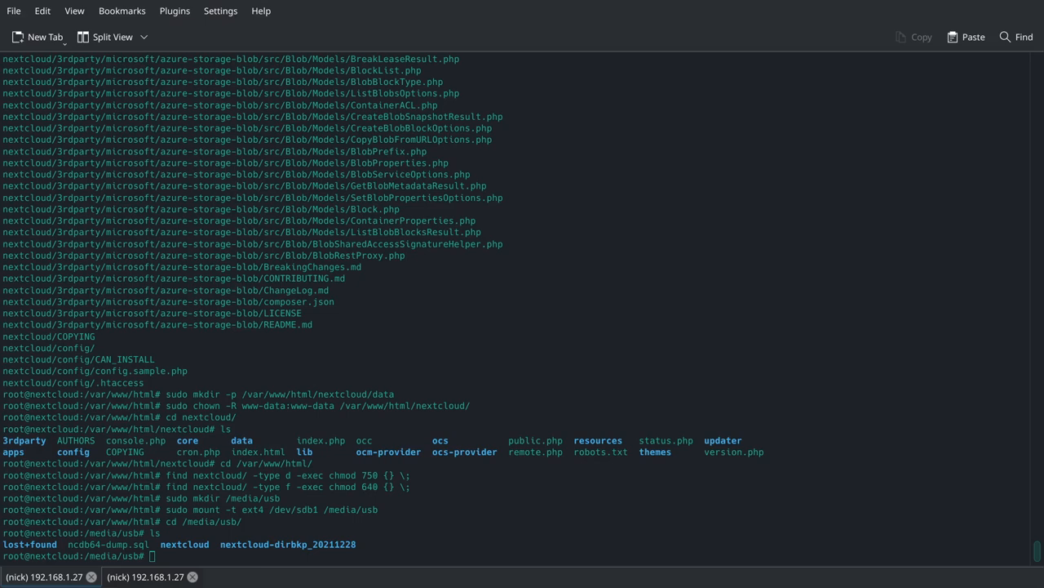
pyautogui.write('cp /media/usb/nextcloud-dirbkp_20211228/config/config.php /var/www/html/nextcloud/config/')
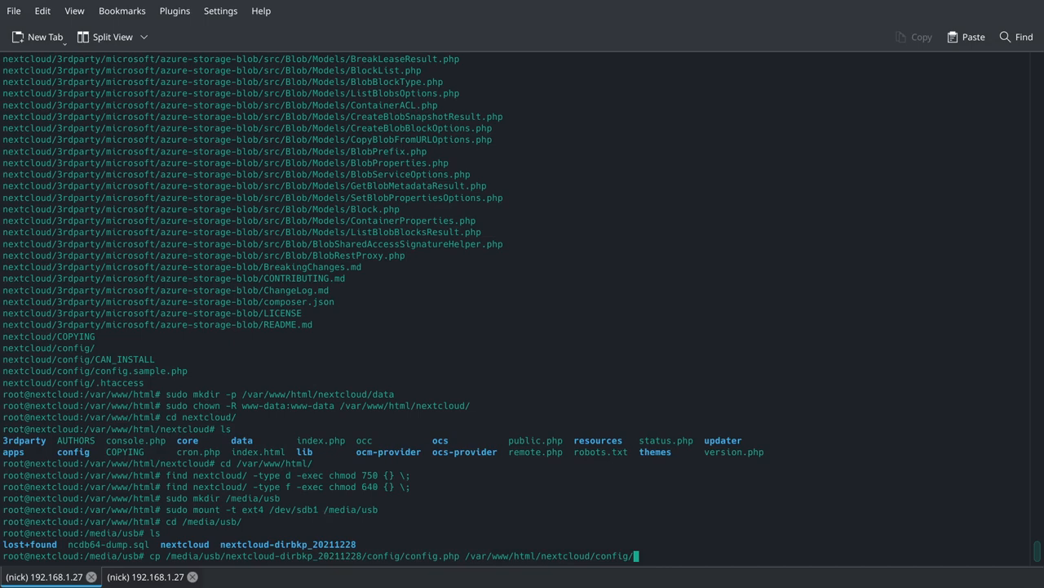
# Step: Run the copy of the backup config.php into /var/www/html/nextcloud/config
pyautogui.press('Return')
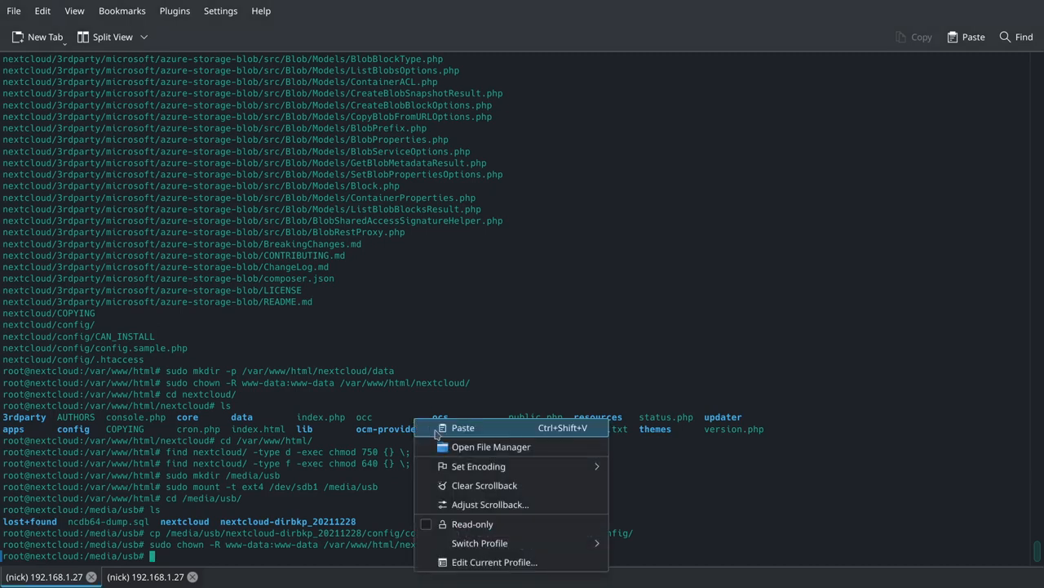
pyautogui.moveTo(463, 427)
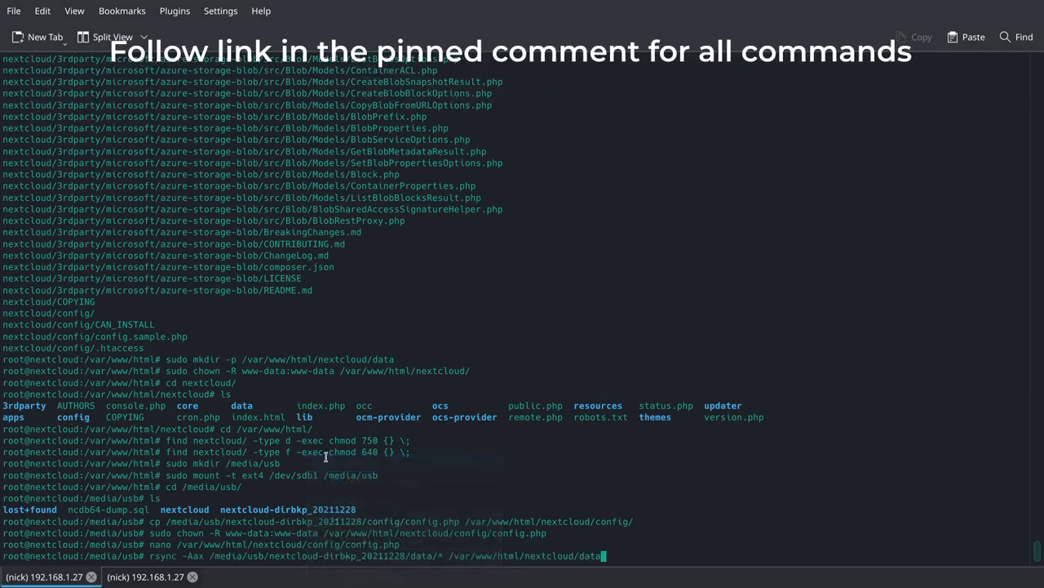
pyautogui.moveTo(216, 556)
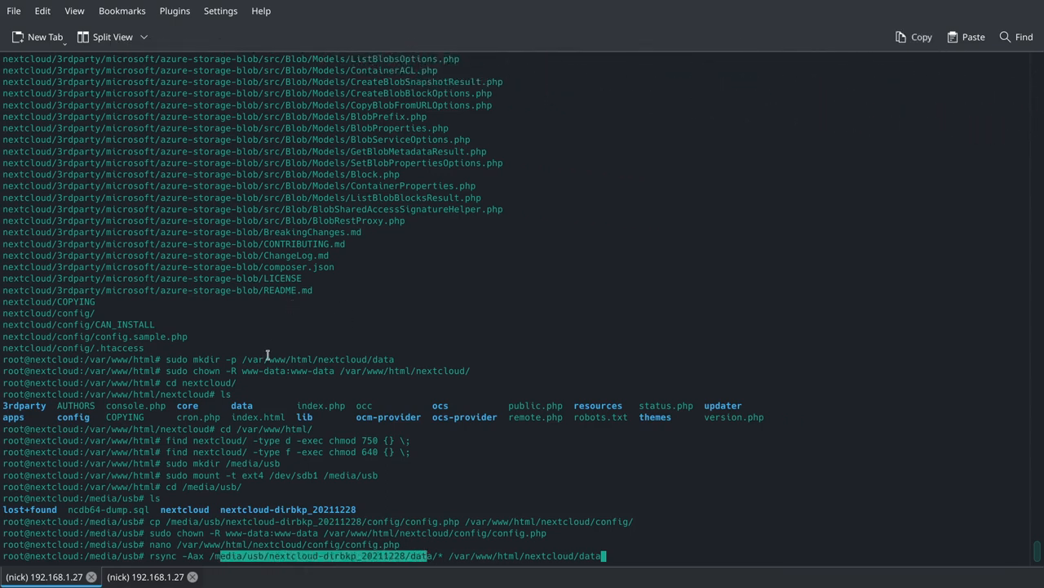
pyautogui.moveTo(253, 466)
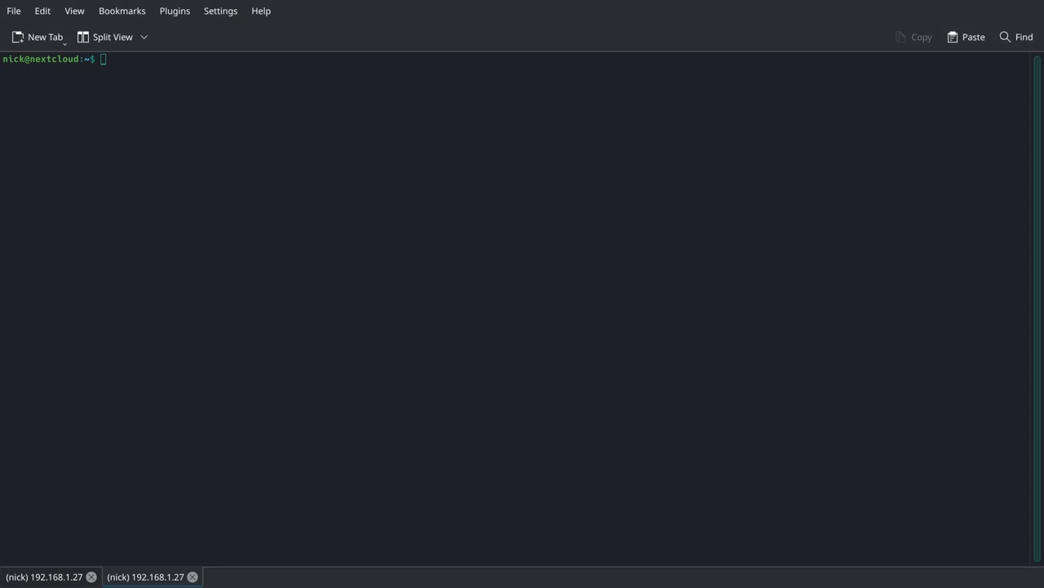
# Step: In the second session, become root and copy ncdb64-dump.sql into /etc/mysql/
pyautogui.rightClick(292, 107)
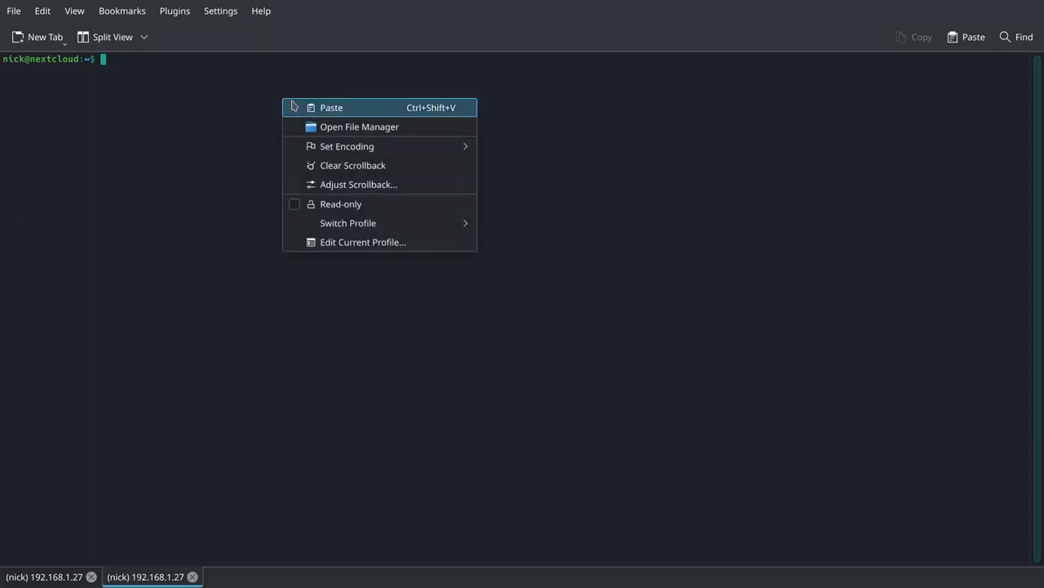
pyautogui.write('su')
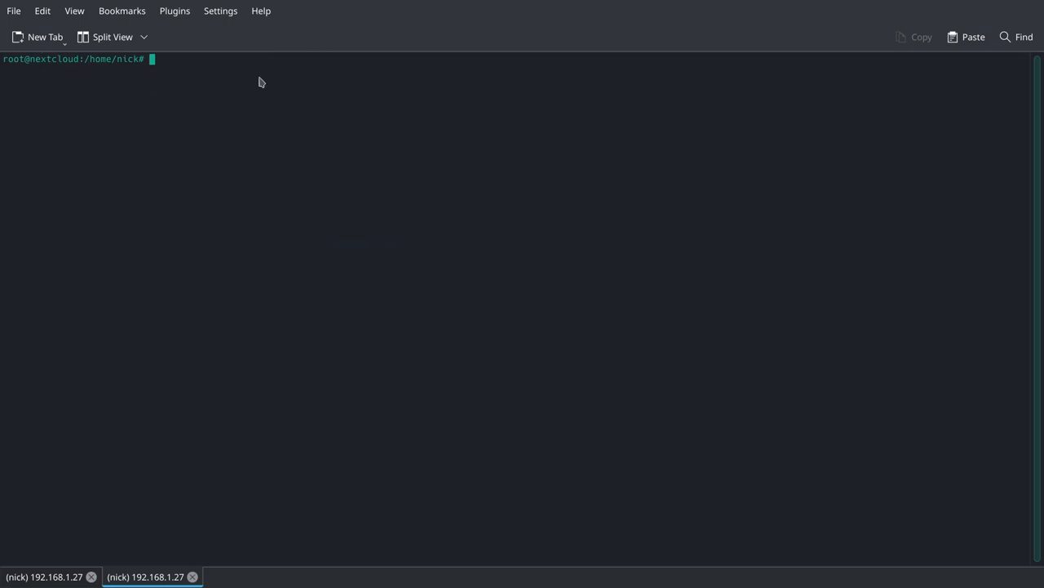
pyautogui.write('cp /media/usb/ncdb64-dump.sql /etc/mysql/')
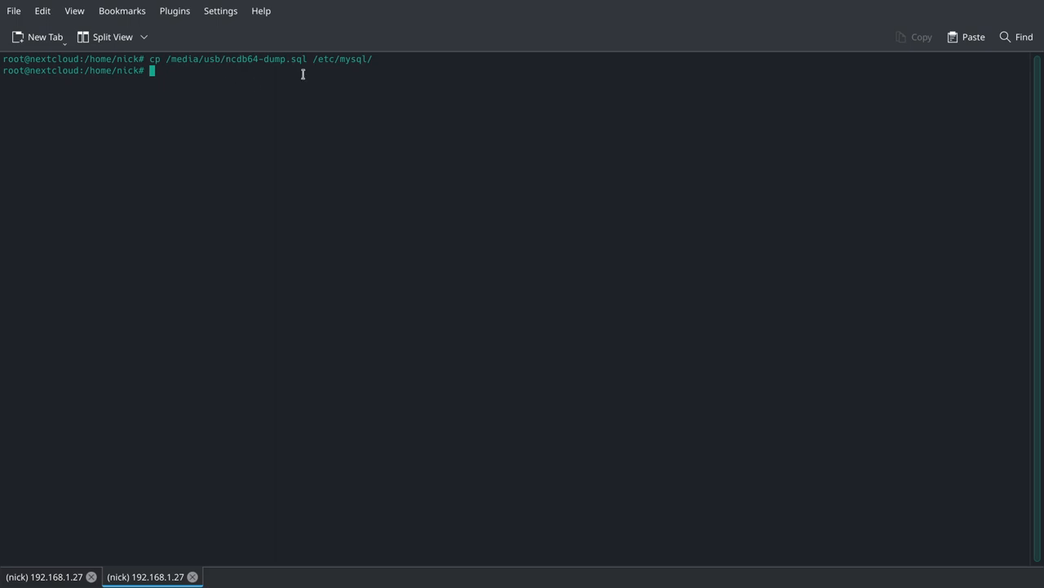
pyautogui.moveTo(359, 64)
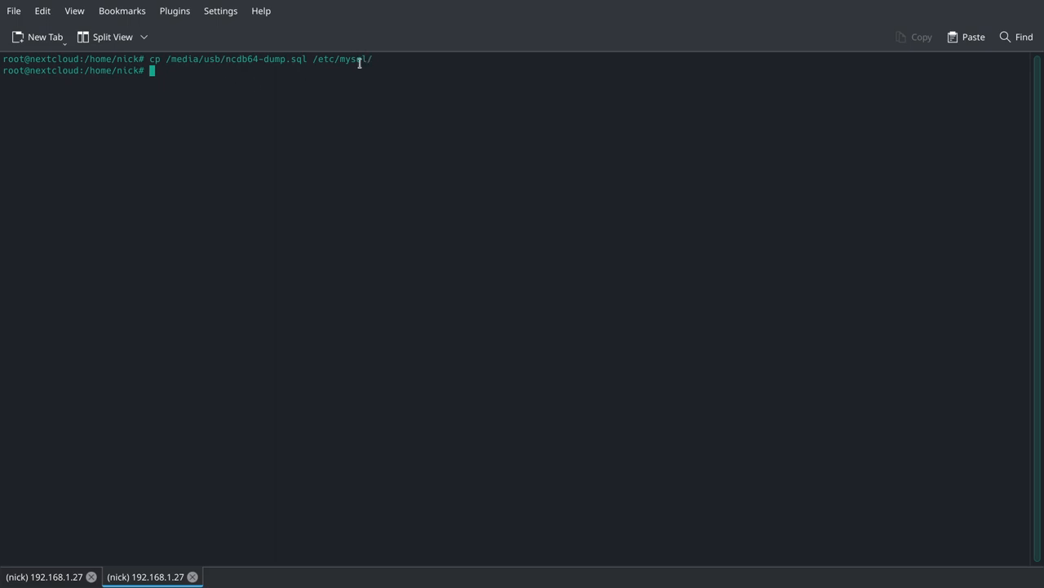
pyautogui.moveTo(359, 62)
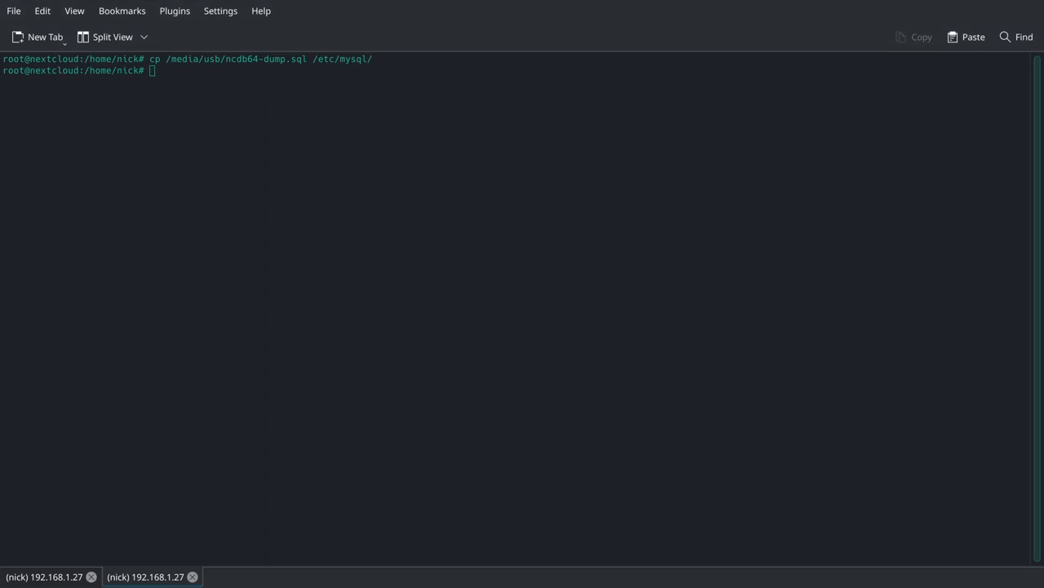
pyautogui.rightClick(254, 145)
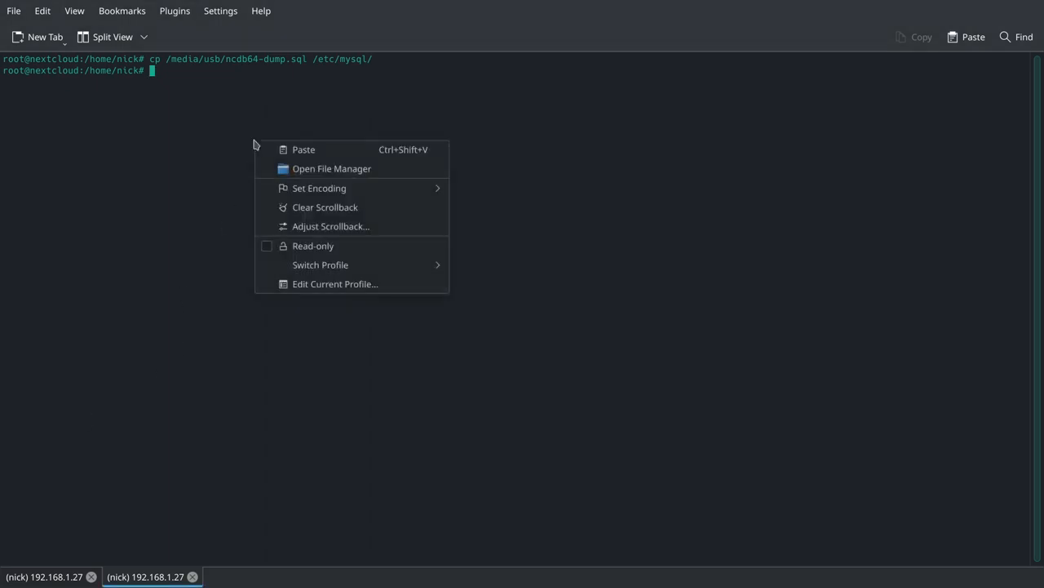
pyautogui.moveTo(303, 149)
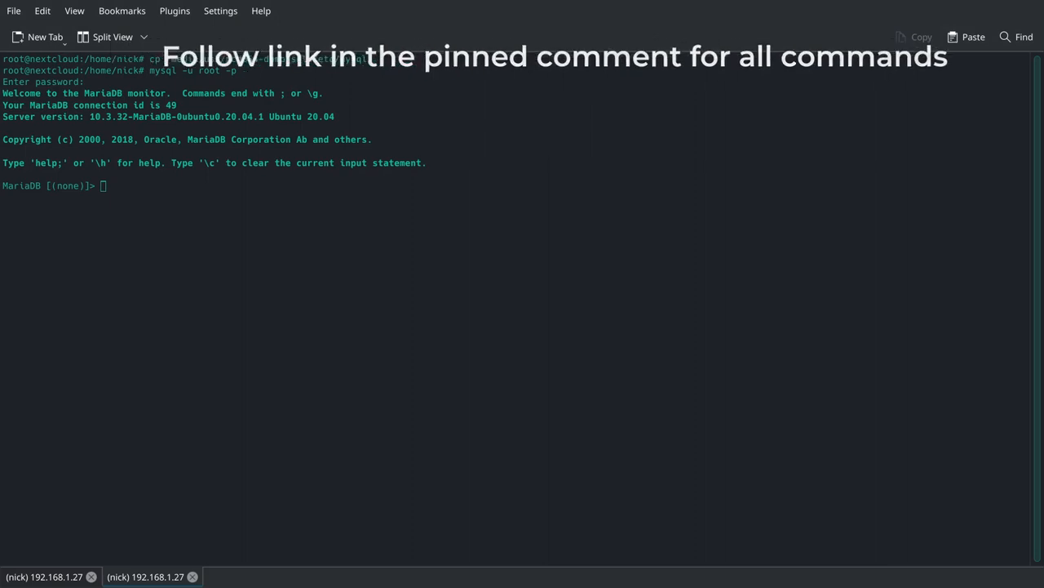
# Step: Try DROP DATABASE Nextcloud, then enter CREATE DATABASE Nextcloud in MariaDB
pyautogui.rightClick(106, 186)
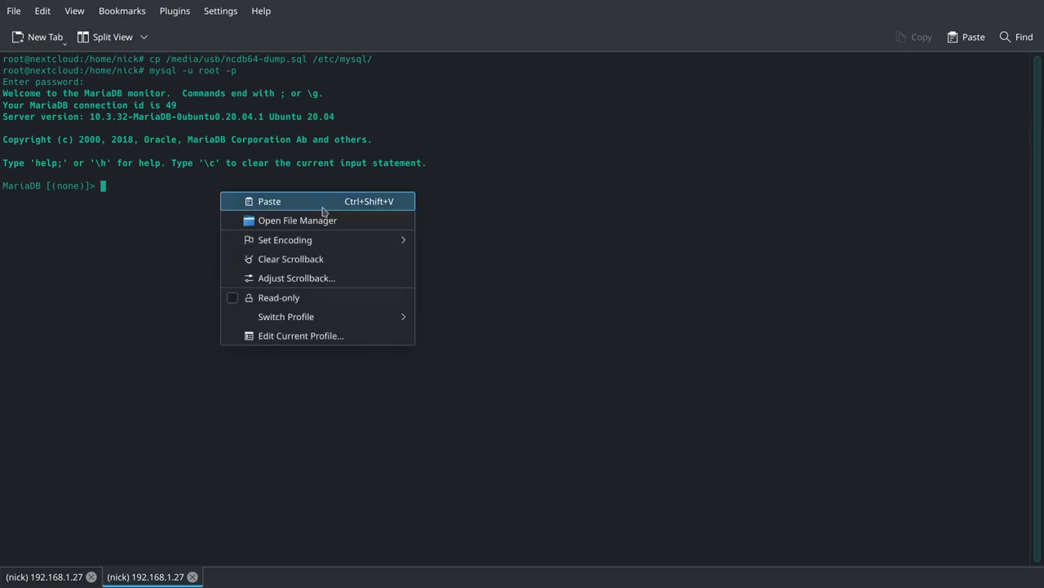
pyautogui.click(269, 200)
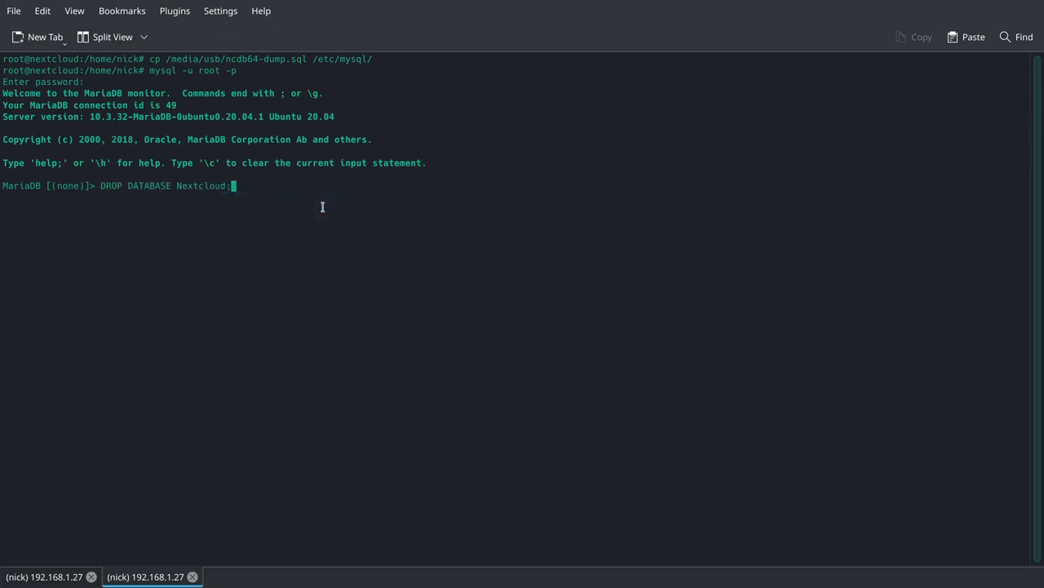
pyautogui.press('BackSpace')
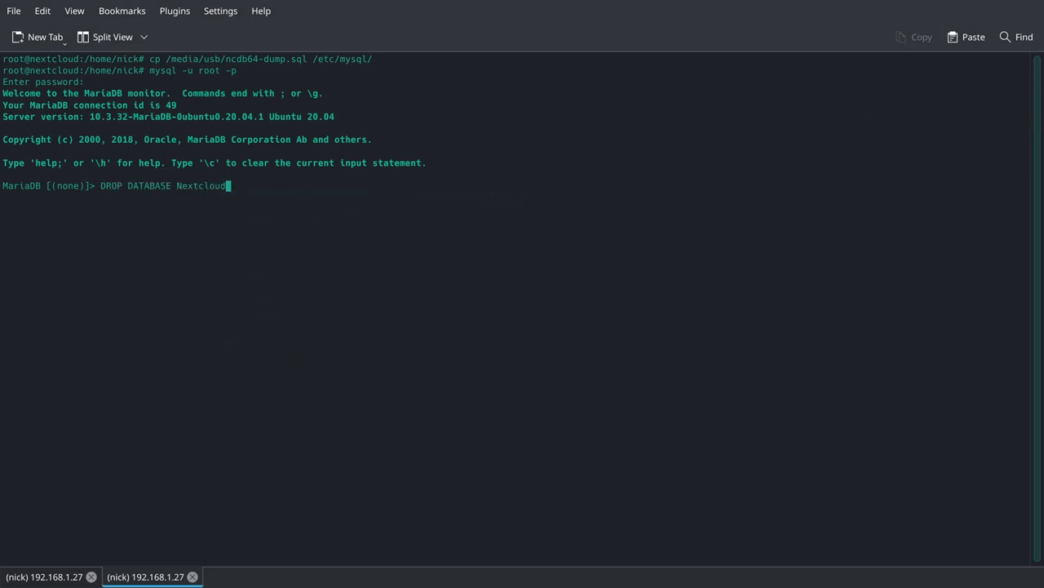
pyautogui.write(';')
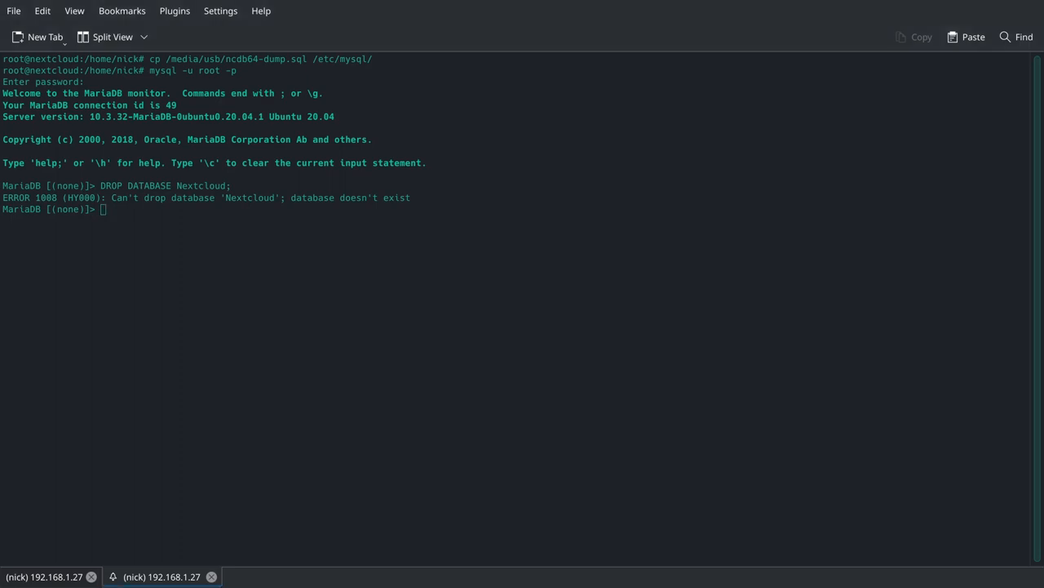
pyautogui.moveTo(197, 228)
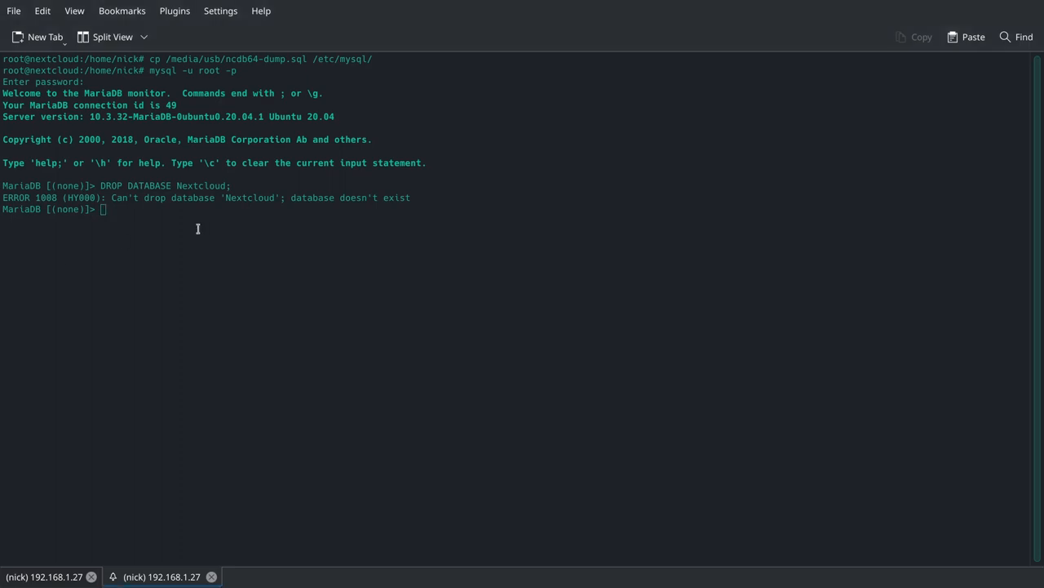
pyautogui.write('CREATE DATABASE Nextcloud')
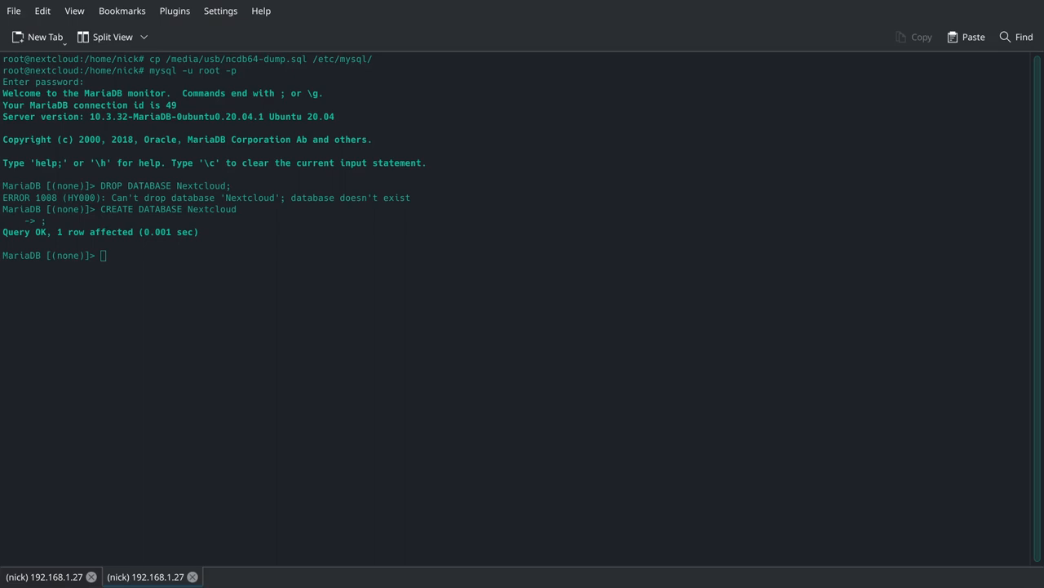
pyautogui.moveTo(294, 256)
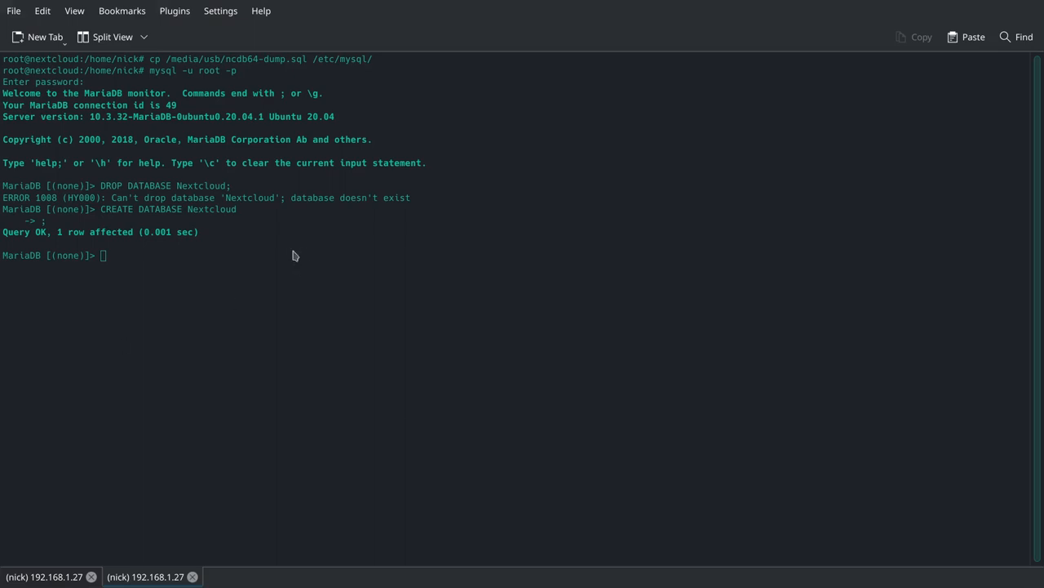
pyautogui.write("CREATE USER 'nc-admin'@'localhost' IDENTIFIED BY 'PASSWORD';")
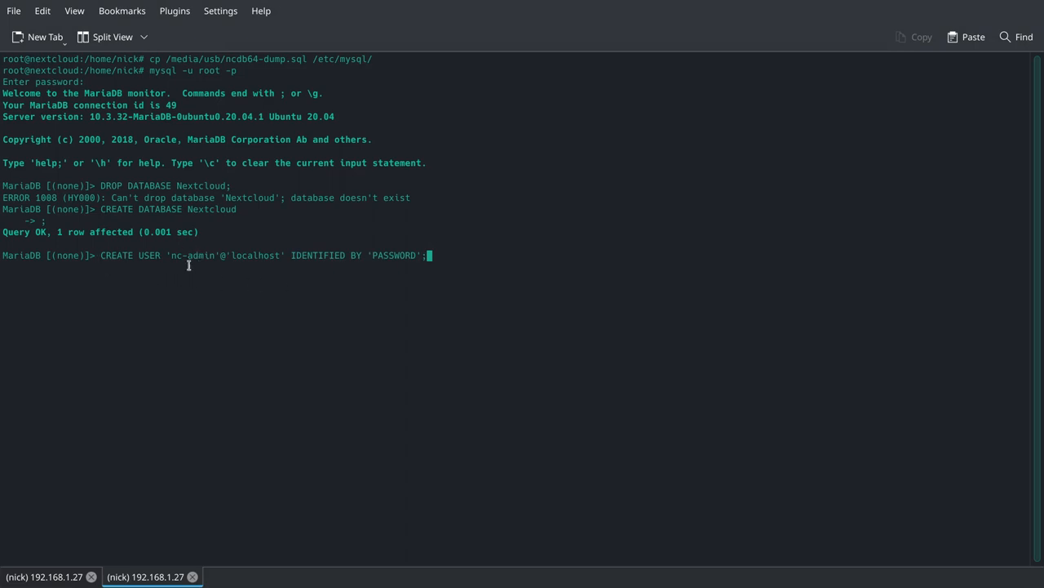
pyautogui.moveTo(386, 271)
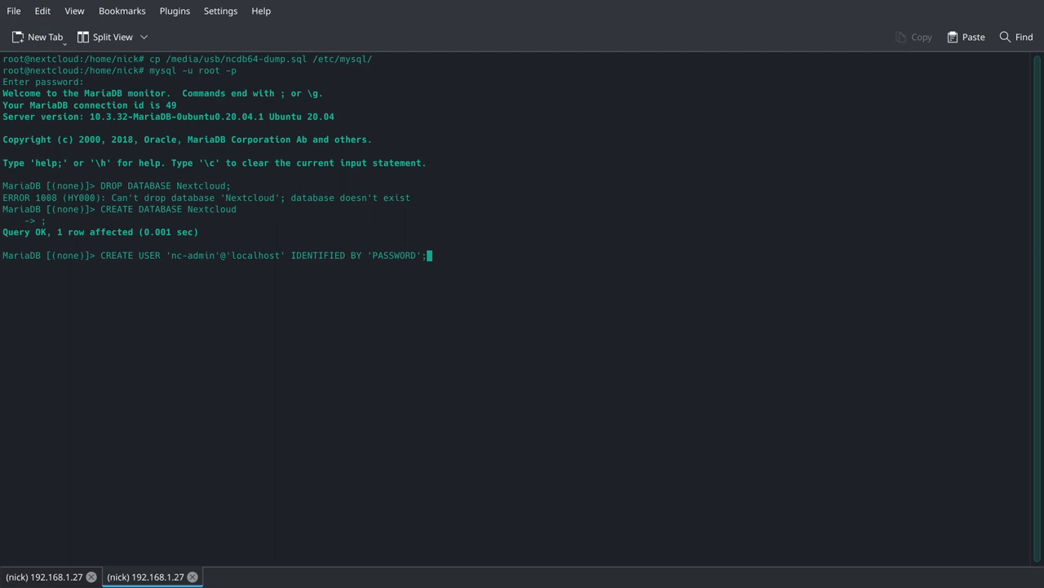
pyautogui.doubleClick(182, 254)
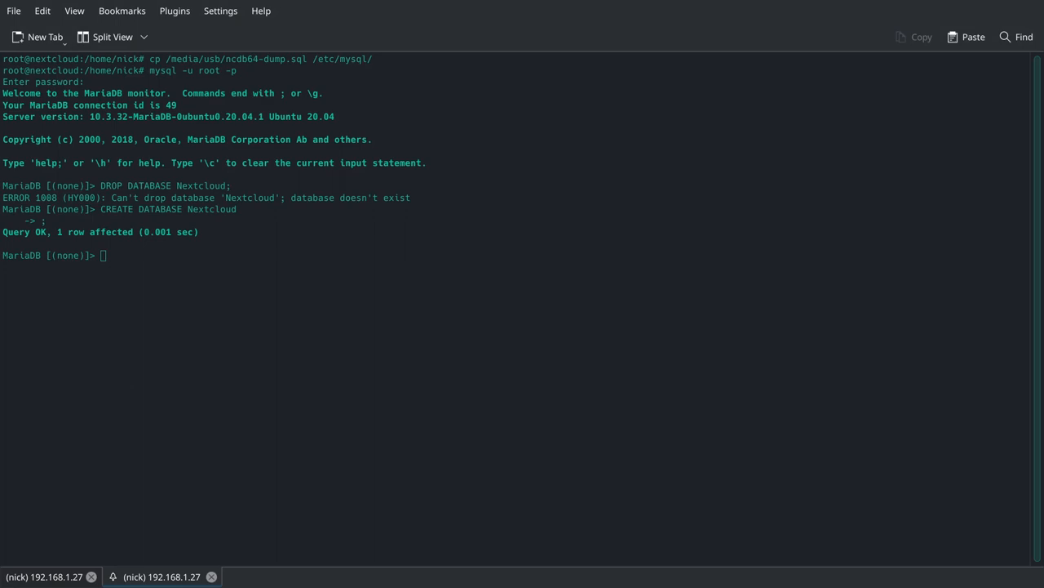
# Step: Paste the GRANT ALL PRIVILEGES ON *.* command for 'nc-admin'@'localhost' WITH GRANT OPTION
pyautogui.rightClick(103, 255)
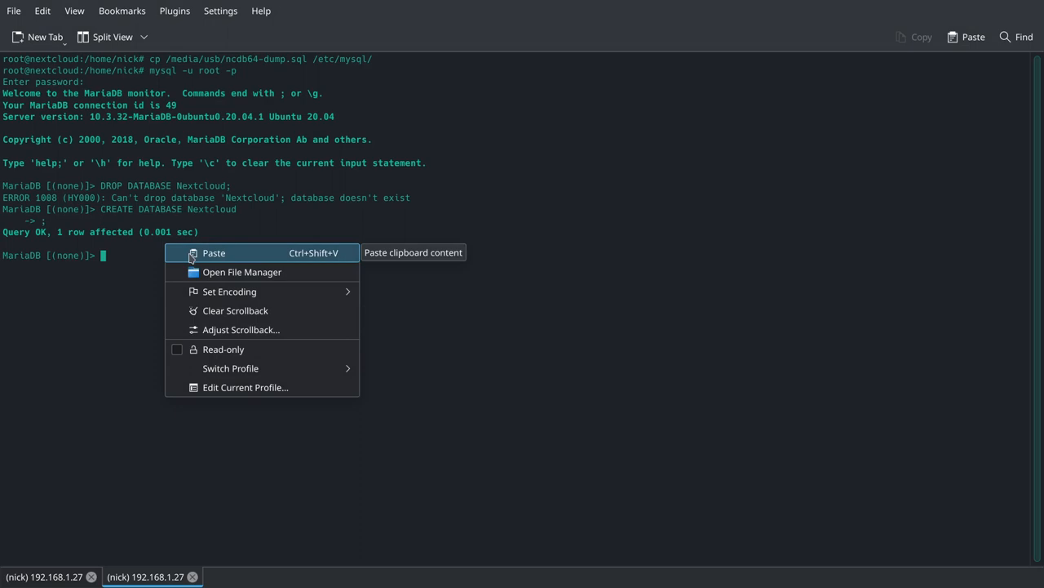
pyautogui.click(214, 253)
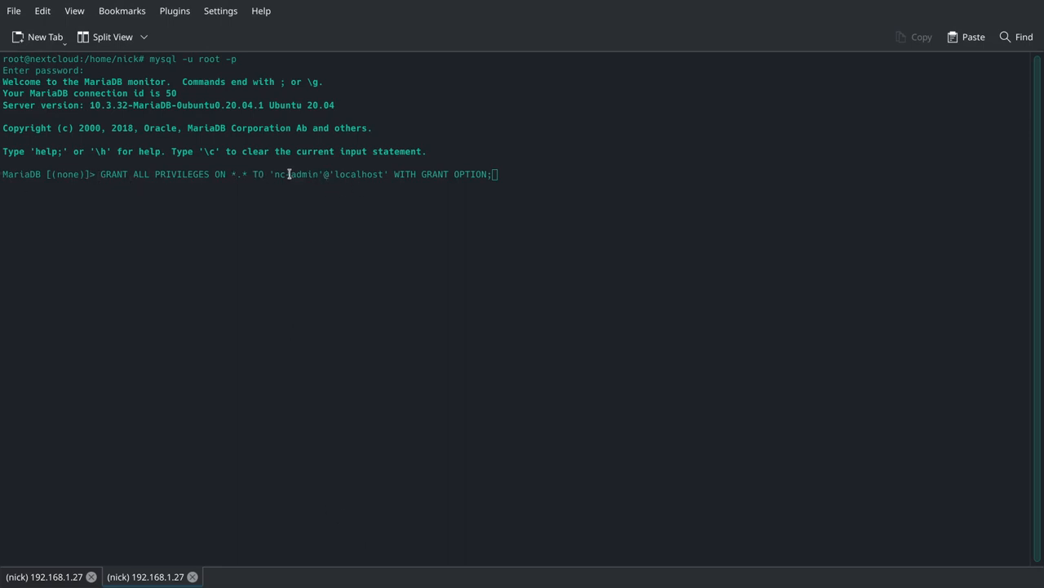
# Step: Run the nc-admin GRANT command and log back into MariaDB as root
pyautogui.doubleClick(297, 174)
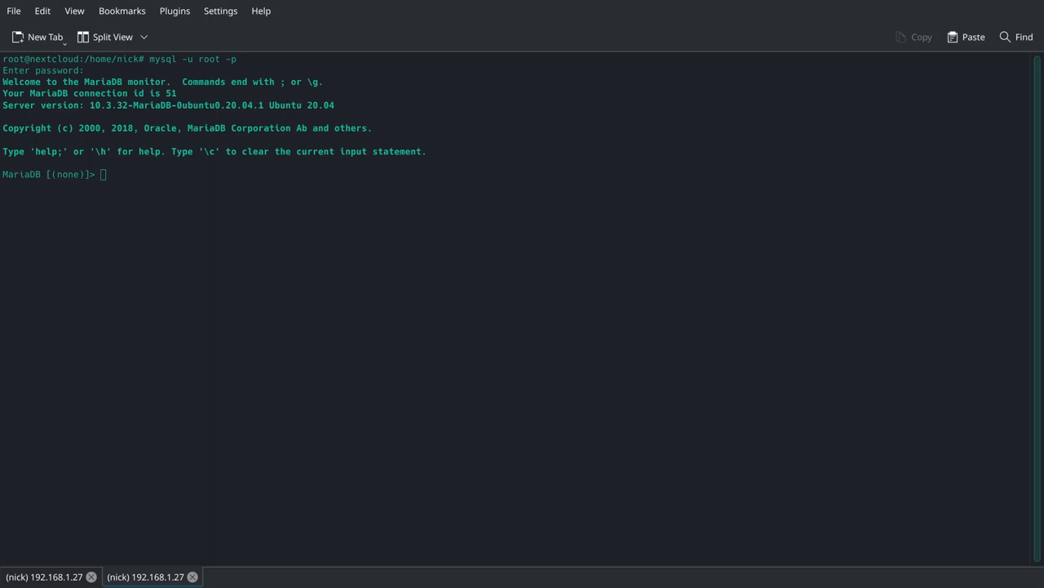
# Step: Run FLUSH PRIVILEGES, exit the MariaDB monitor, and change to /etc/mysql
pyautogui.rightClick(188, 283)
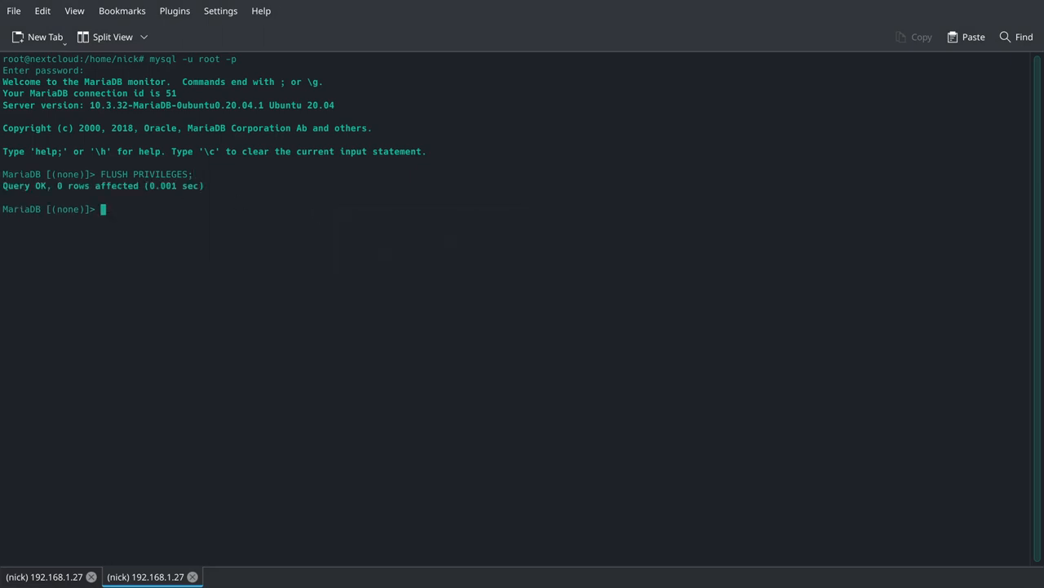
pyautogui.write('EXIT')
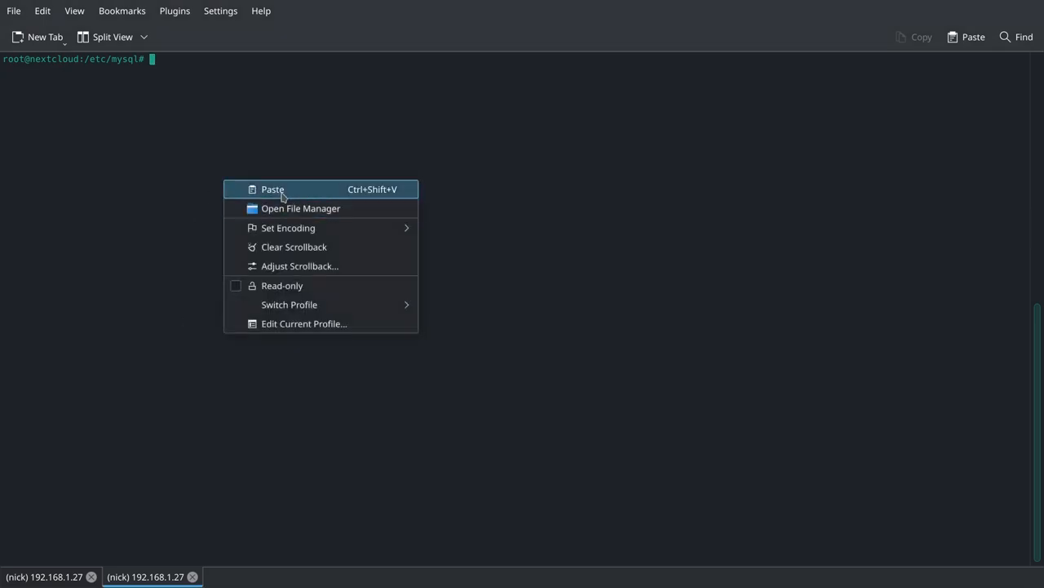
# Step: Paste the mysql command importing /etc/mysql/ncdb64-dump.sql into the Nextcloud database
pyautogui.click(273, 188)
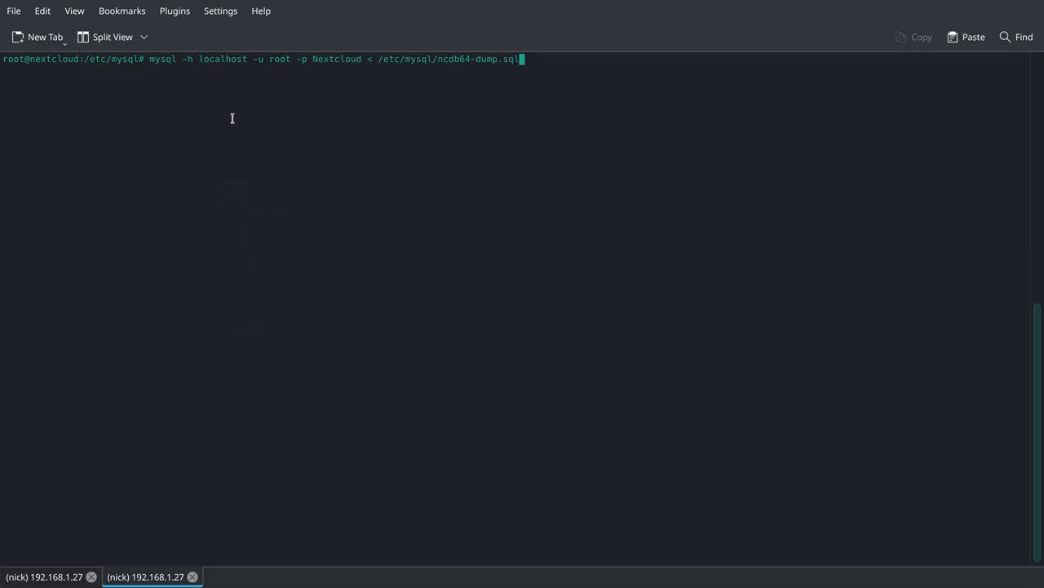
pyautogui.moveTo(232, 58)
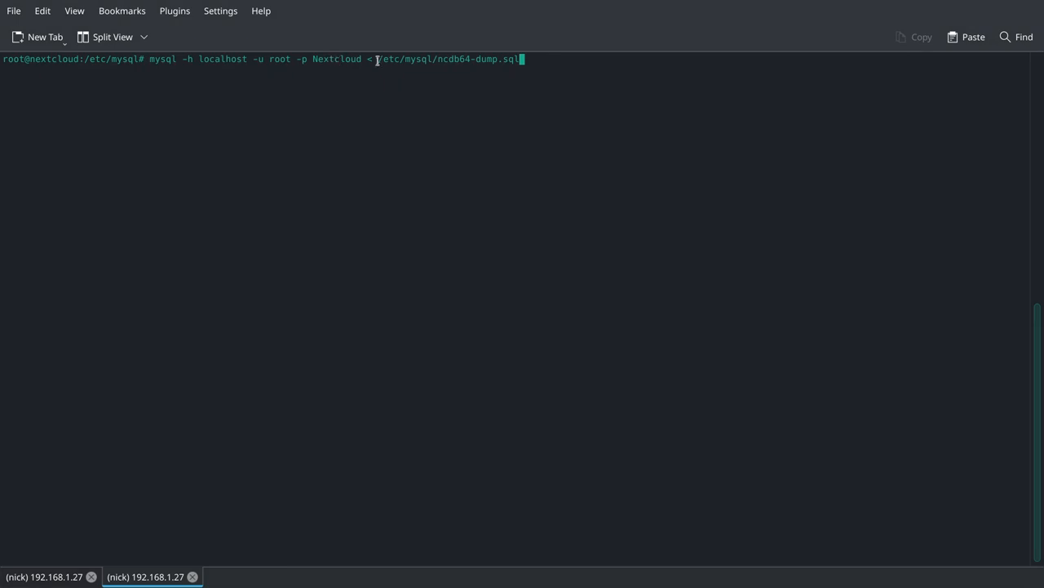
pyautogui.moveTo(527, 82)
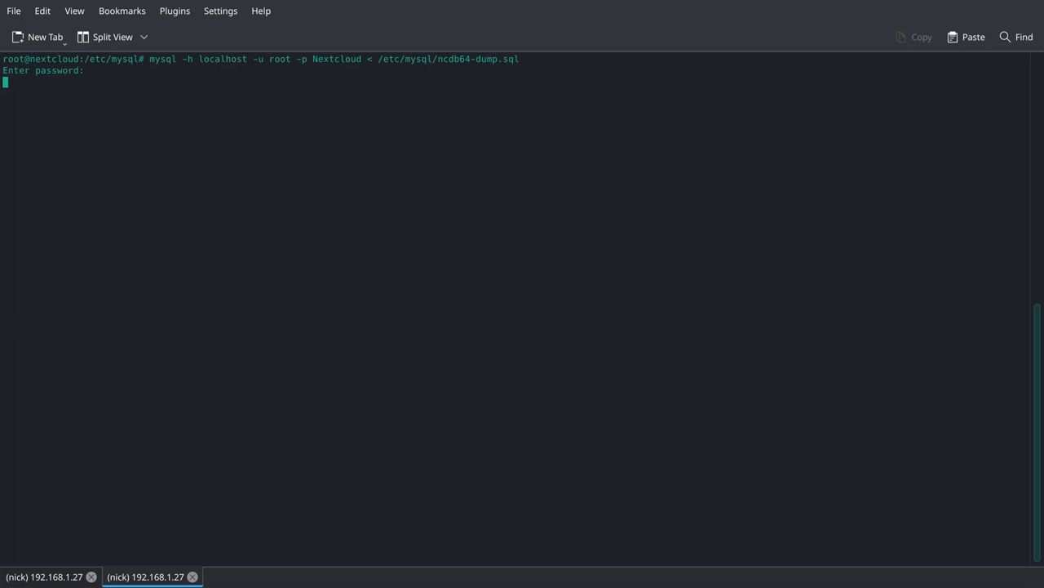
pyautogui.moveTo(583, 124)
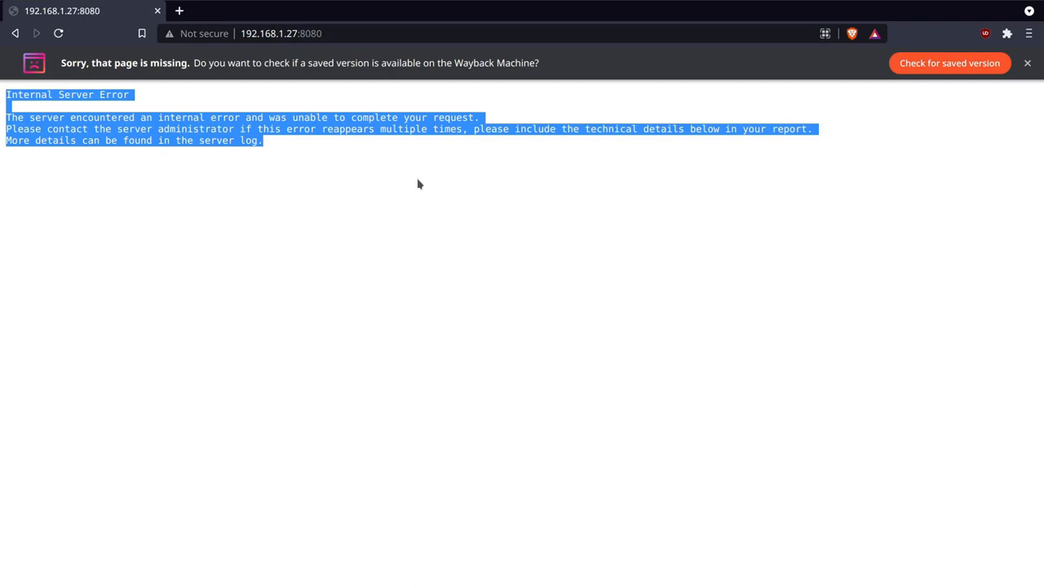
# Step: Dismiss Brave's missing-page banner to read the Internal Server Error at 192.168.1.27:8080
pyautogui.click(1027, 63)
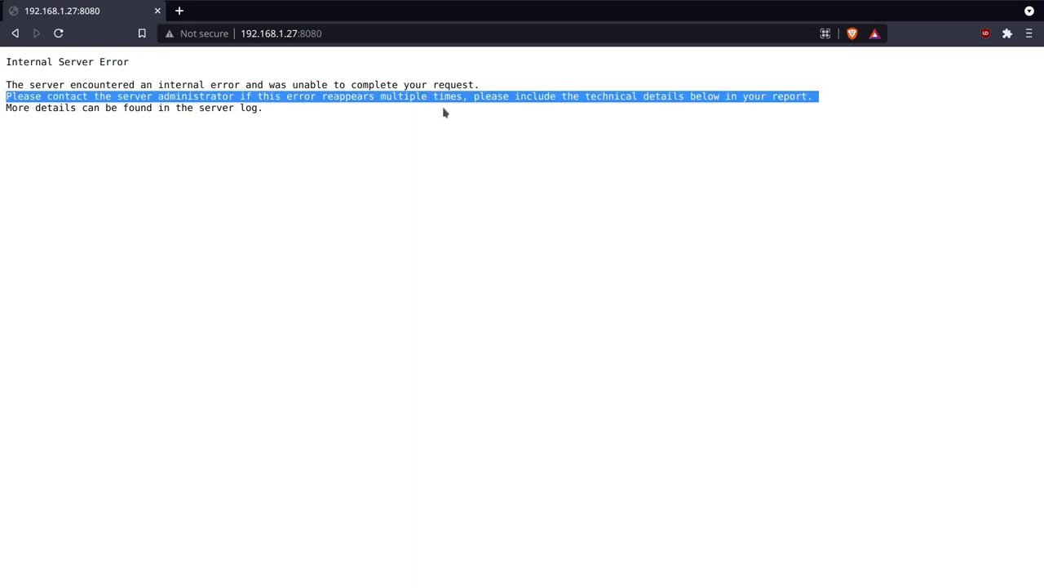
pyautogui.moveTo(439, 107)
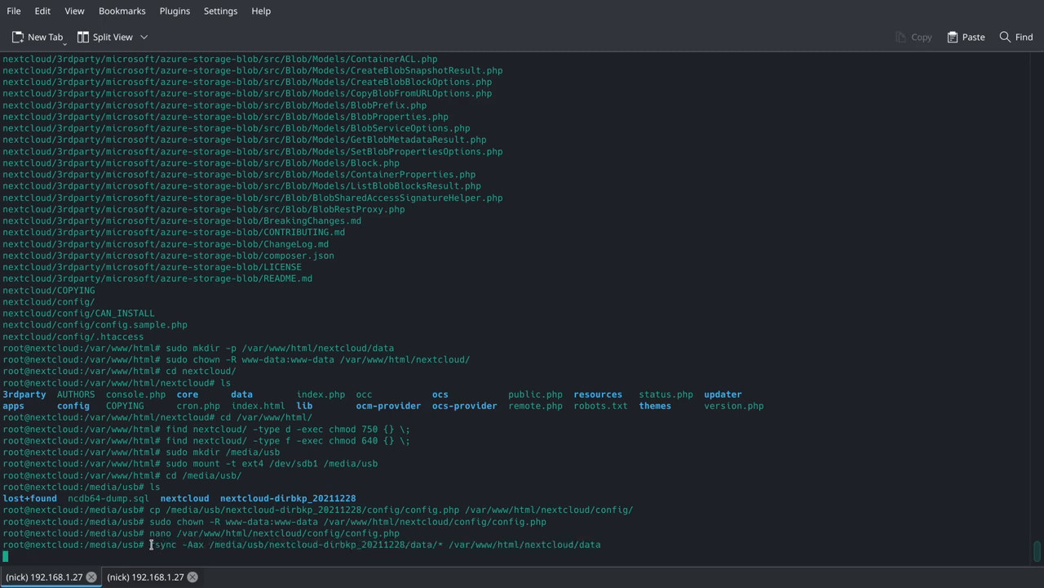
pyautogui.moveTo(190, 545)
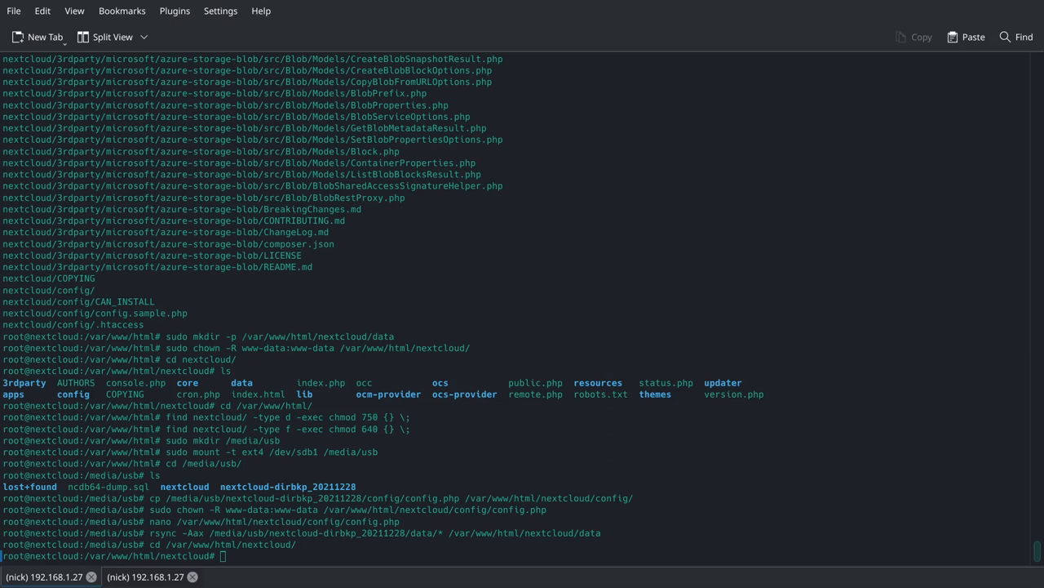
pyautogui.moveTo(355, 449)
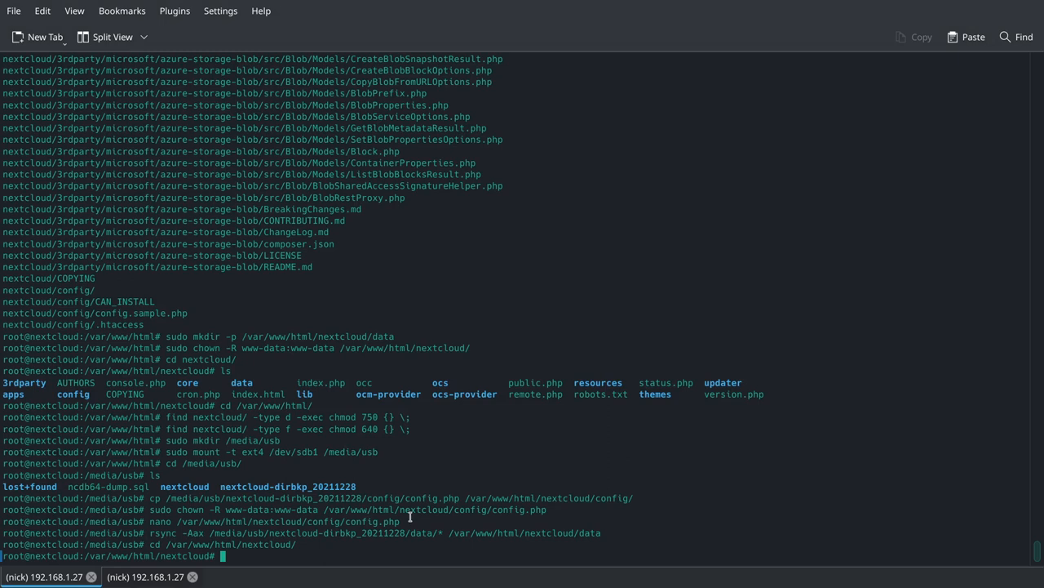
# Step: Rsync the USB backup data, then reset nextcloud directory permissions to 750 and files to 640
pyautogui.write('cd ..')
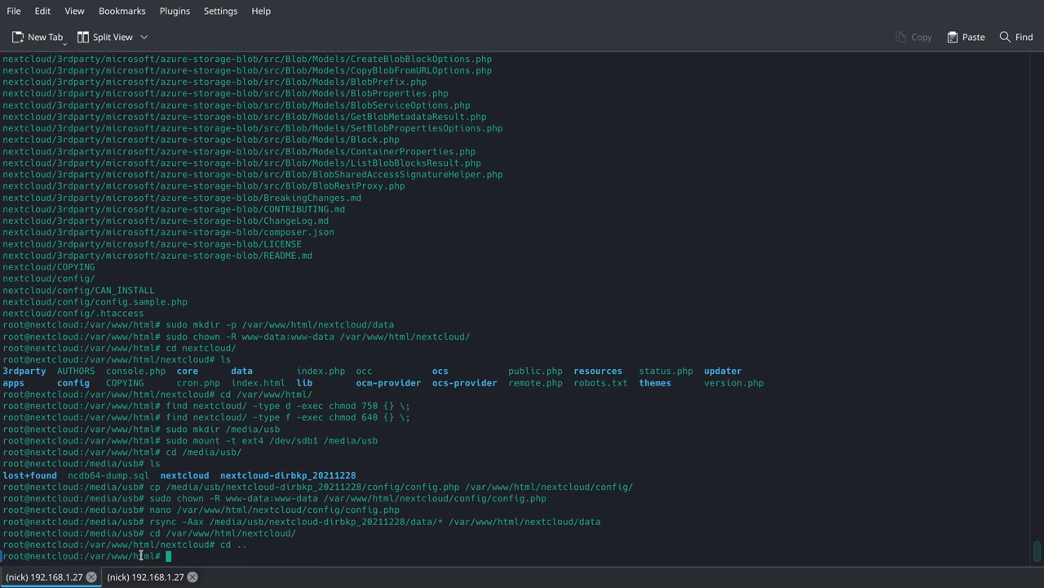
pyautogui.rightClick(163, 555)
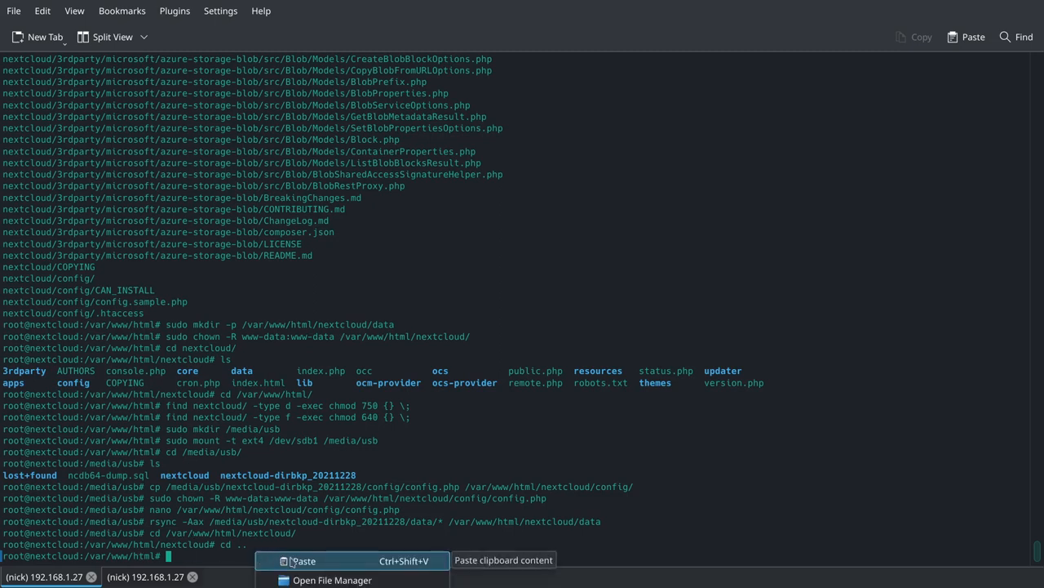
pyautogui.click(304, 560)
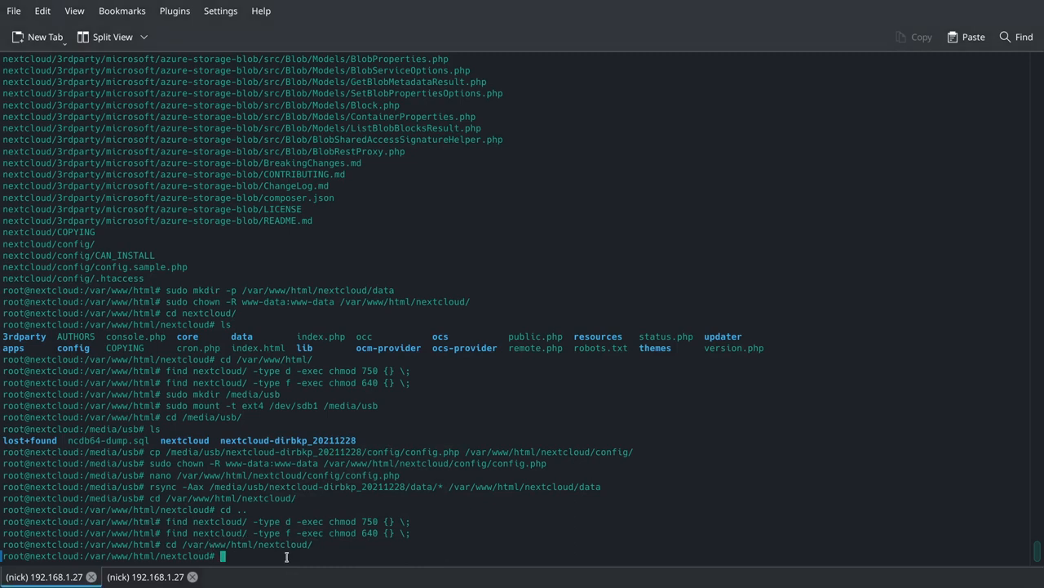
# Step: List the folder, run the failing occ command, then type the occ upgrade command
pyautogui.write('ls -')
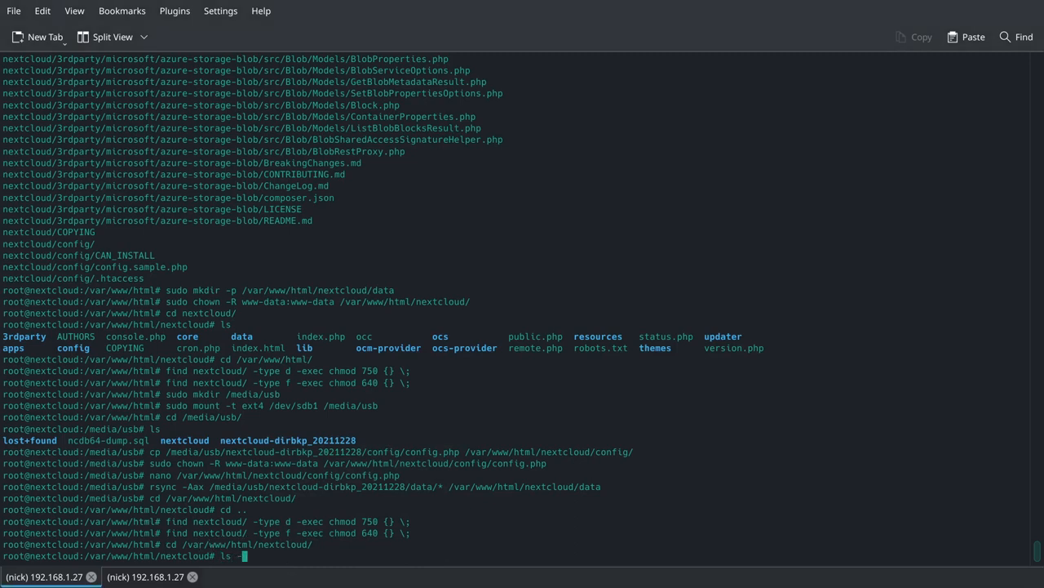
pyautogui.write('ls')
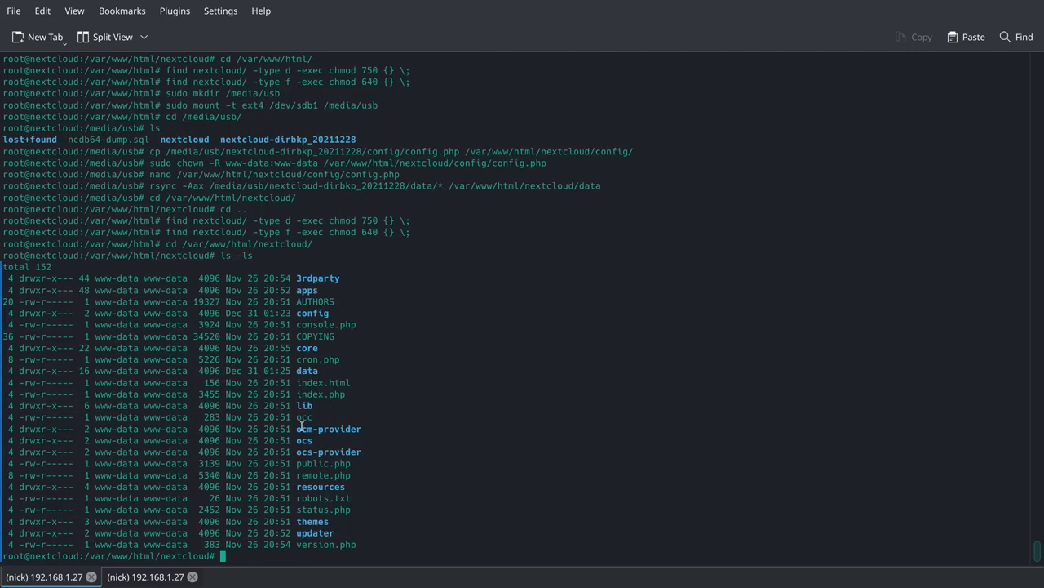
pyautogui.doubleClick(303, 417)
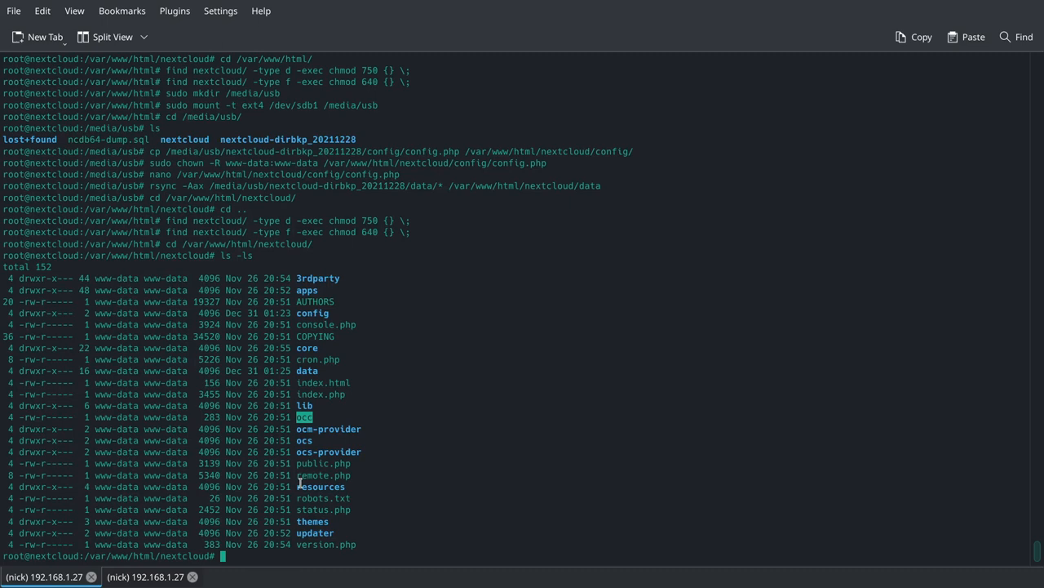
pyautogui.moveTo(114, 320)
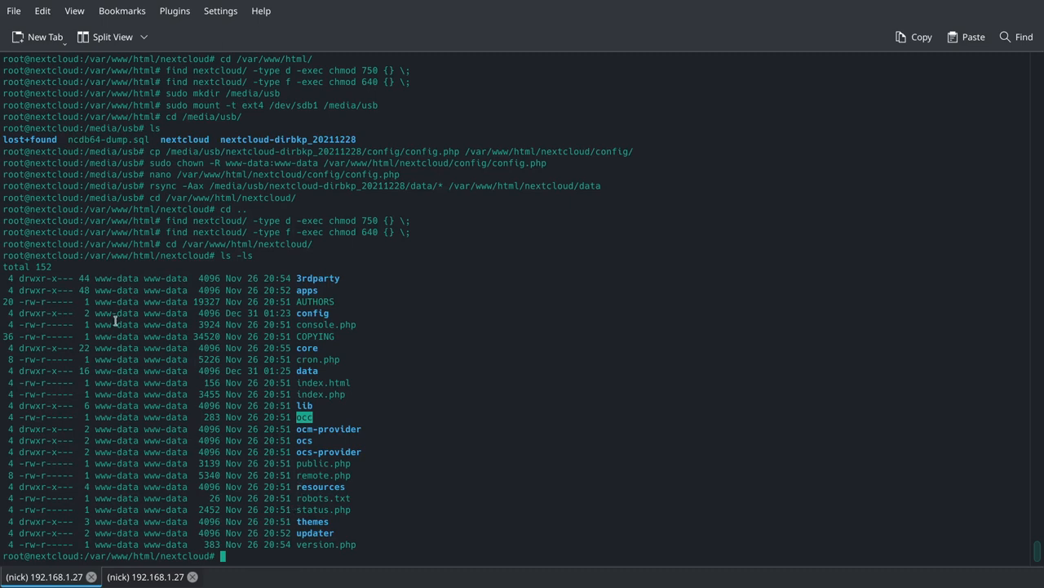
pyautogui.moveTo(163, 256)
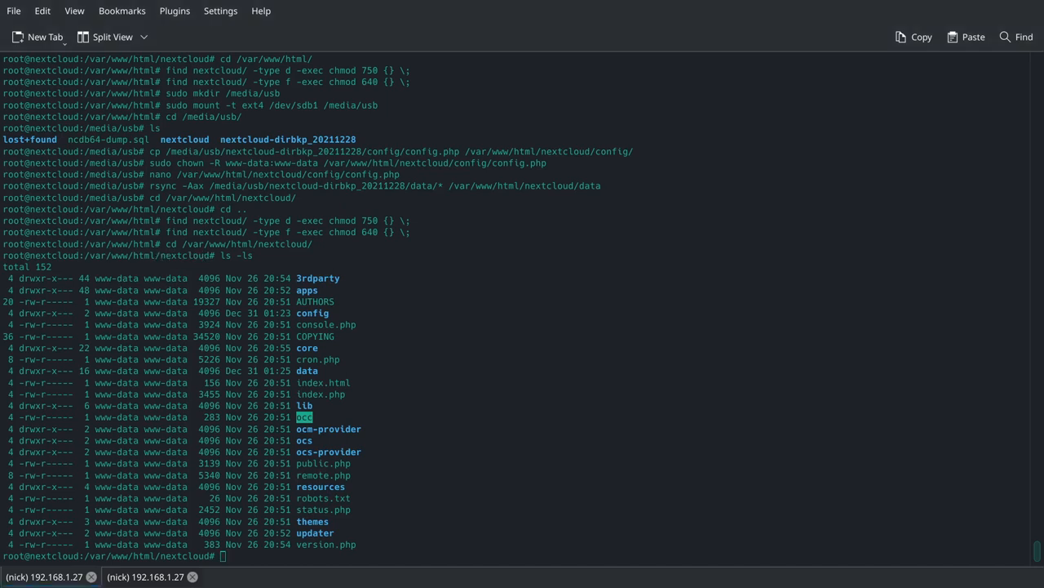
pyautogui.rightClick(400, 424)
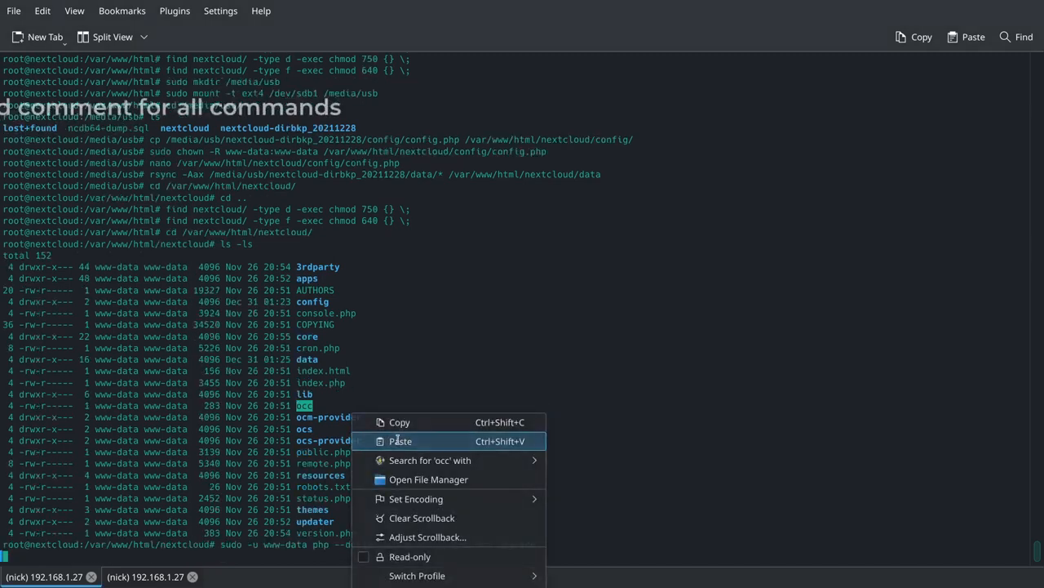
pyautogui.click(401, 441)
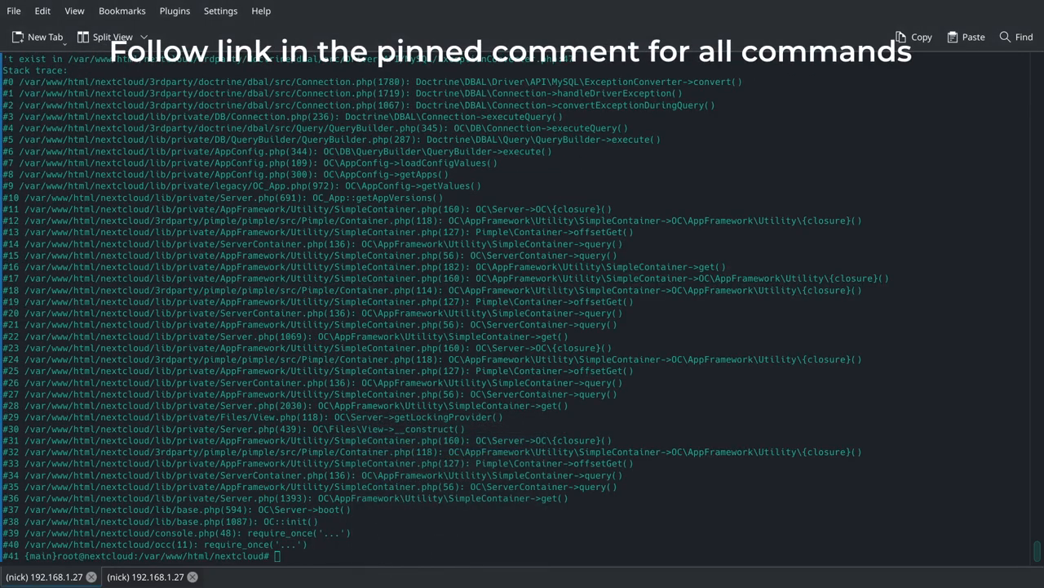
pyautogui.moveTo(399, 422)
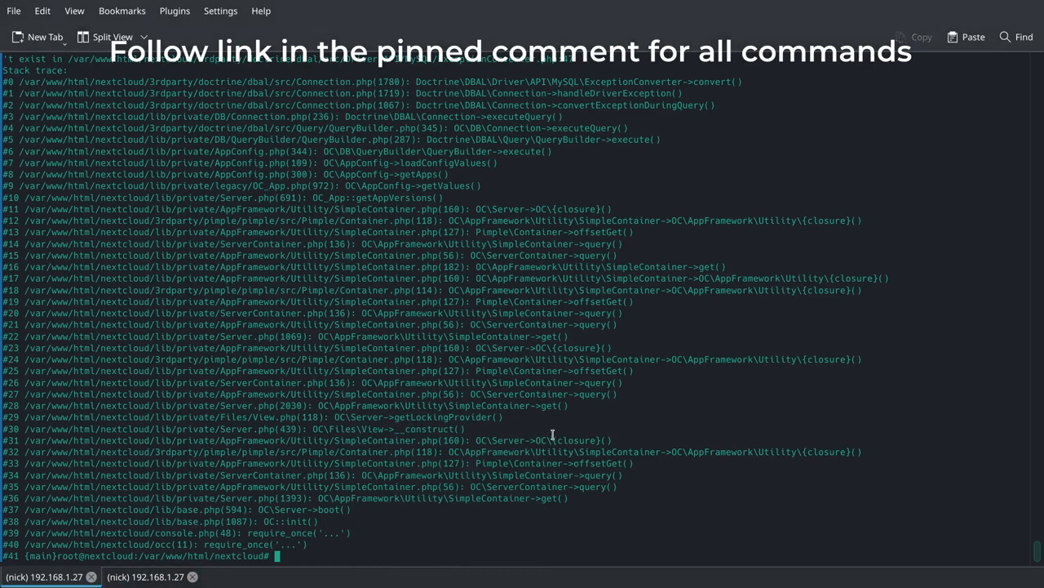
pyautogui.write('sudo -u www-data php --define apc.enable_cli=1 occ upgrade')
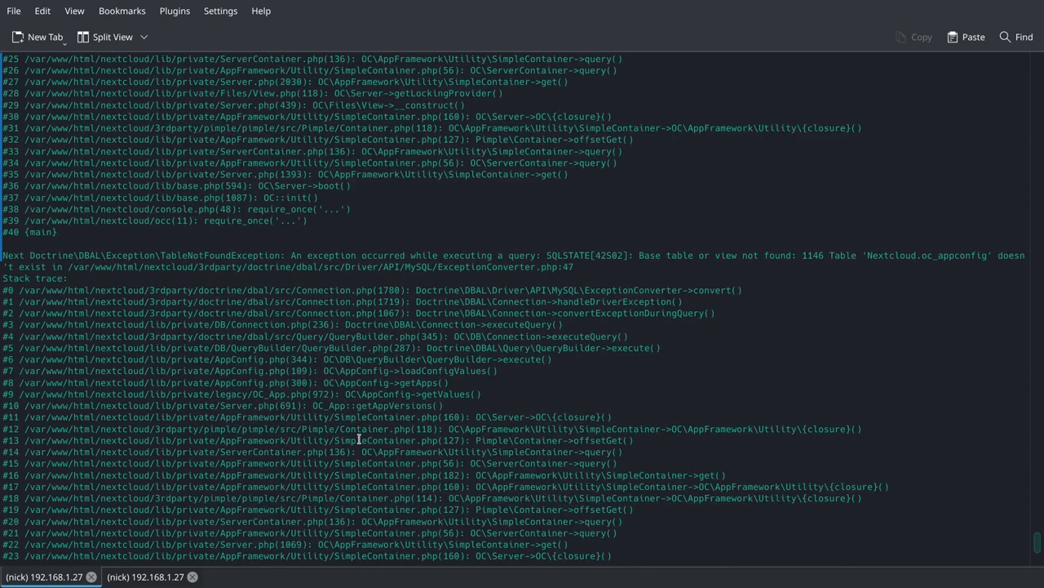
pyautogui.scroll(-3)
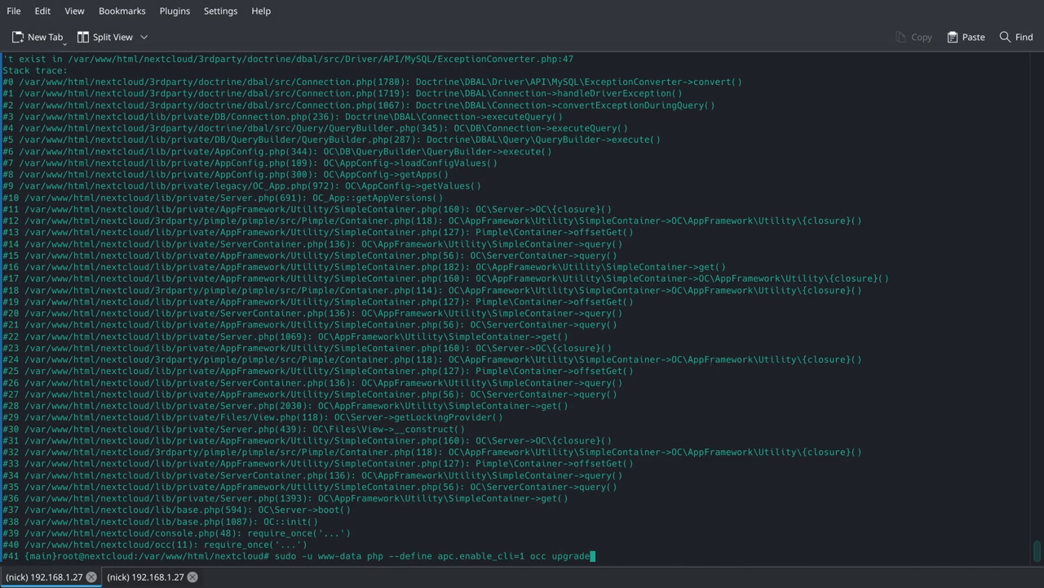
# Step: Run the occ upgrade command with apc.enable_cli=1 as www-data
pyautogui.press('BackSpace')
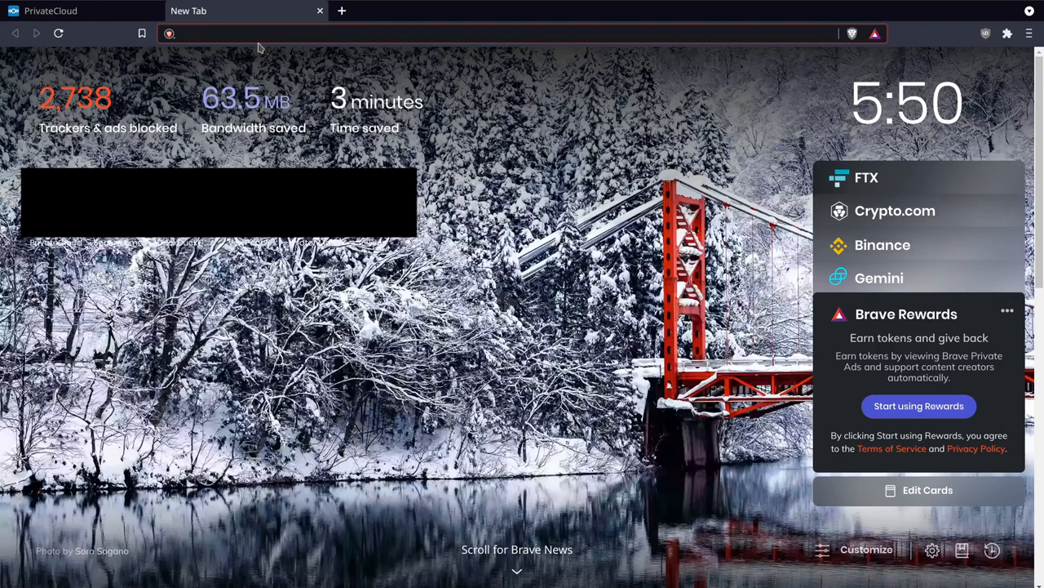
# Step: Enter 192.168.1.27: in a new Brave tab's address bar
pyautogui.write('192.168.1.27')
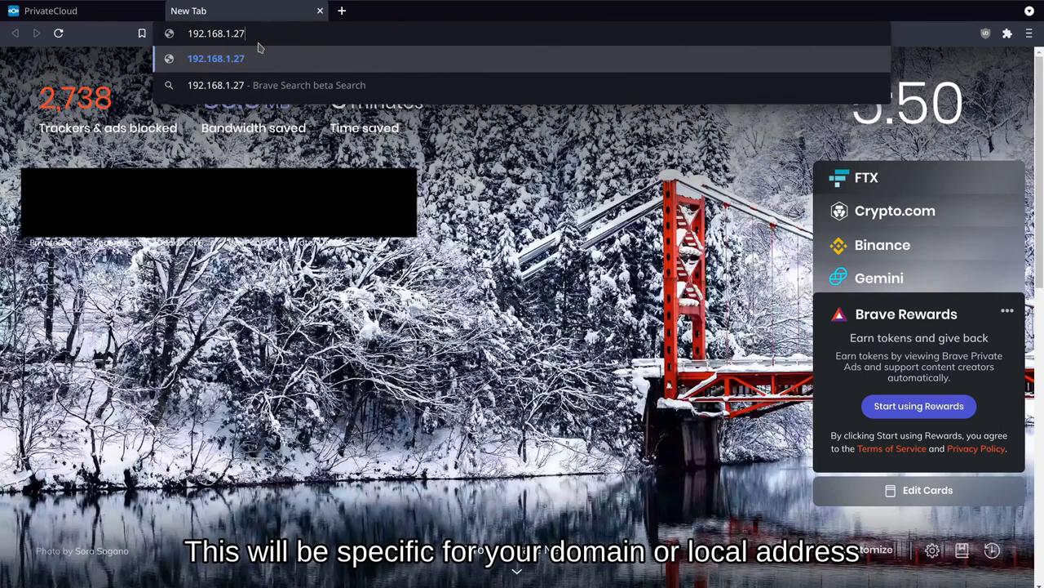
pyautogui.write(':')
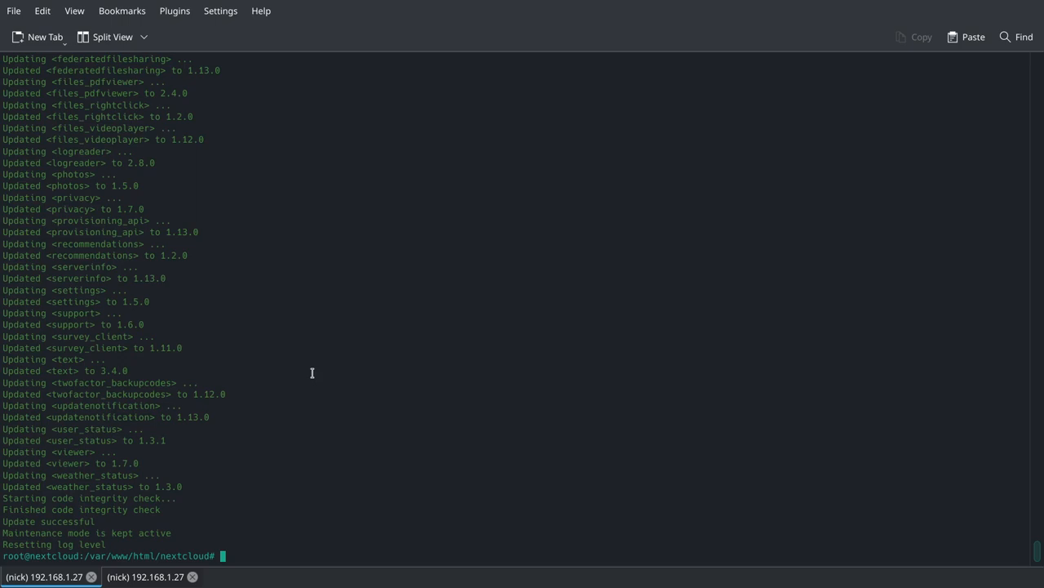
pyautogui.moveTo(442, 460)
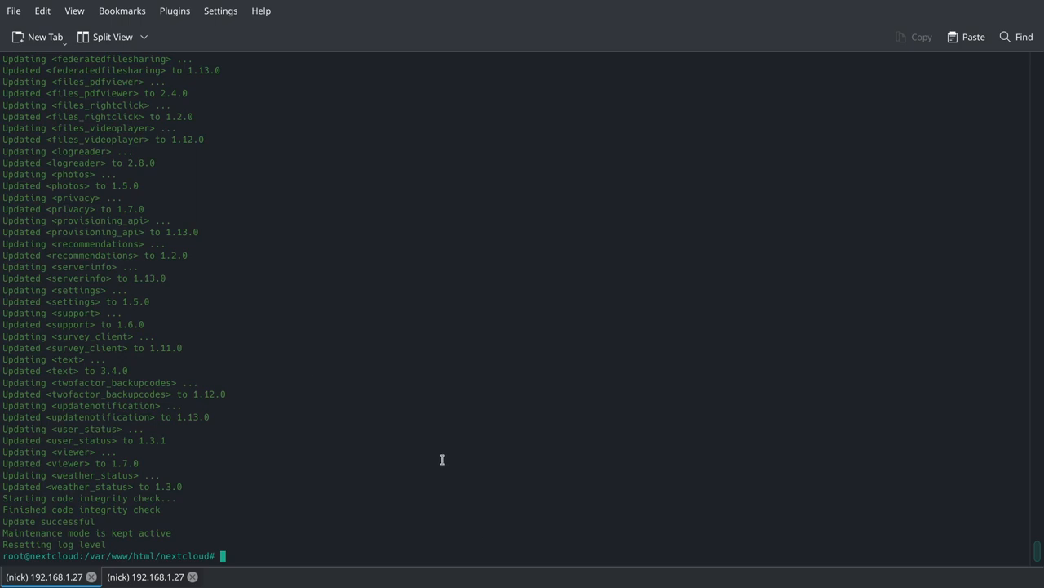
# Step: Edit config/config.php in nano, then start typing a systemctl command
pyautogui.write('cd con')
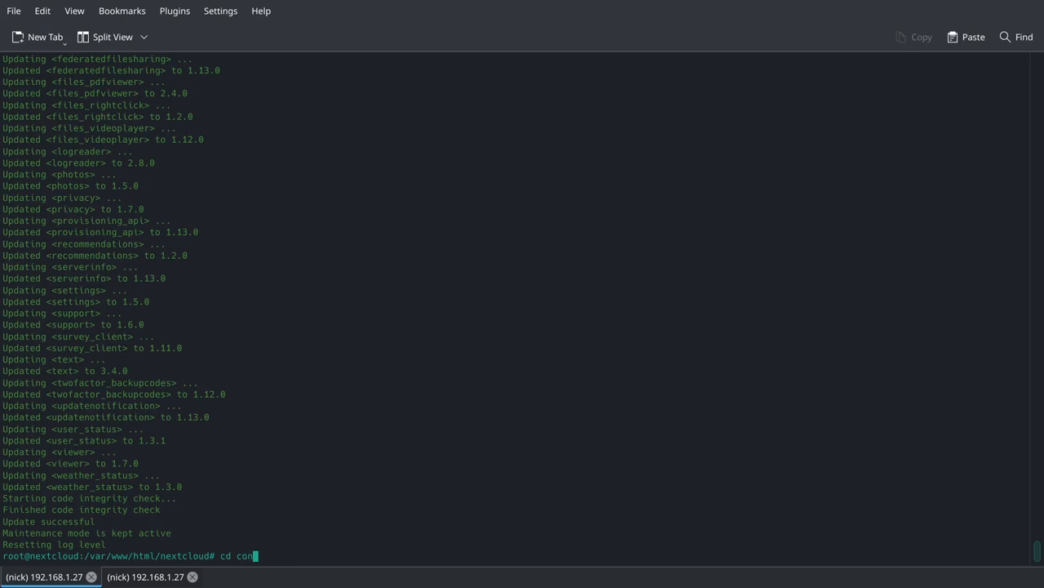
pyautogui.write('fig')
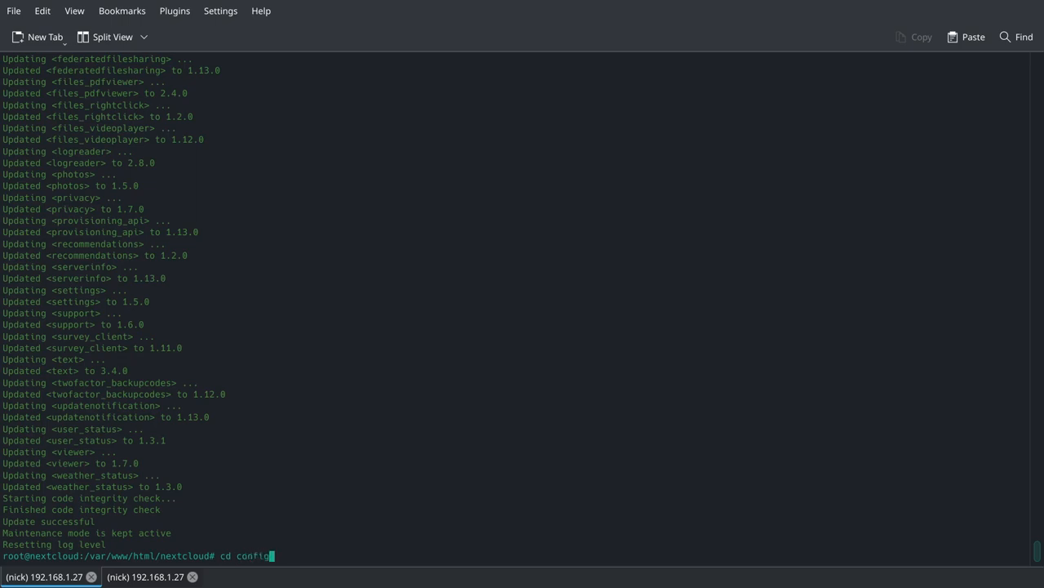
pyautogui.write('/config.php')
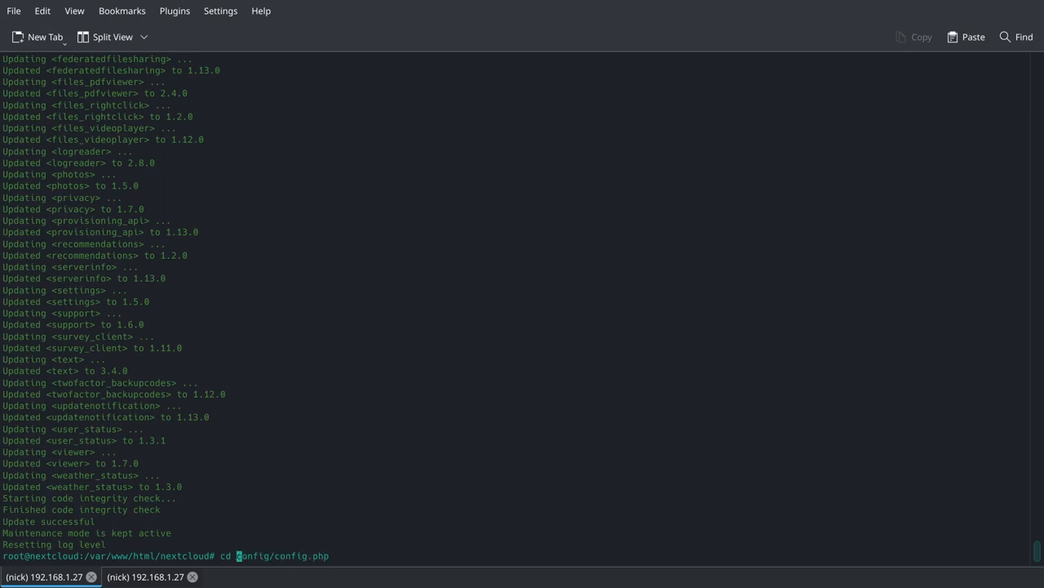
pyautogui.write('no')
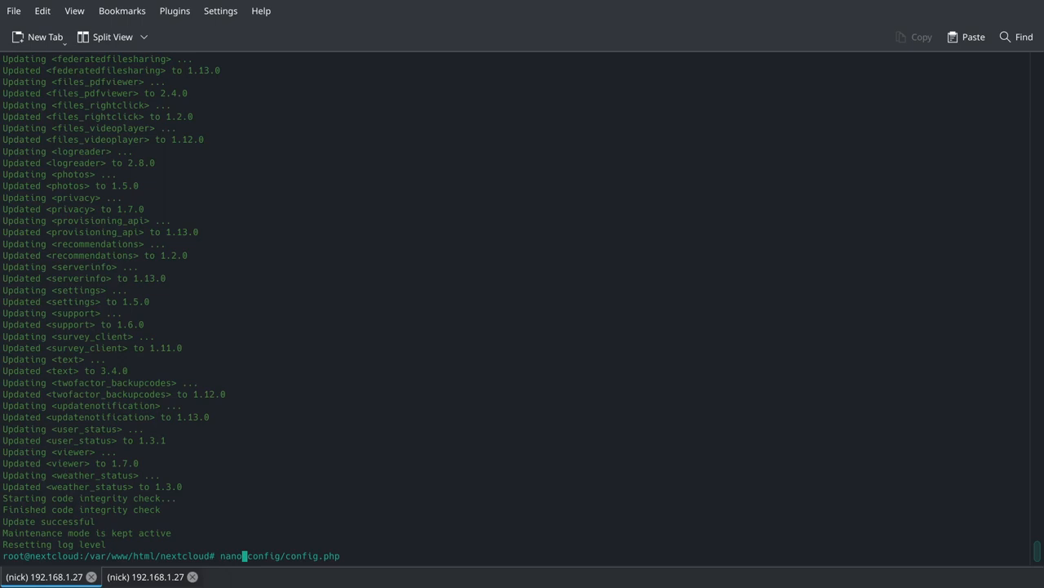
pyautogui.press('Return')
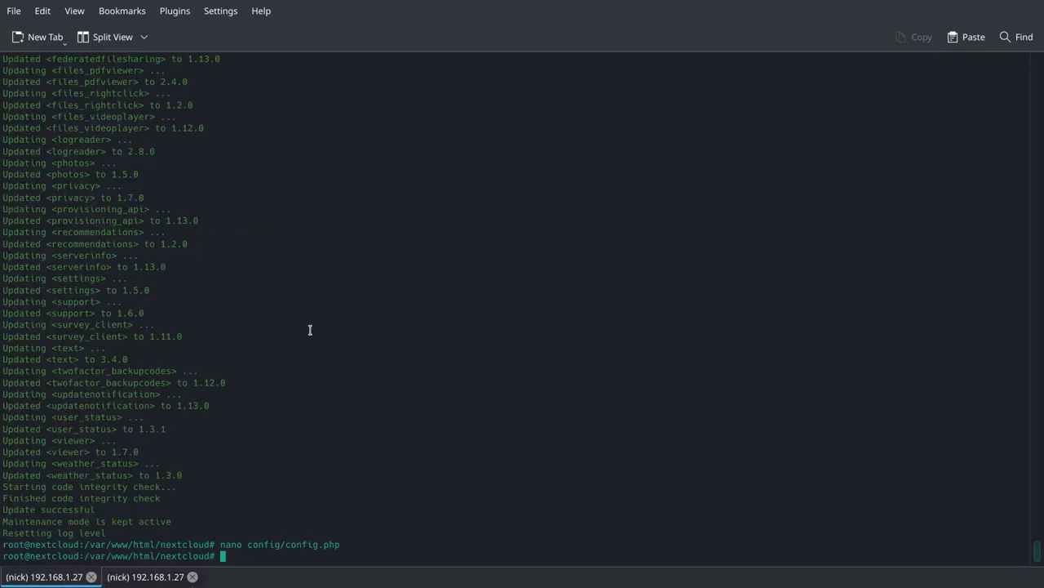
pyautogui.write('syste')
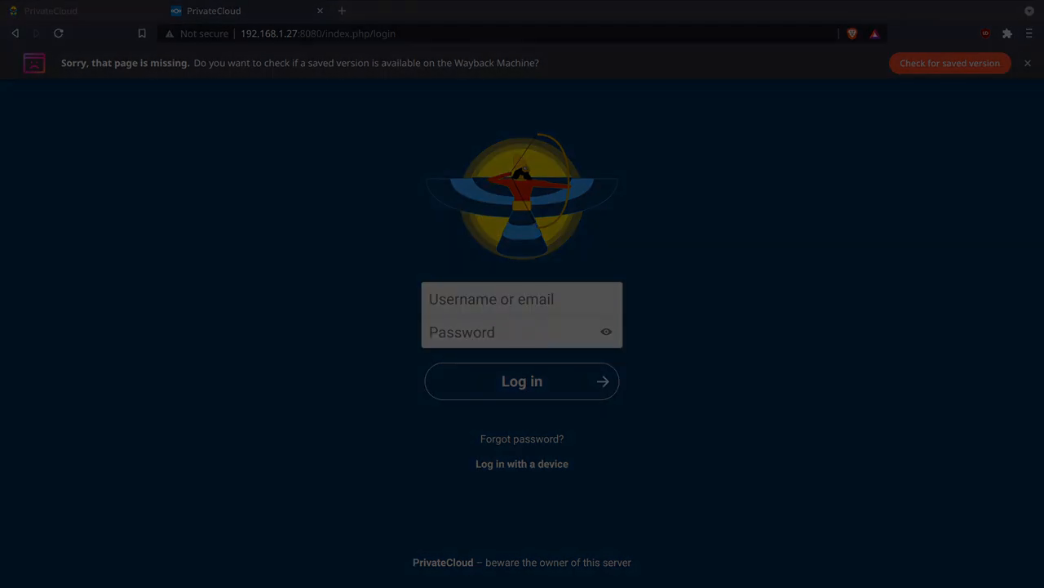
# Step: Log in to PrivateCloud and browse the restored Documents, InstantUpload and Charity Project folders
pyautogui.click(521, 381)
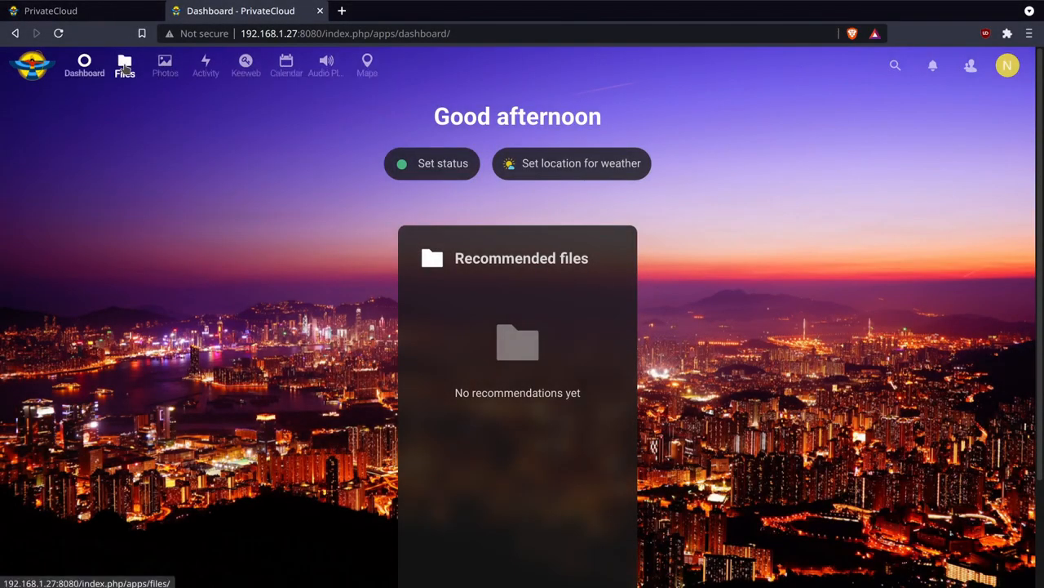
pyautogui.click(124, 66)
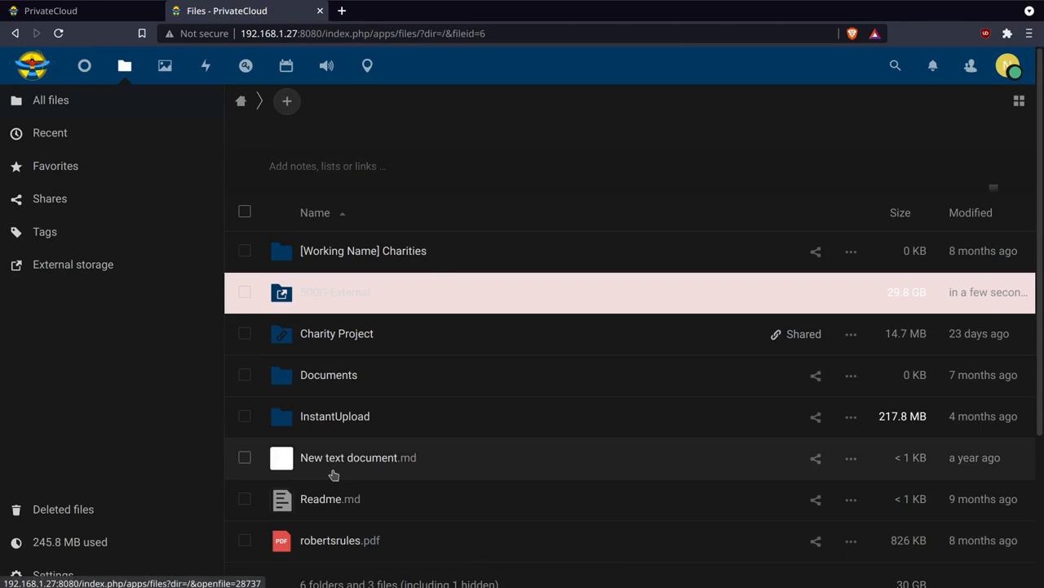
pyautogui.scroll(-3)
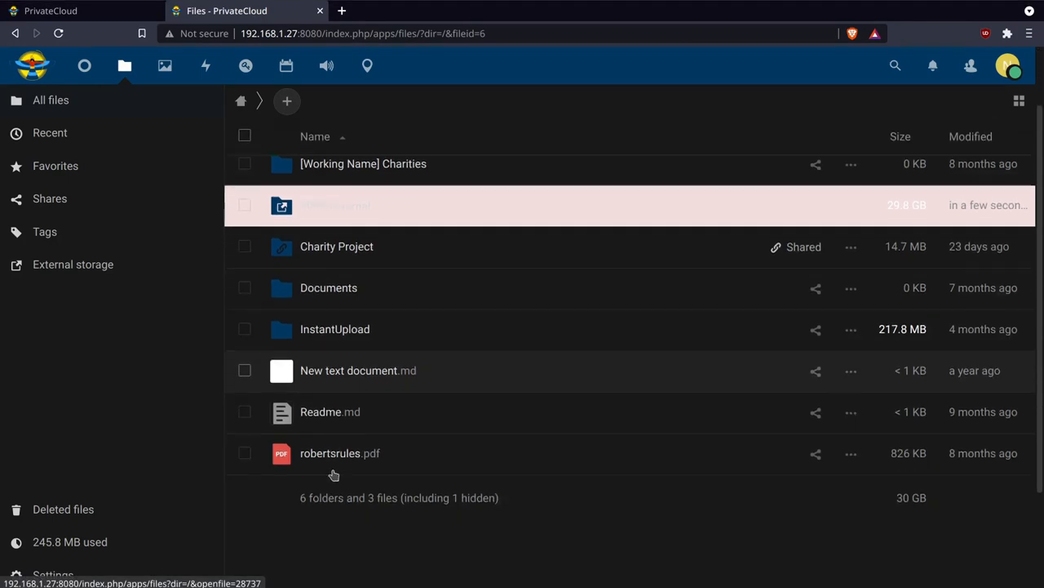